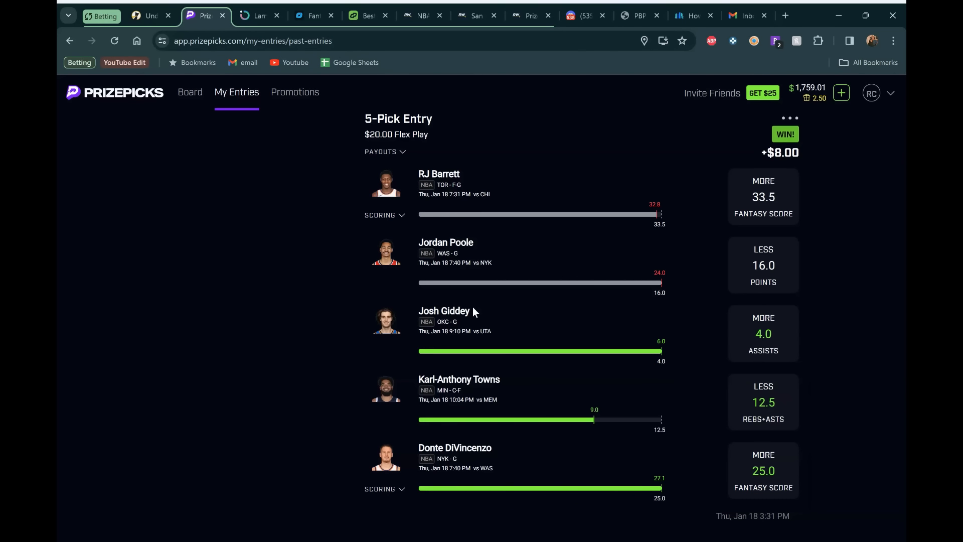
mouse_move(325, 124)
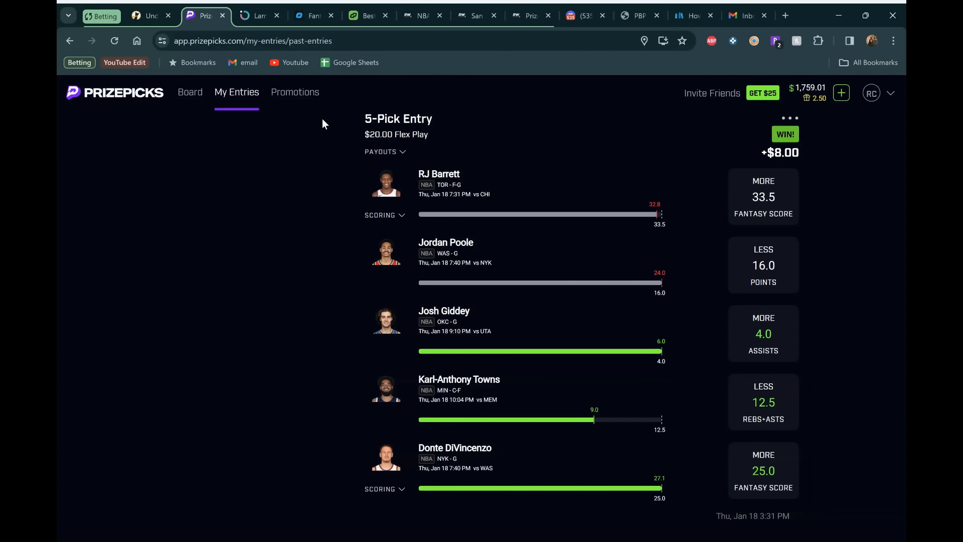
mouse_move(260, 276)
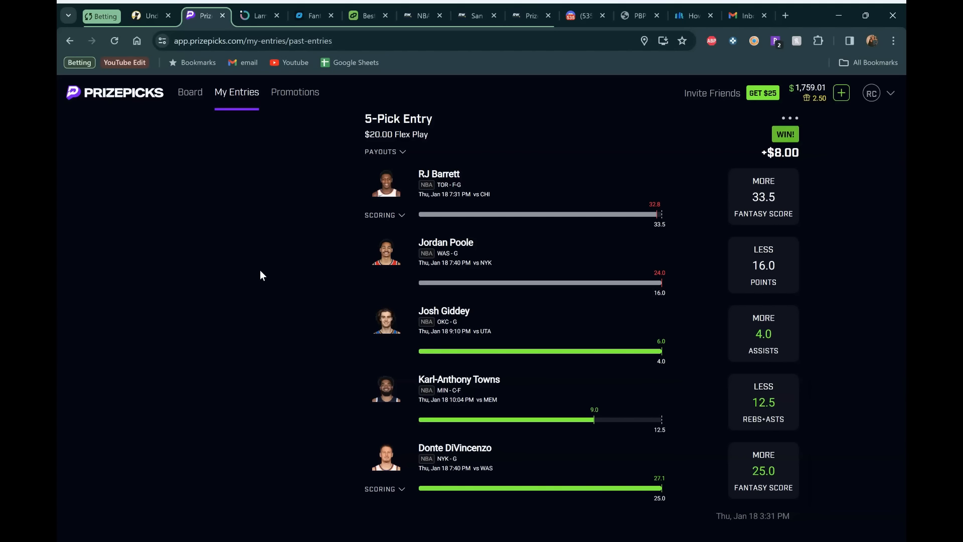
mouse_move(276, 253)
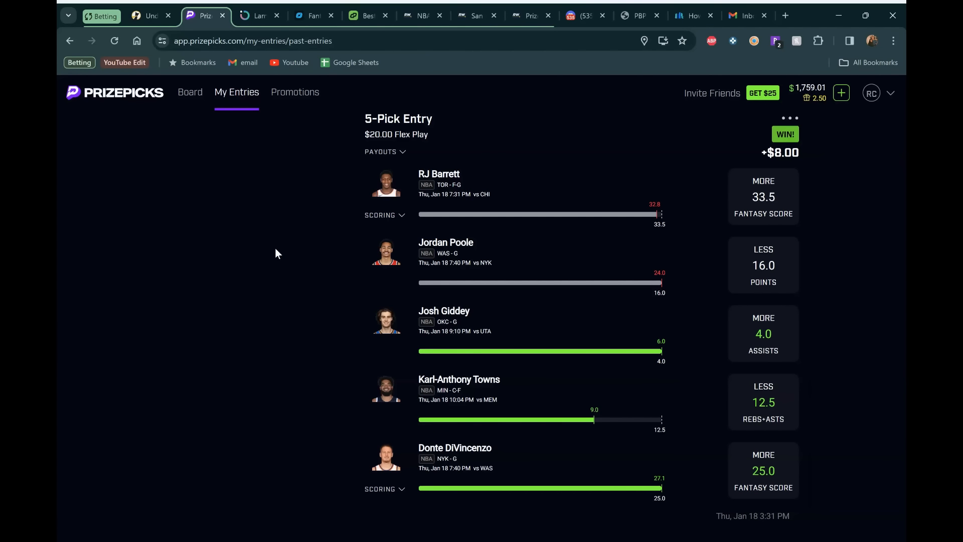
mouse_move(258, 196)
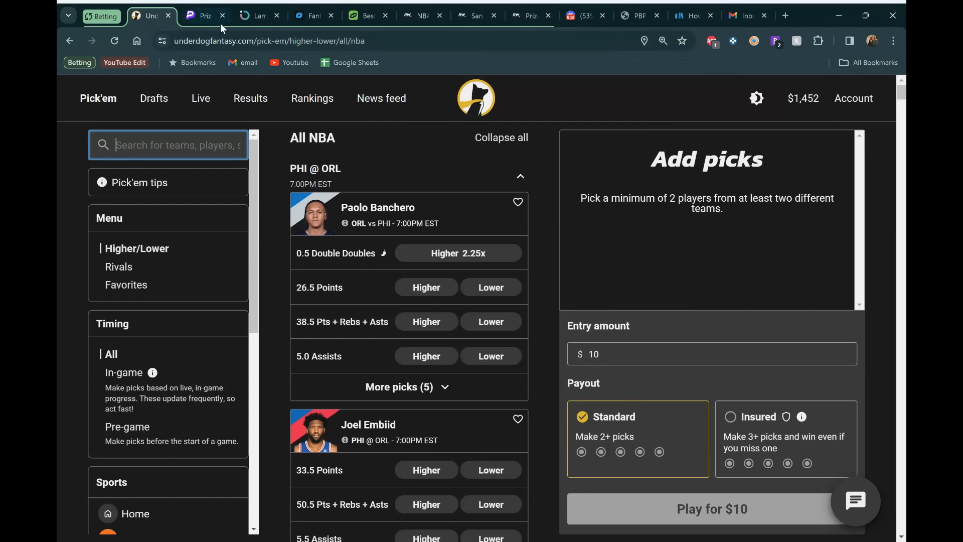
mouse_move(239, 59)
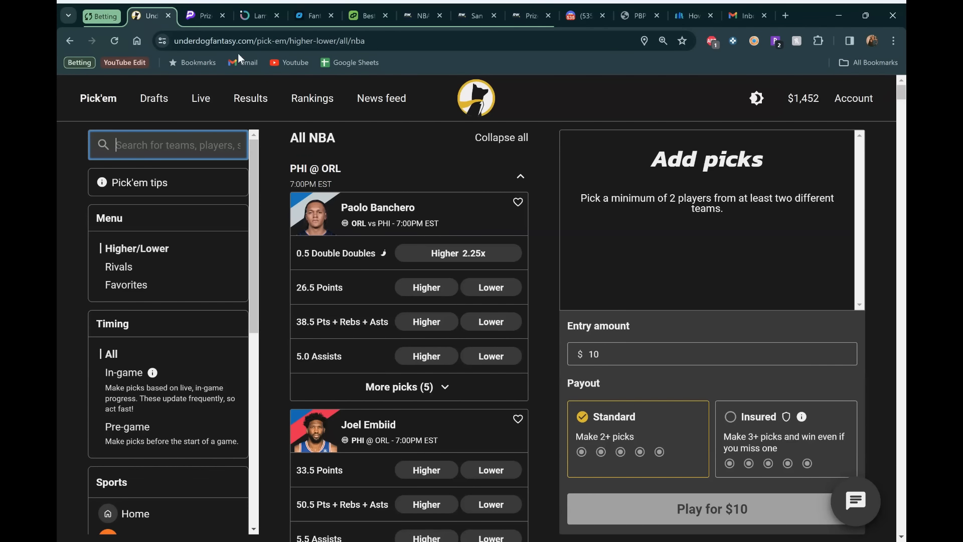
- Scroll RotoWire's today NBA lineups to review the 7:00 and 7:30 PM starters and injuries
click(202, 15)
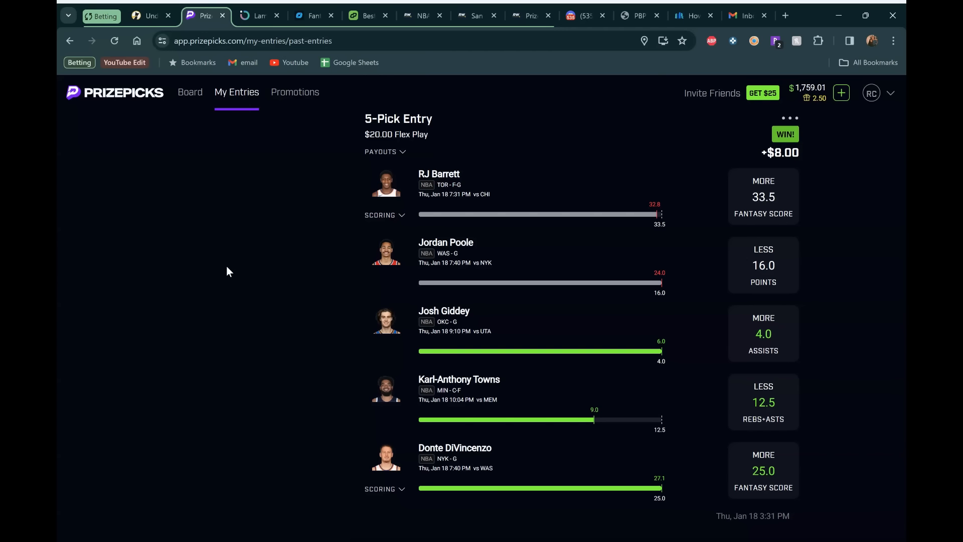
mouse_move(274, 235)
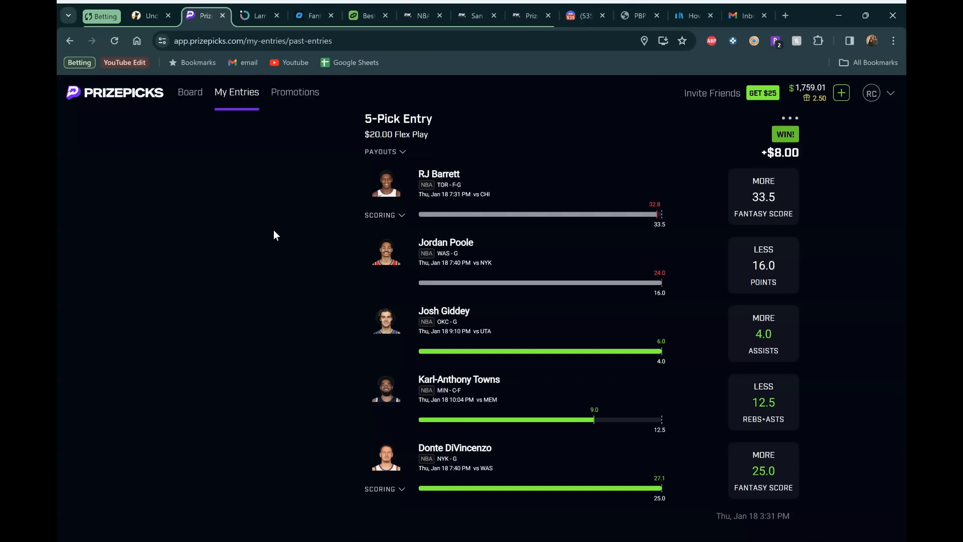
mouse_move(276, 252)
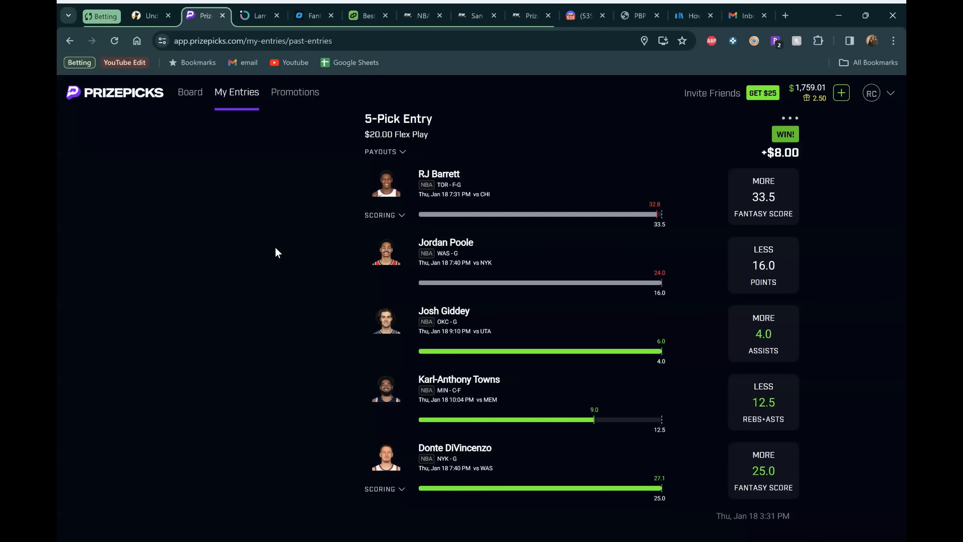
mouse_move(286, 235)
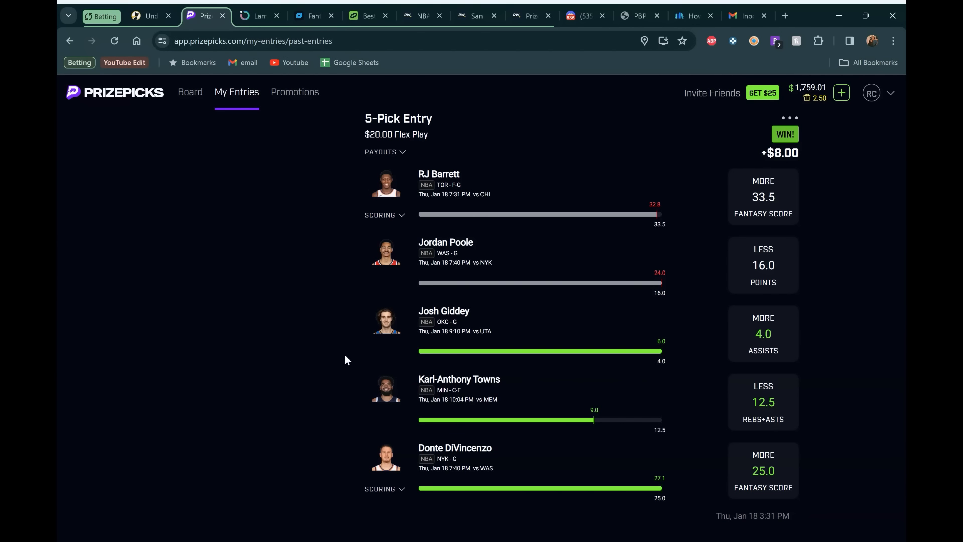
mouse_move(415, 400)
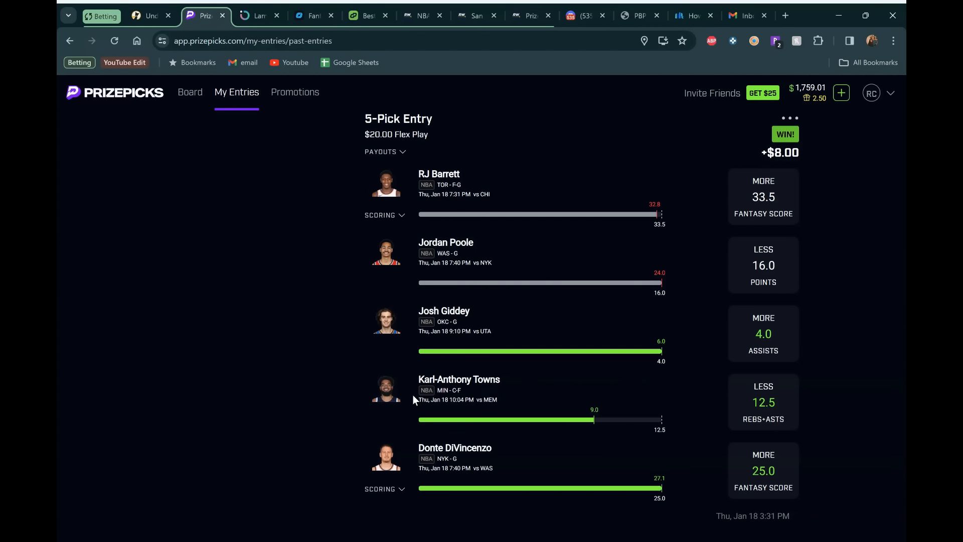
mouse_move(359, 430)
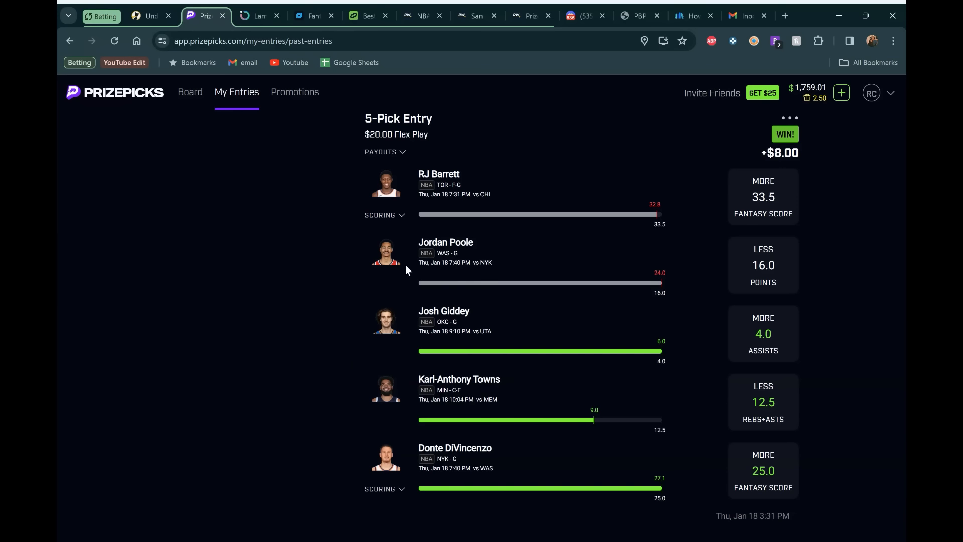
mouse_move(468, 193)
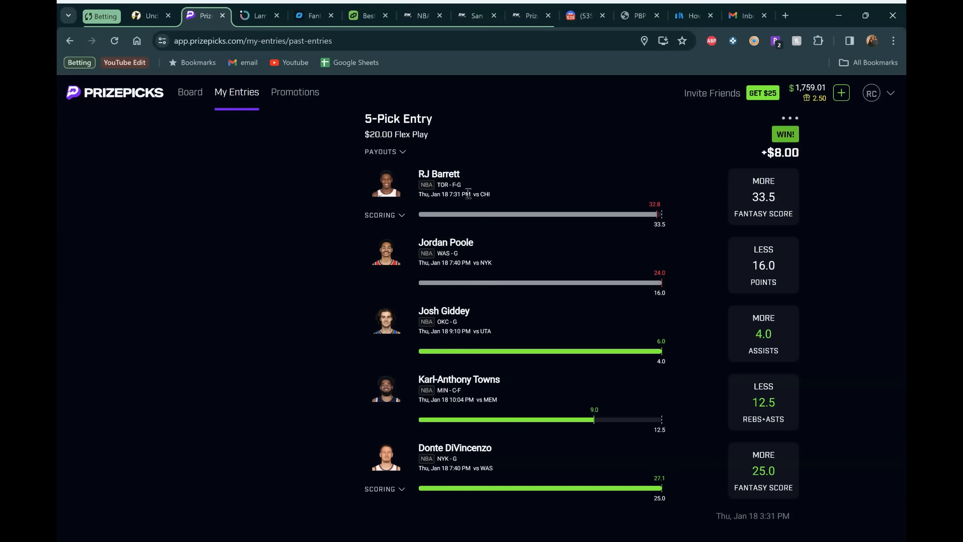
scroll(down, 3)
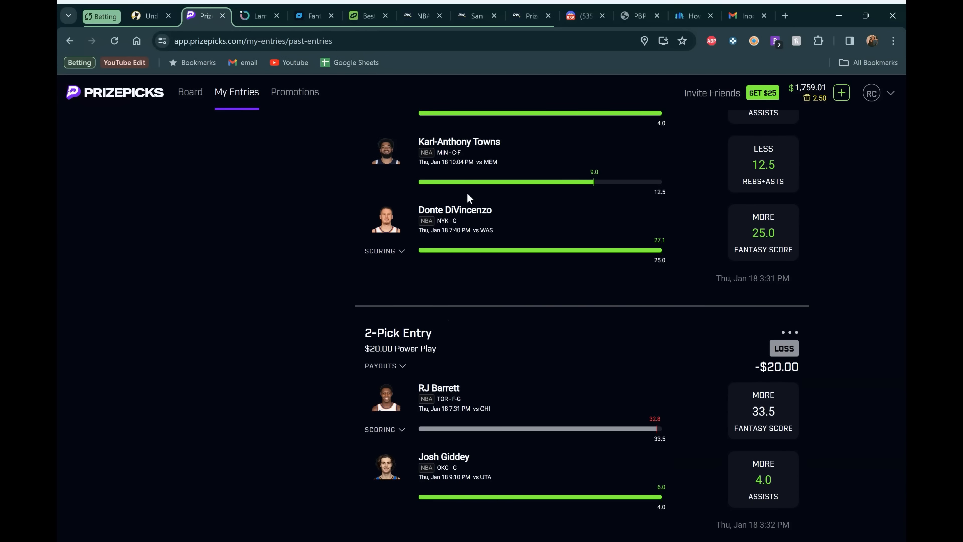
mouse_move(536, 431)
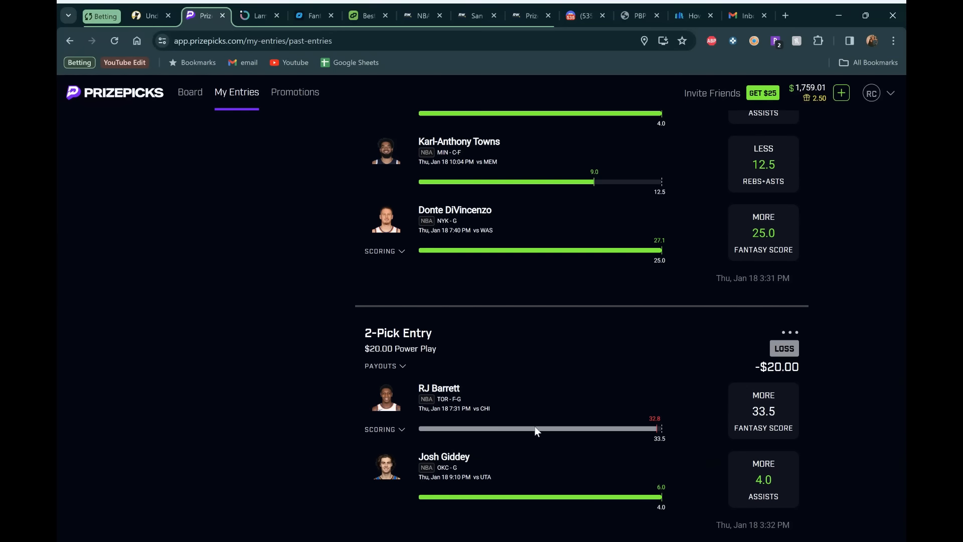
scroll(up, 3)
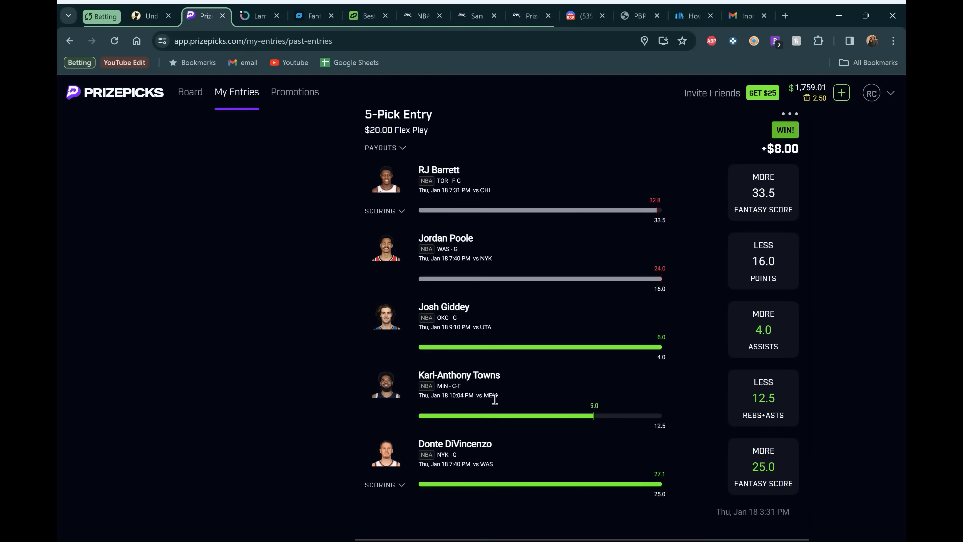
scroll(down, 3)
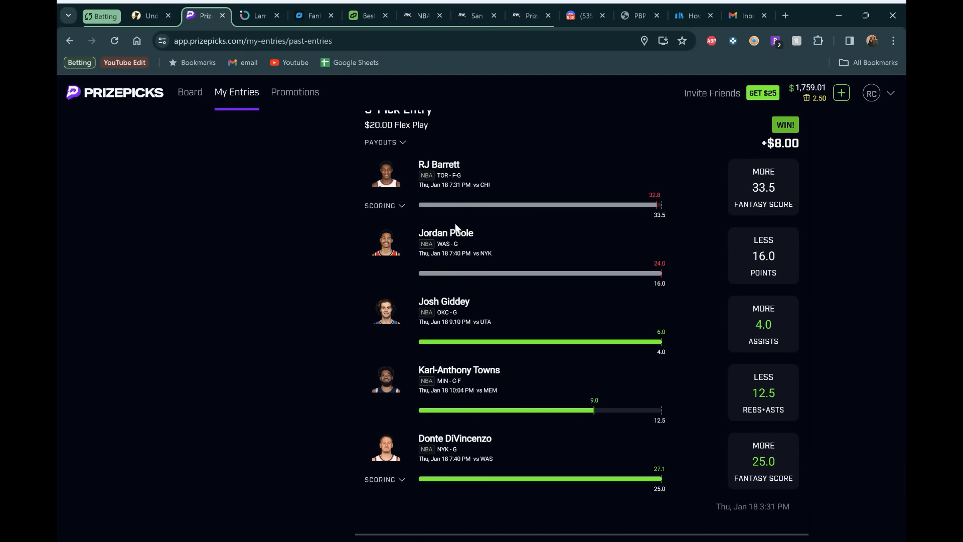
mouse_move(504, 246)
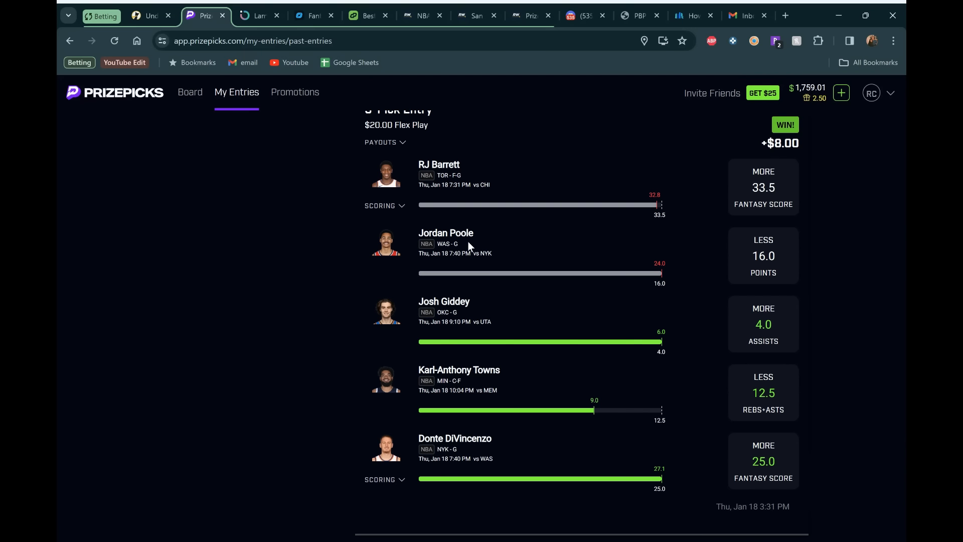
mouse_move(317, 186)
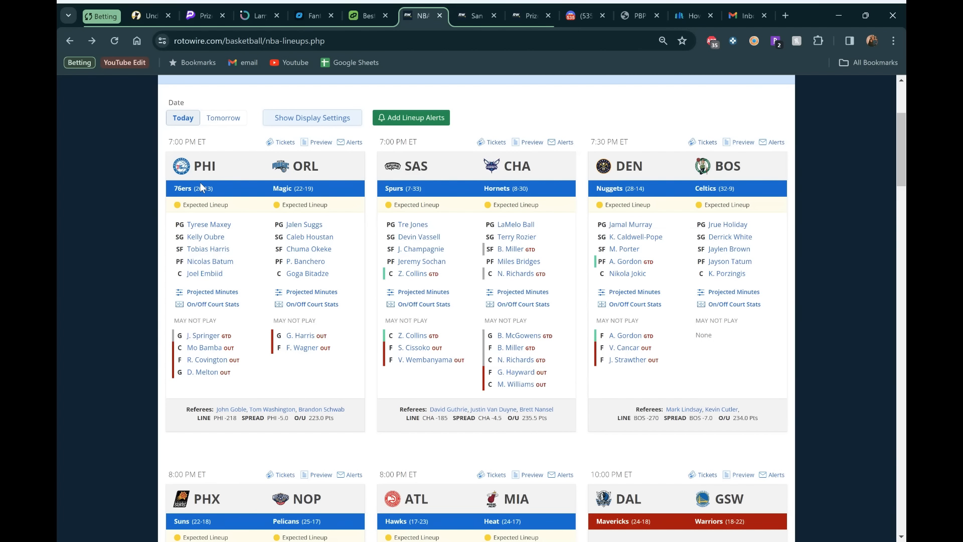
mouse_move(239, 172)
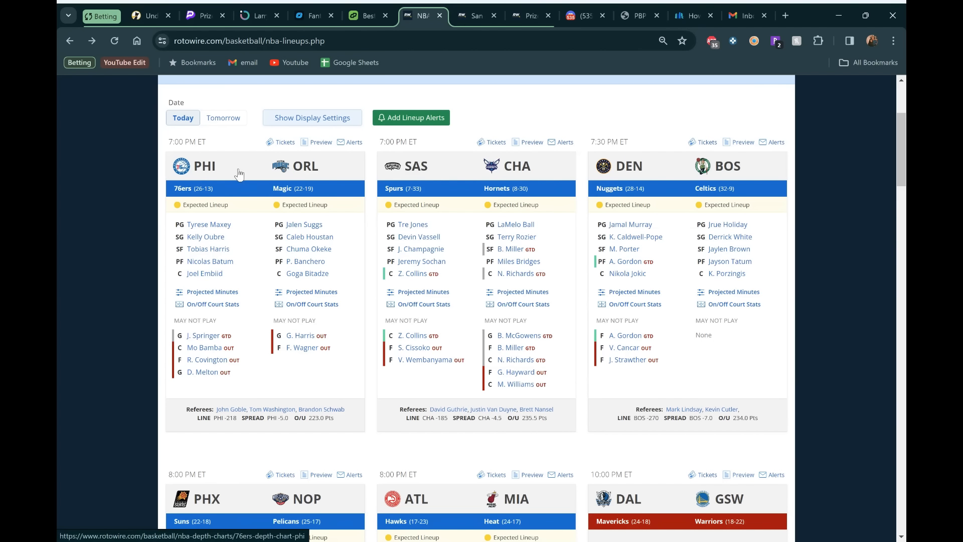
mouse_move(284, 381)
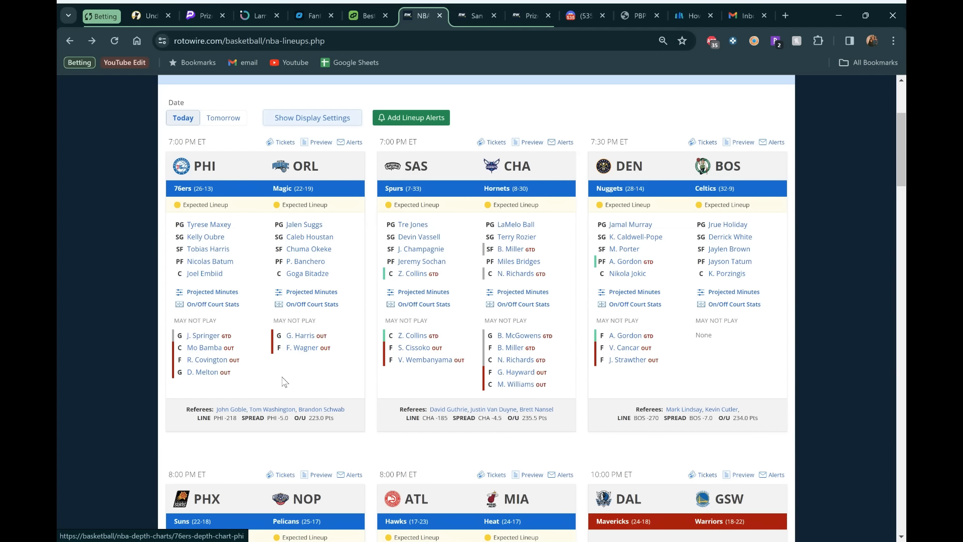
mouse_move(277, 324)
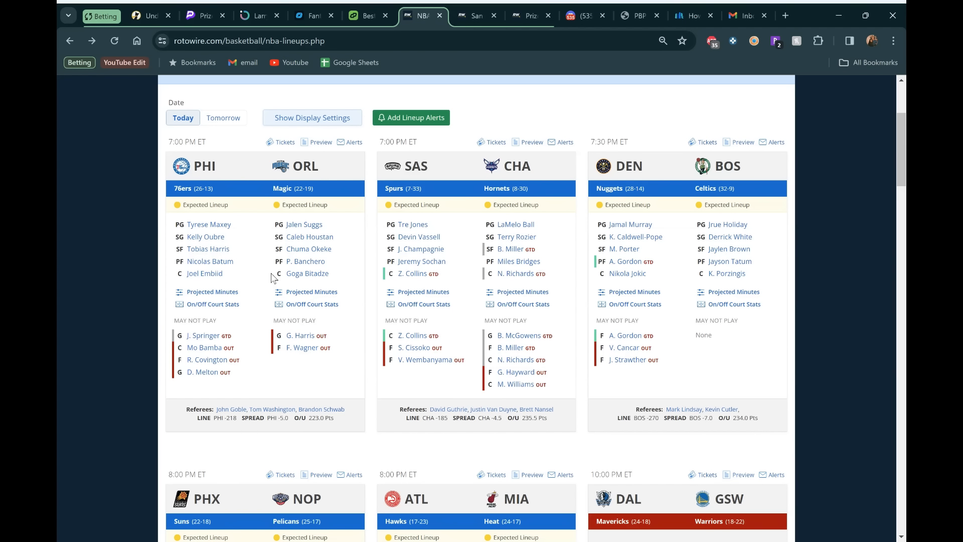
mouse_move(204, 273)
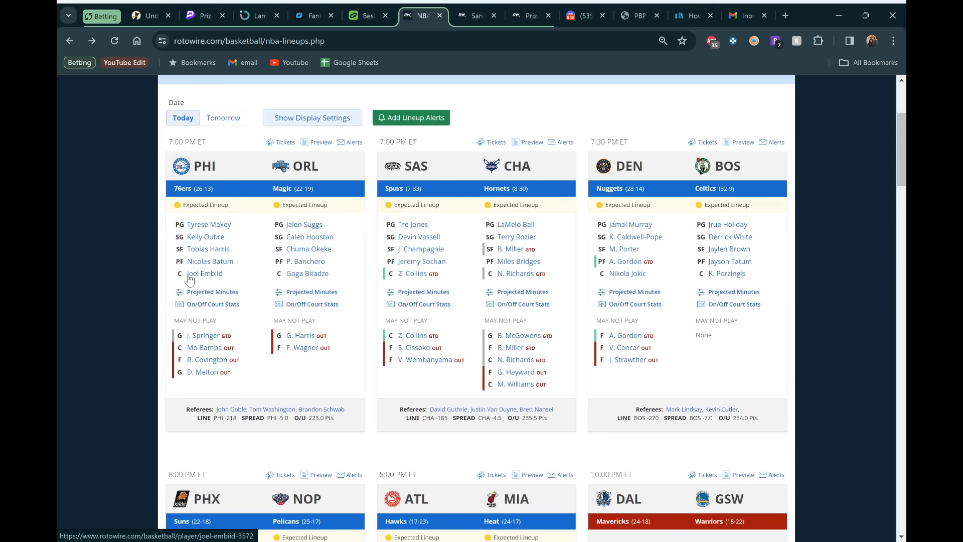
mouse_move(307, 273)
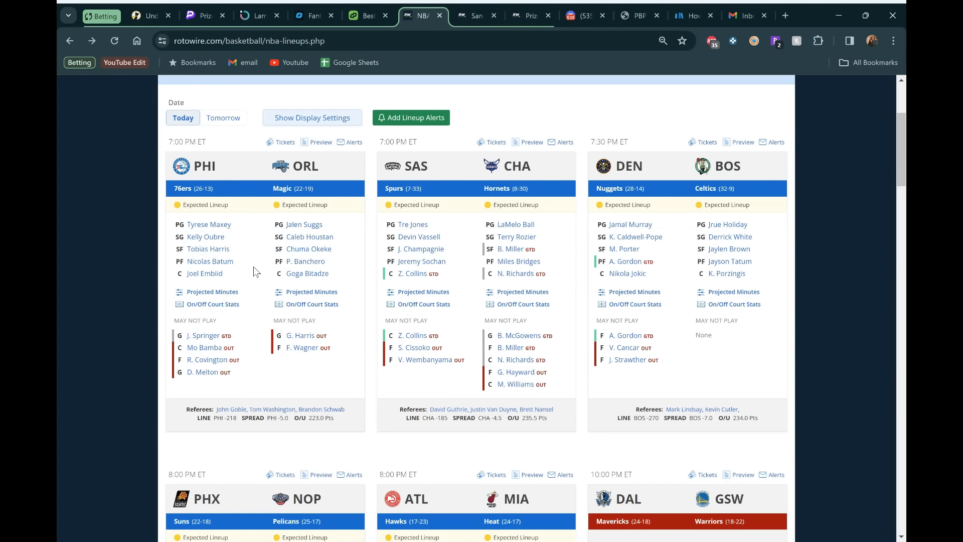
mouse_move(257, 246)
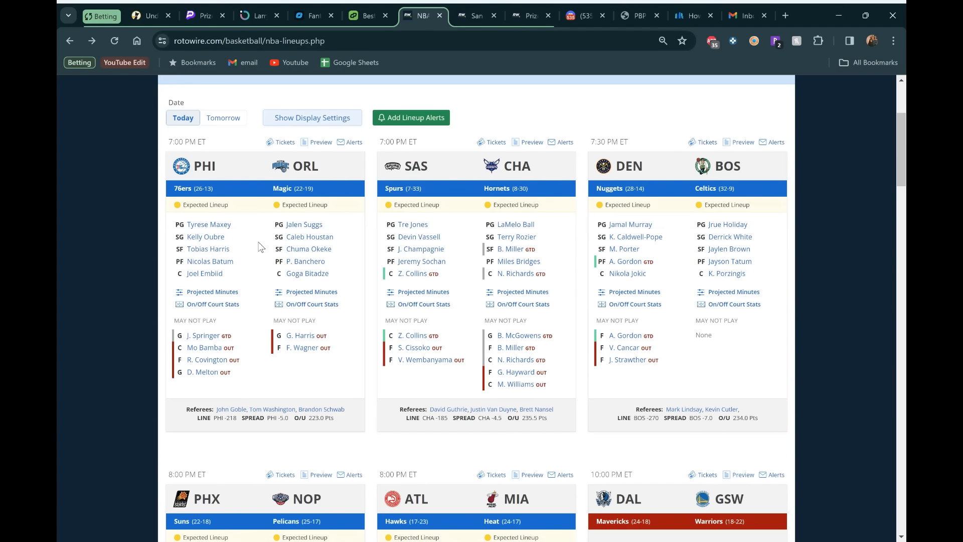
mouse_move(247, 233)
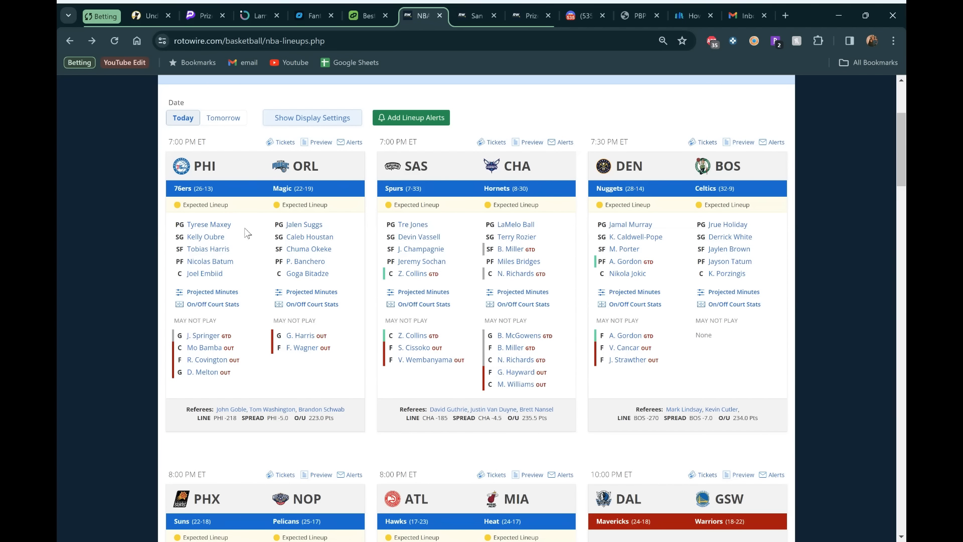
mouse_move(258, 230)
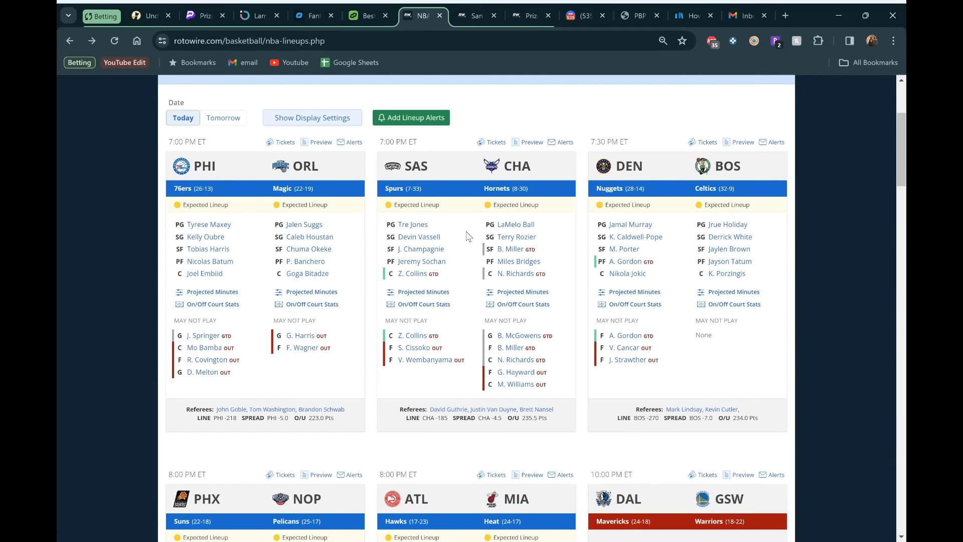
scroll(down, 3)
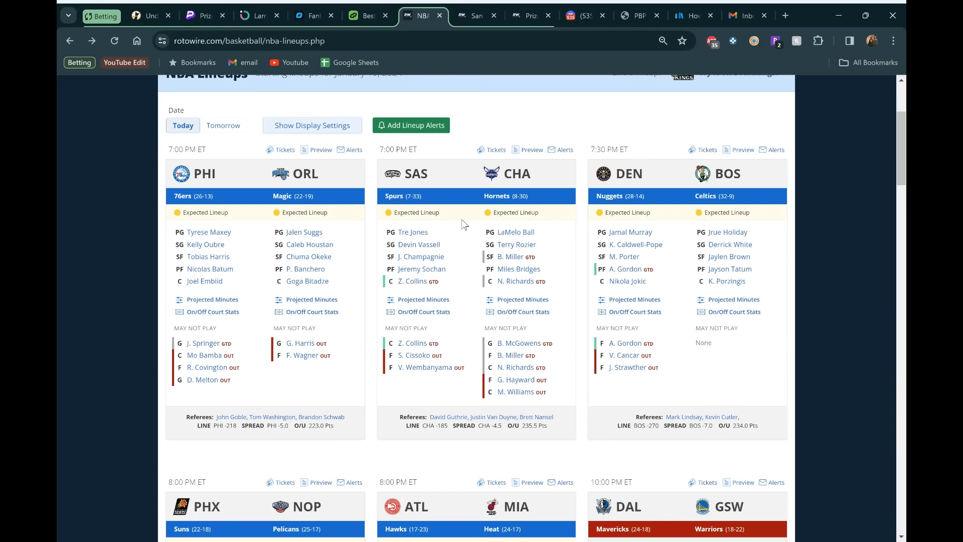
mouse_move(462, 252)
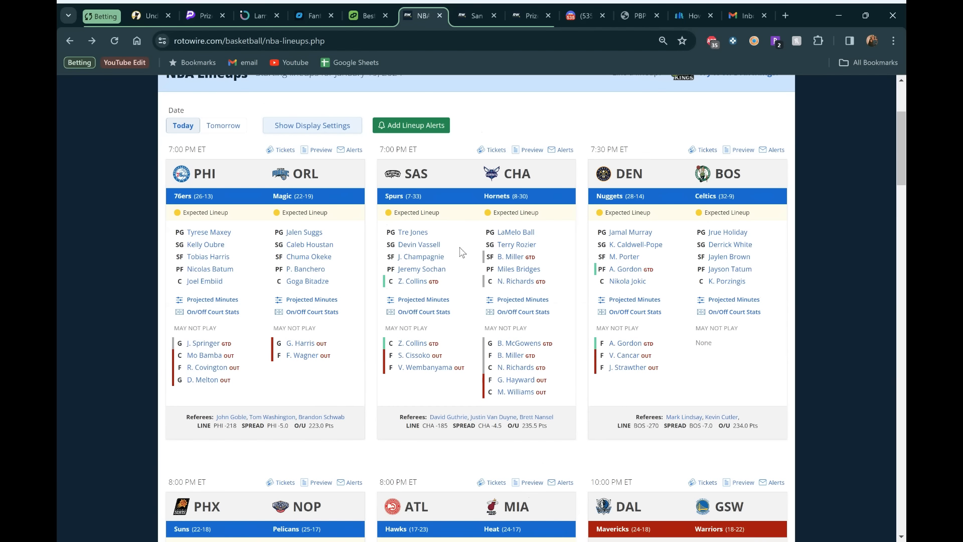
mouse_move(520, 281)
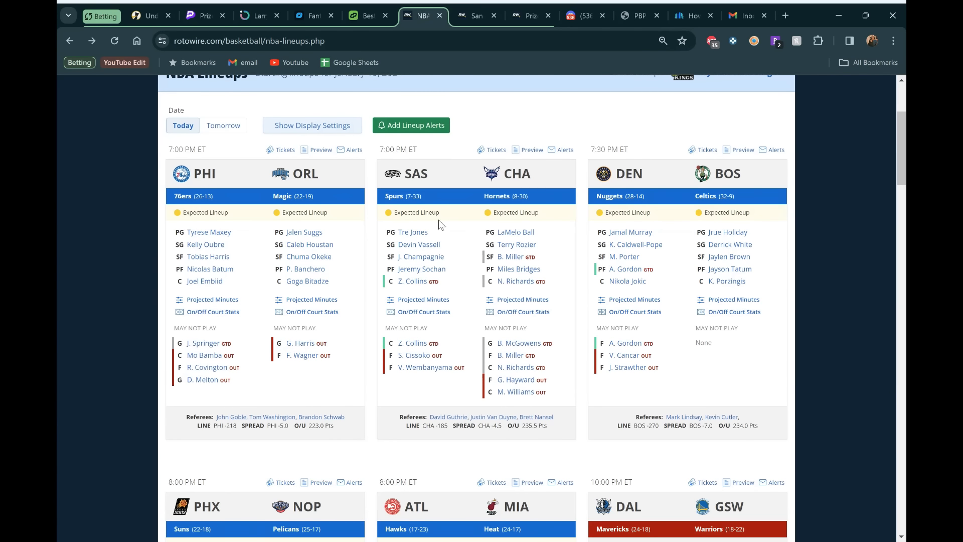
mouse_move(413, 225)
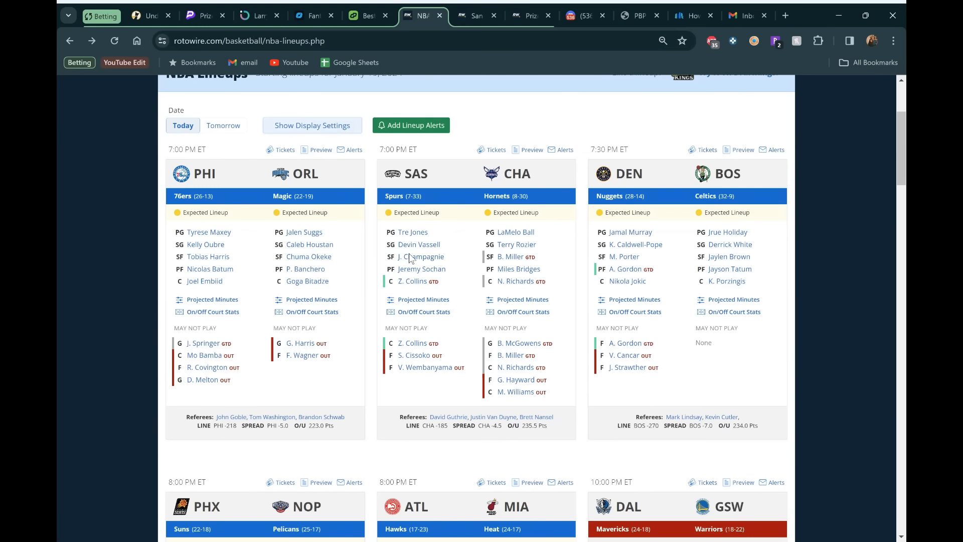
mouse_move(425, 367)
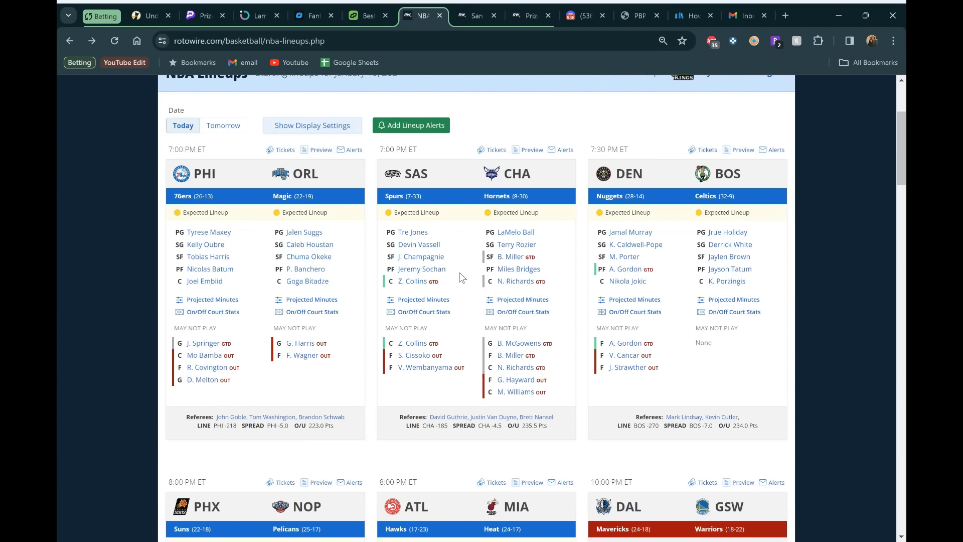
- Filter PBP Stats assist combos to Tre Jones ('tre'), then bring up the PrizePicks board
click(639, 16)
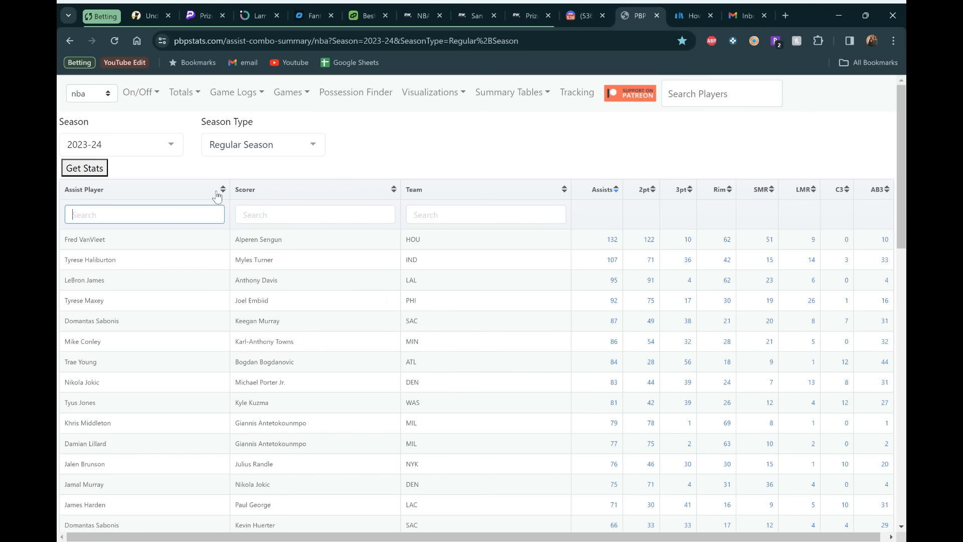
text(tre)
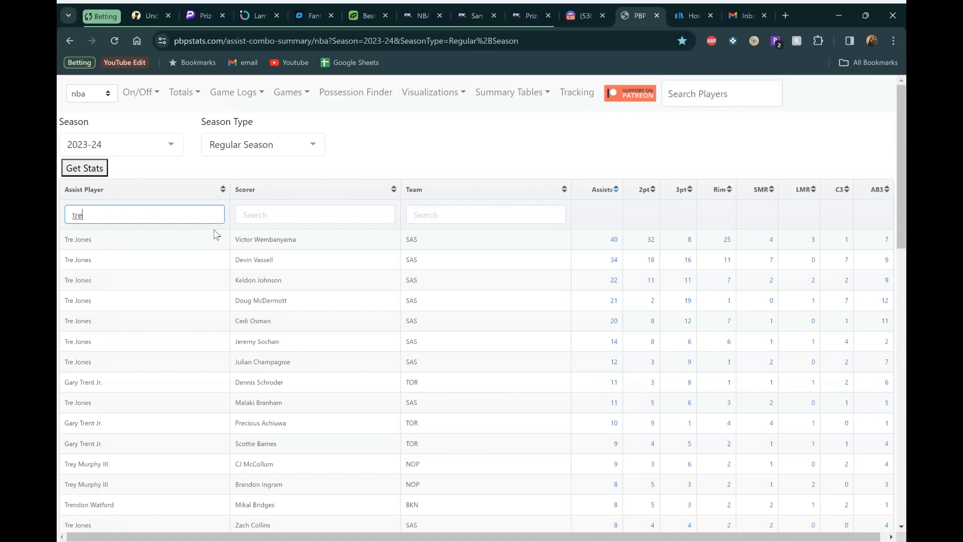
mouse_move(599, 241)
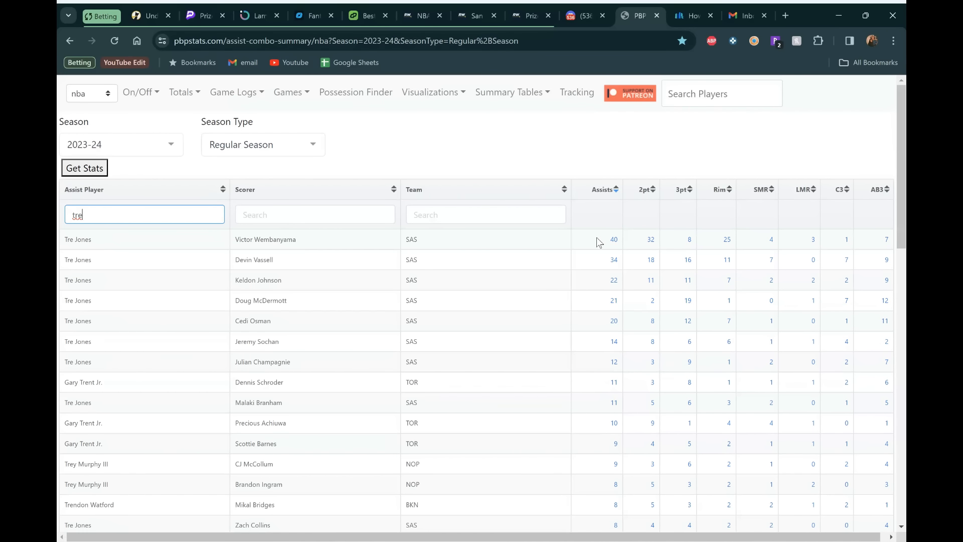
mouse_move(110, 239)
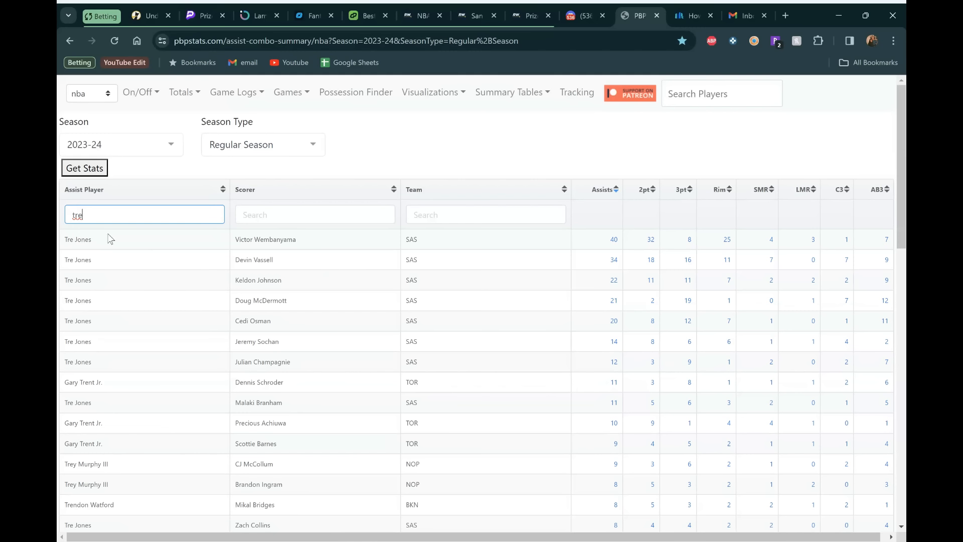
mouse_move(411, 208)
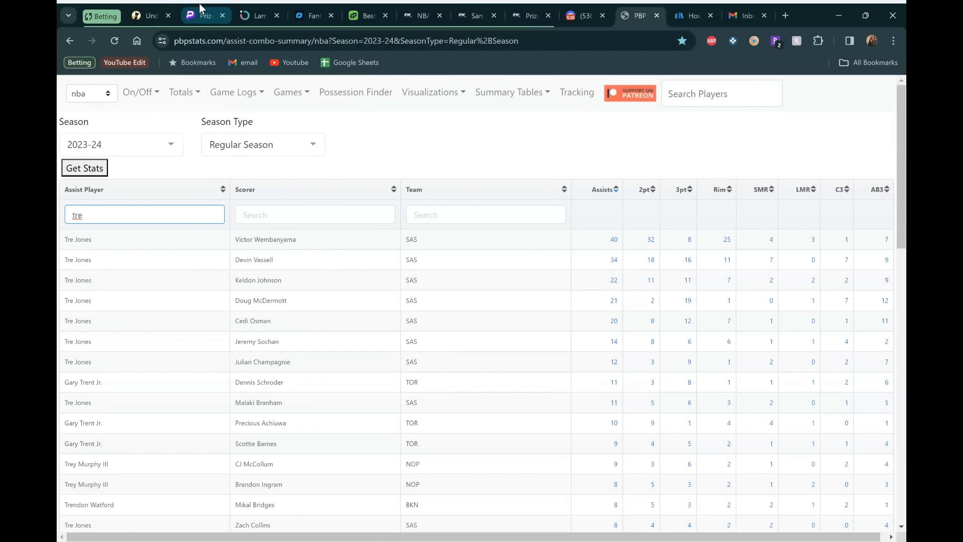
click(203, 15)
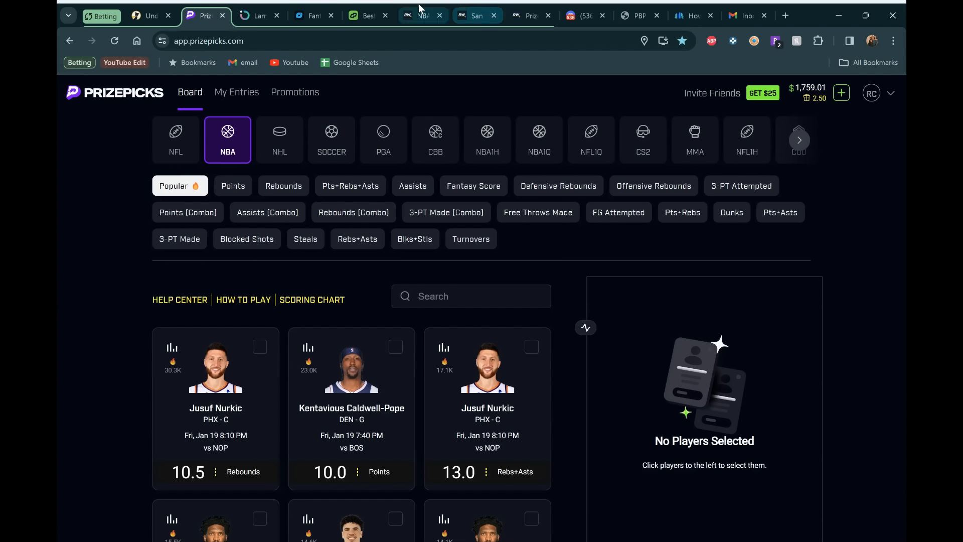
- Return to RotoWire lineups and scroll to the 8:00 Suns–Pelicans and Hawks–Heat cards
click(423, 16)
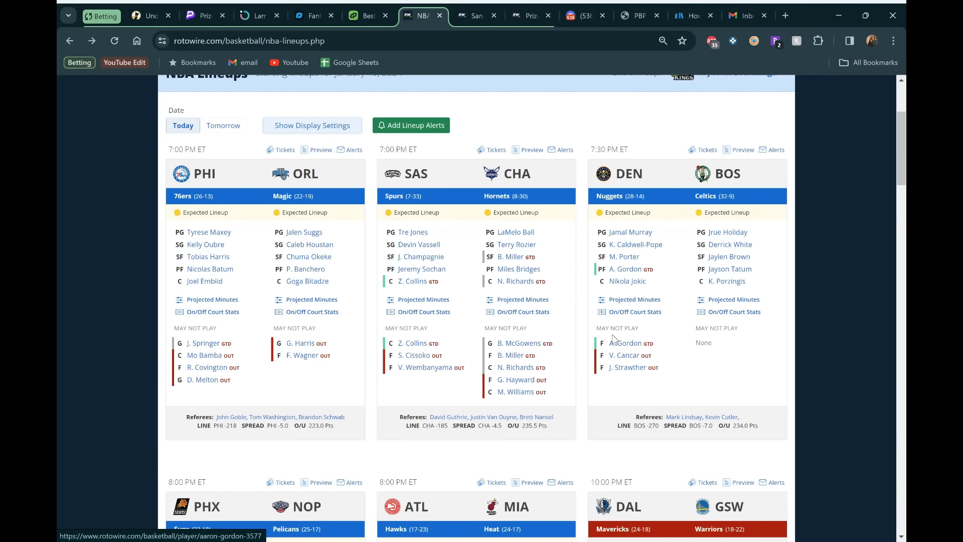
scroll(down, 3)
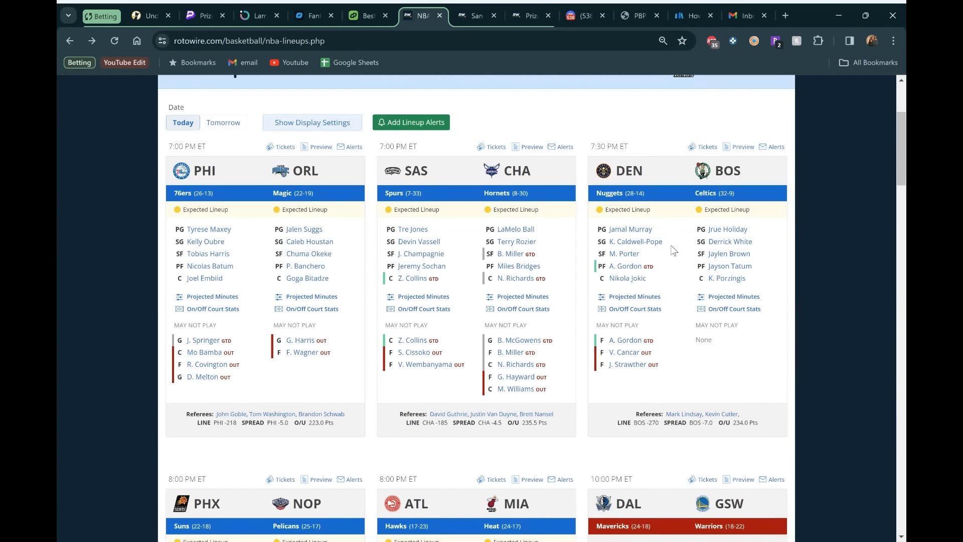
scroll(down, 3)
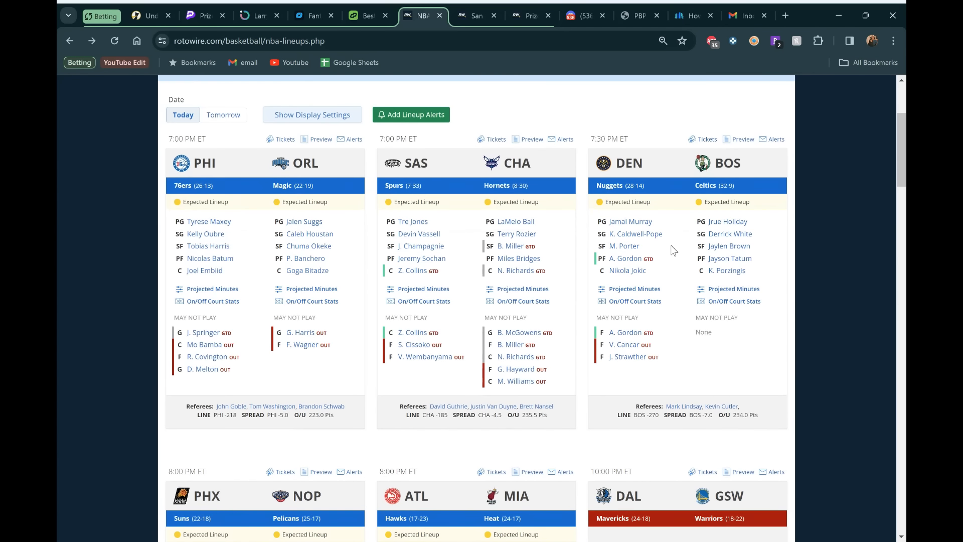
scroll(down, 3)
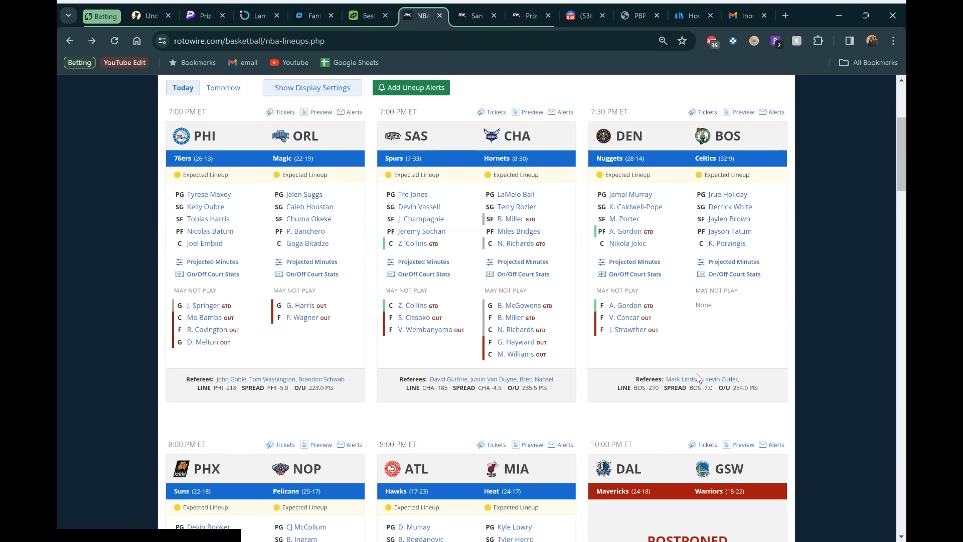
mouse_move(706, 158)
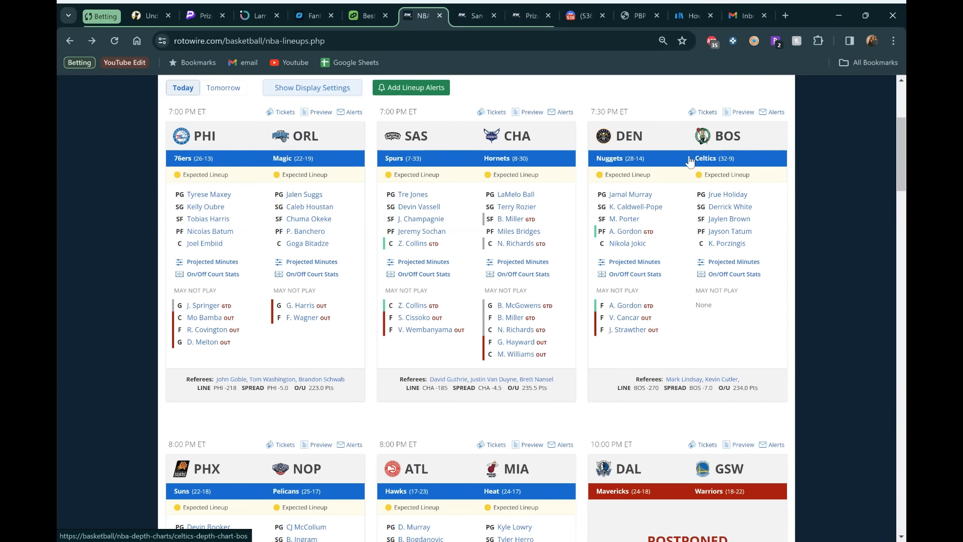
mouse_move(686, 253)
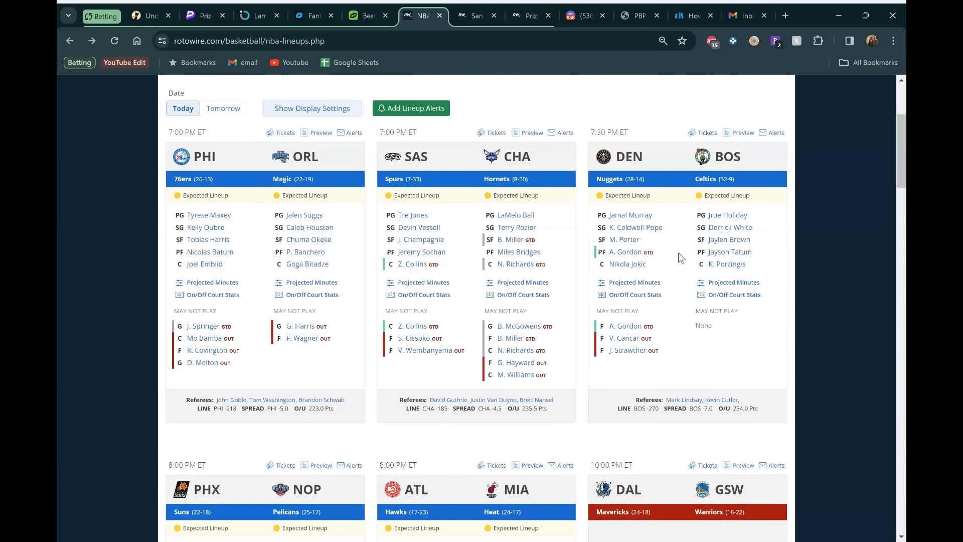
mouse_move(636, 227)
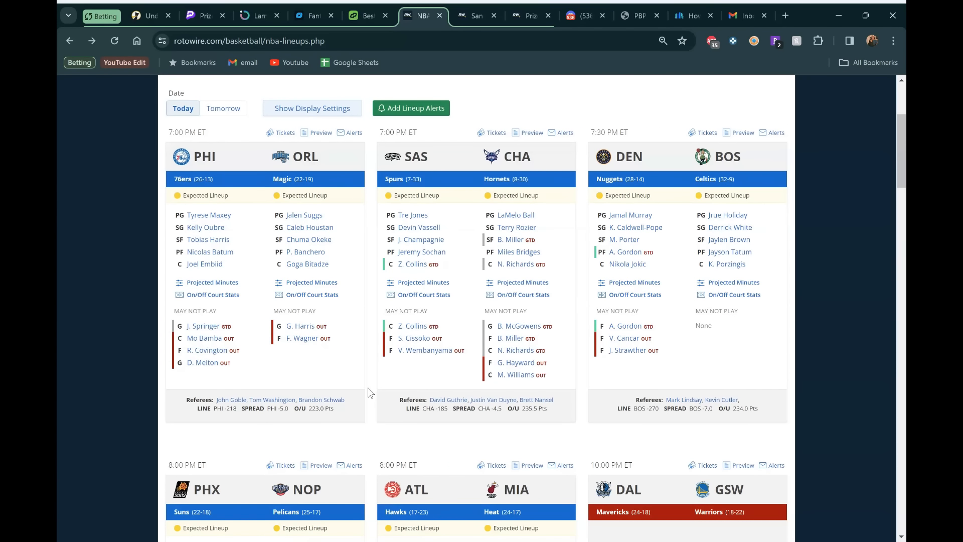
scroll(down, 3)
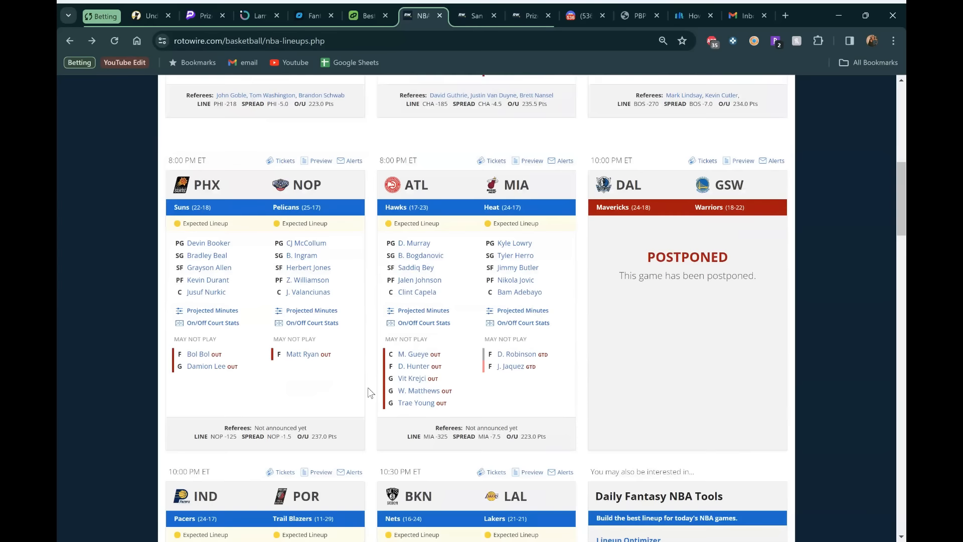
scroll(down, 3)
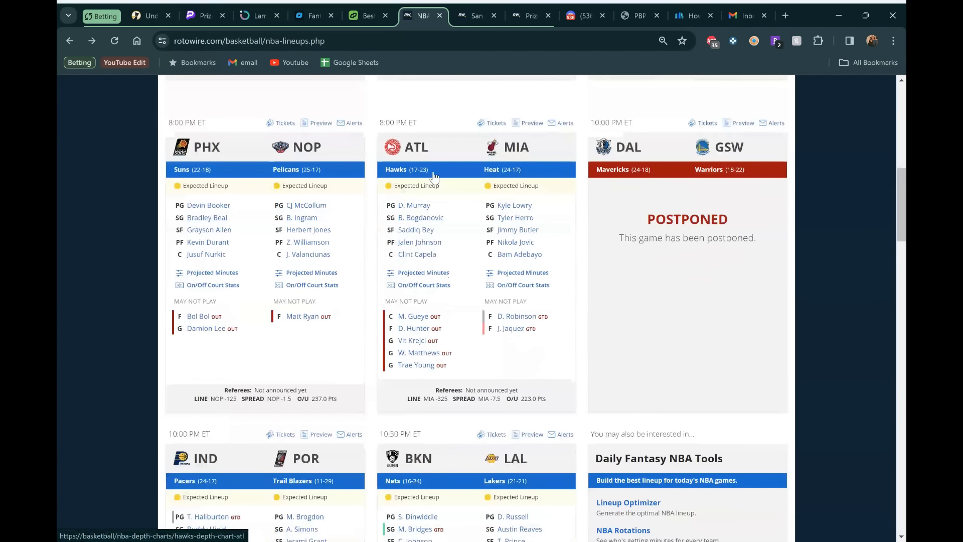
mouse_move(368, 213)
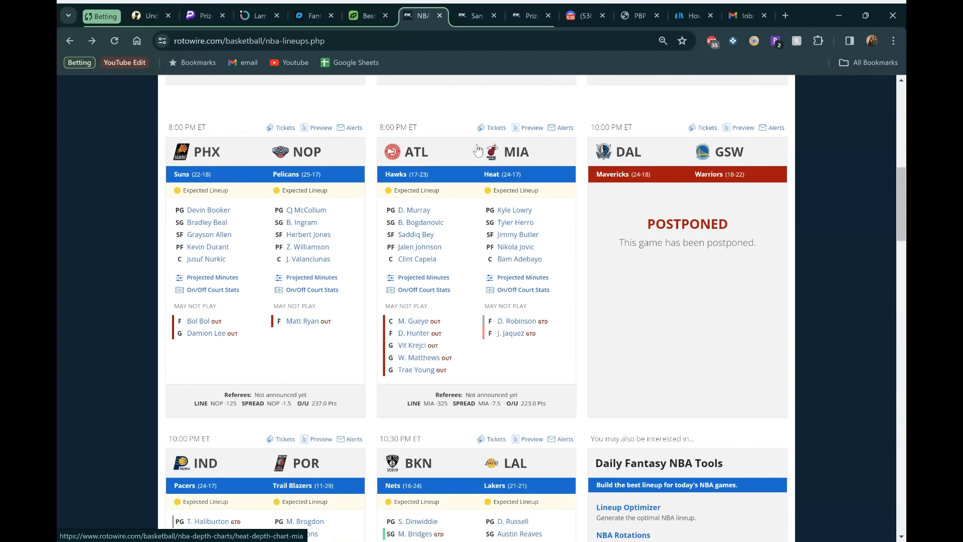
mouse_move(400, 310)
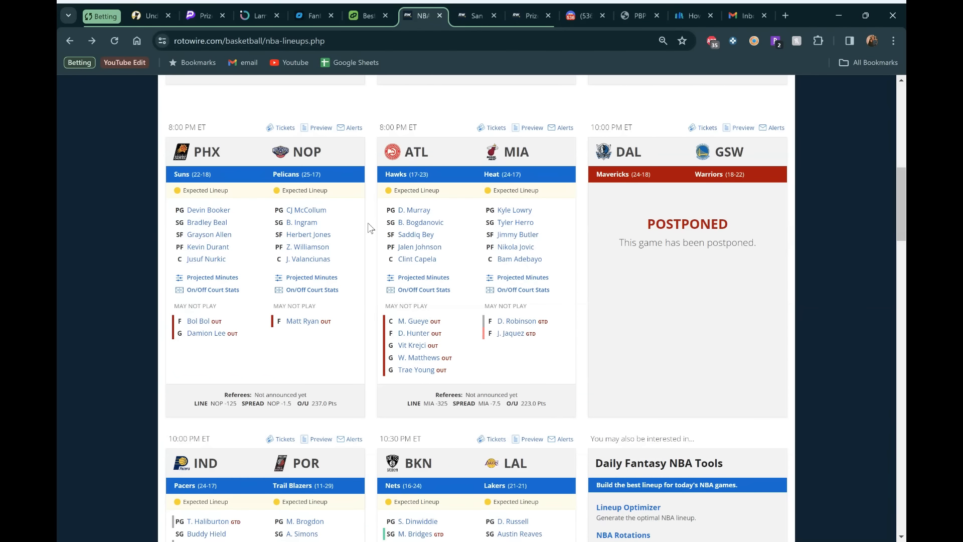
scroll(down, 3)
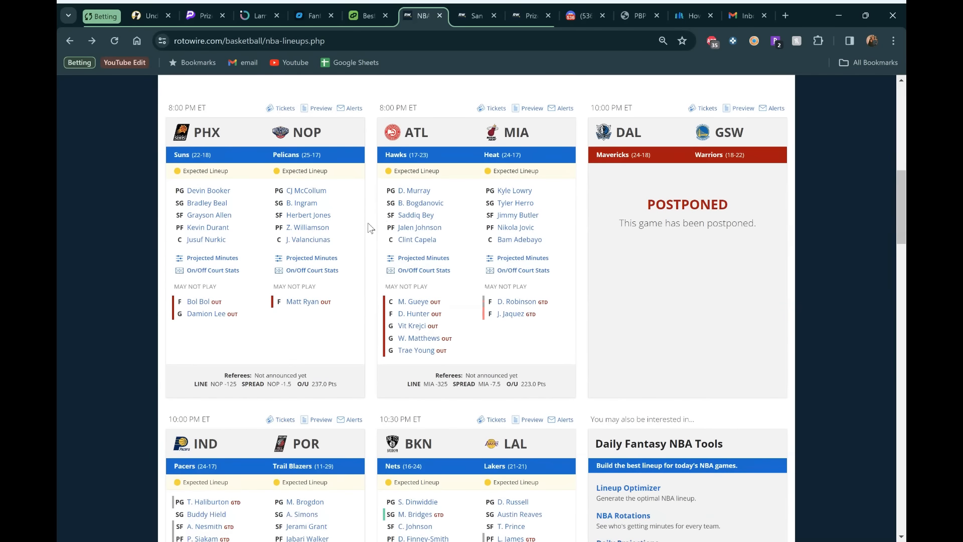
- Scroll down to the 10:00 Pacers–Trail Blazers and 10:30 Nets–Lakers lineup cards
scroll(down, 3)
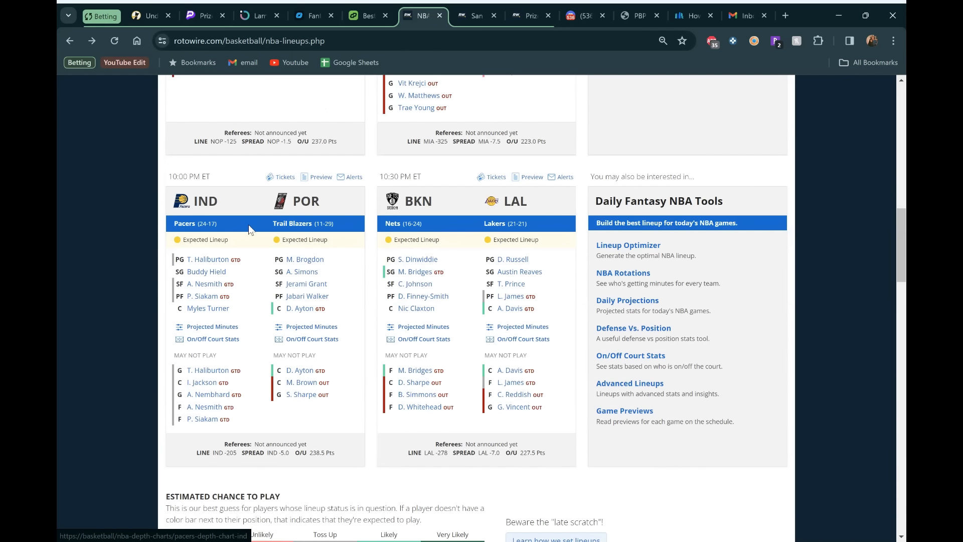
mouse_move(205, 283)
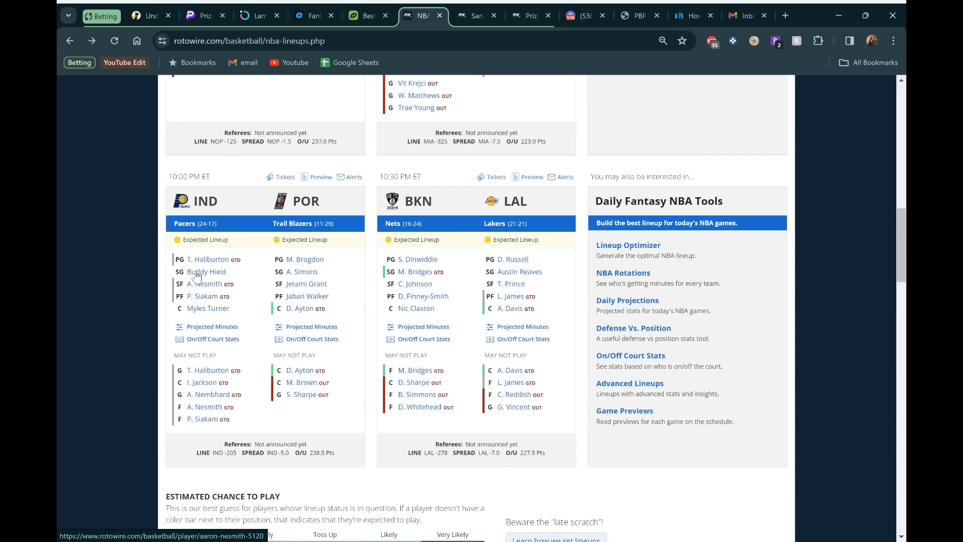
mouse_move(316, 289)
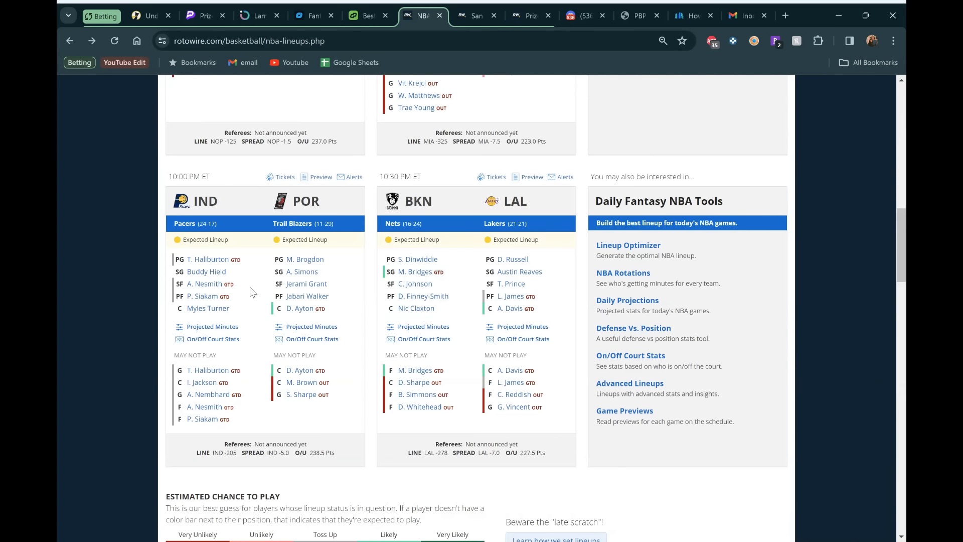
mouse_move(307, 296)
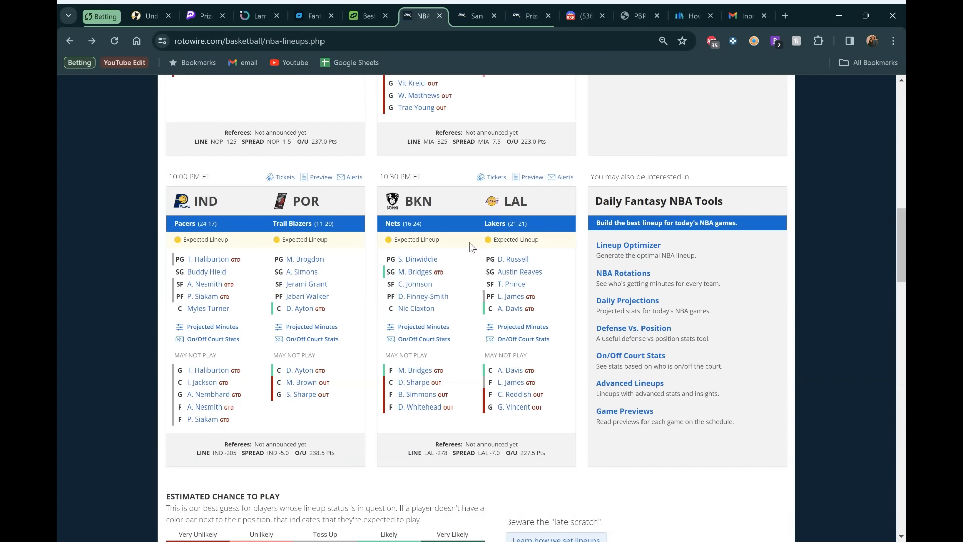
mouse_move(465, 246)
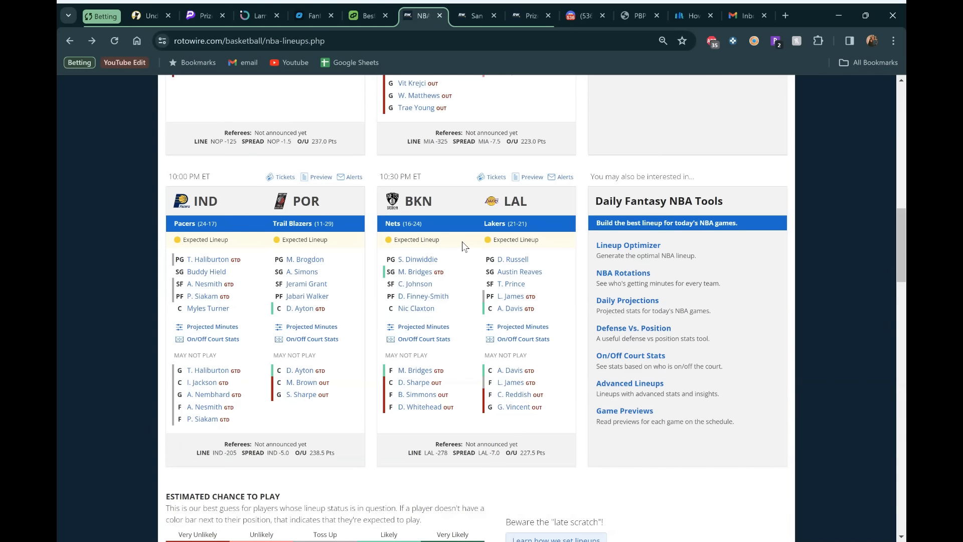
mouse_move(458, 291)
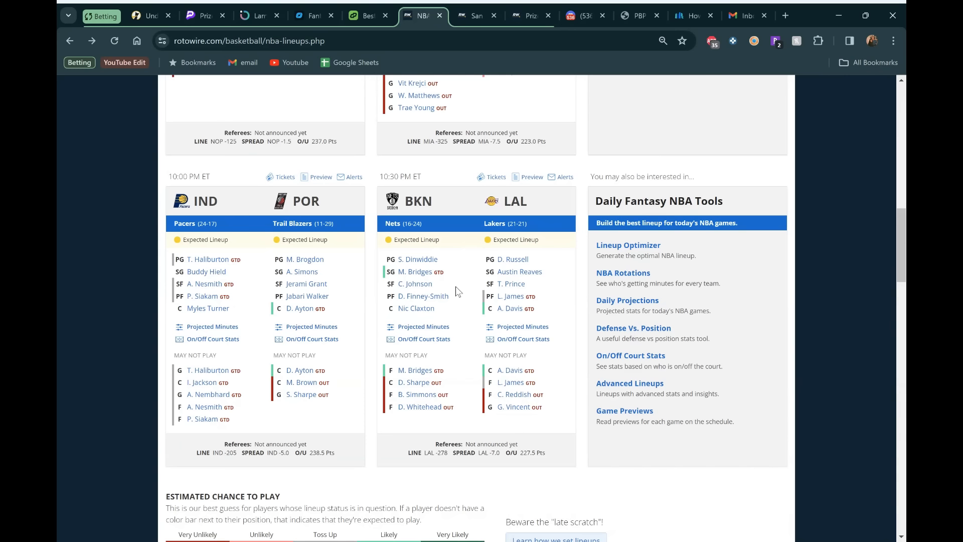
mouse_move(466, 277)
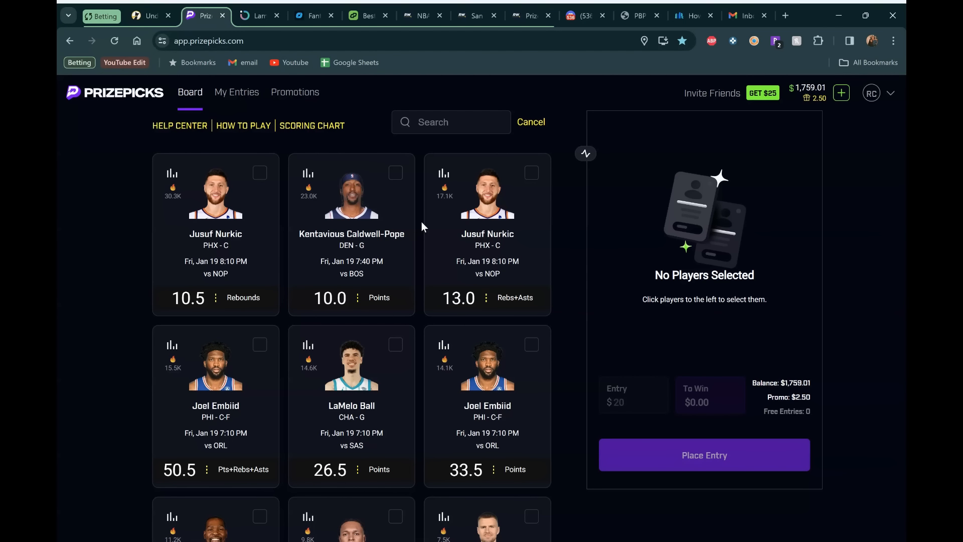
- Search PrizePicks for 'porzin', take Porzingis Less 9.5 Rebs+Asts, then return to RotoWire
click(451, 121)
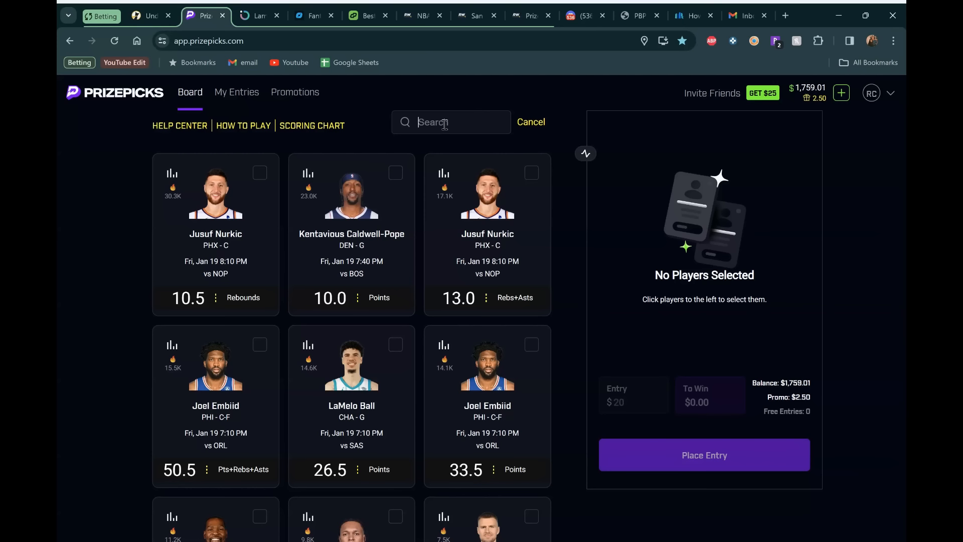
text(porzin)
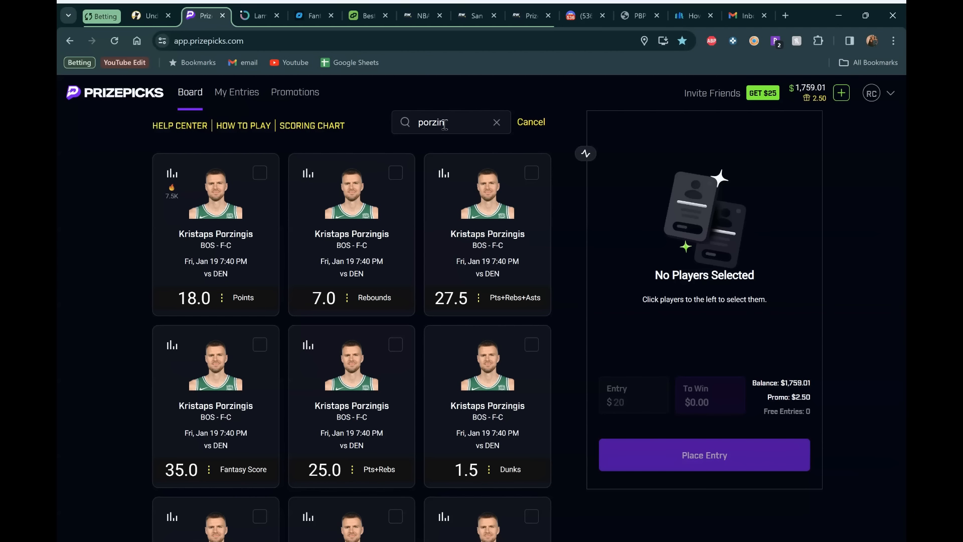
scroll(down, 3)
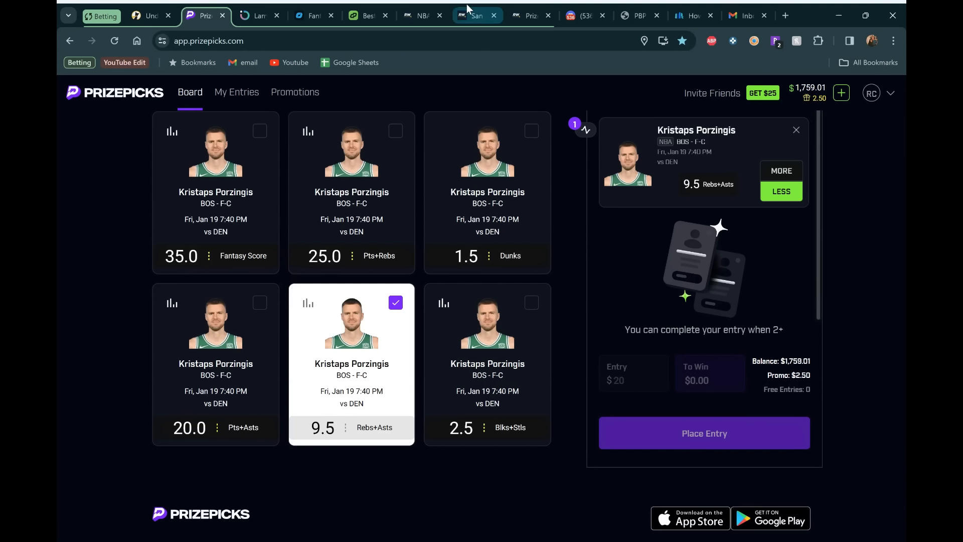
click(421, 16)
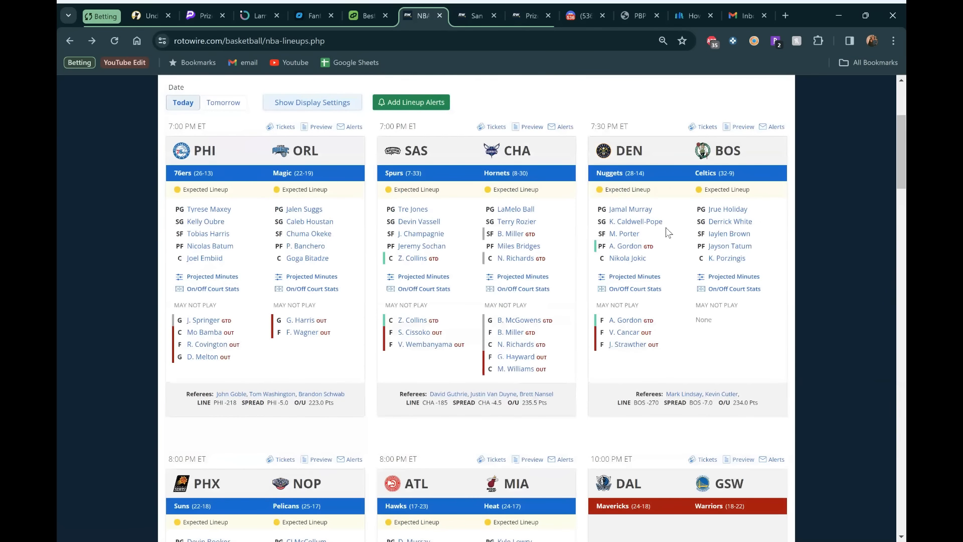
mouse_move(564, 120)
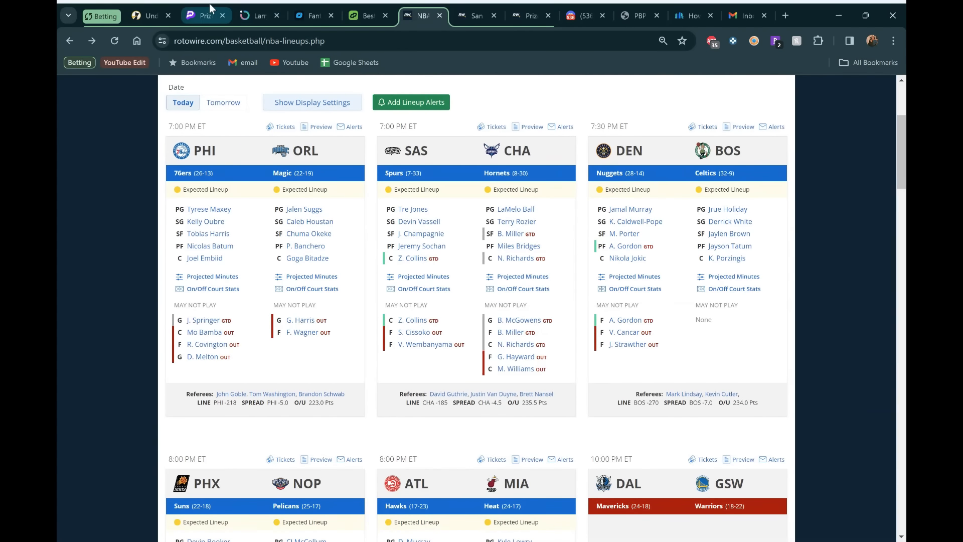
- Search Outlier props for 'porzin' and open his Rebounds + Assists Under 9.5 detail
click(258, 16)
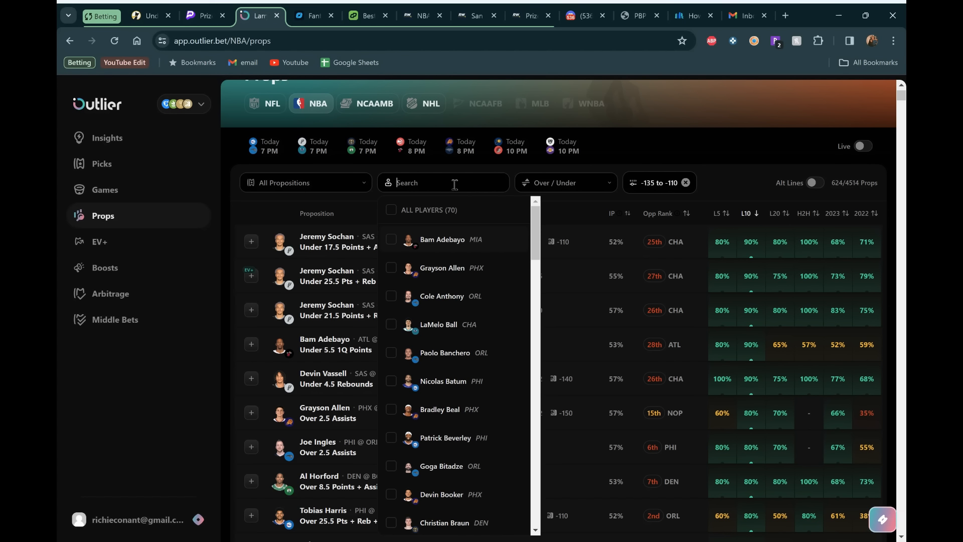
text(porzin)
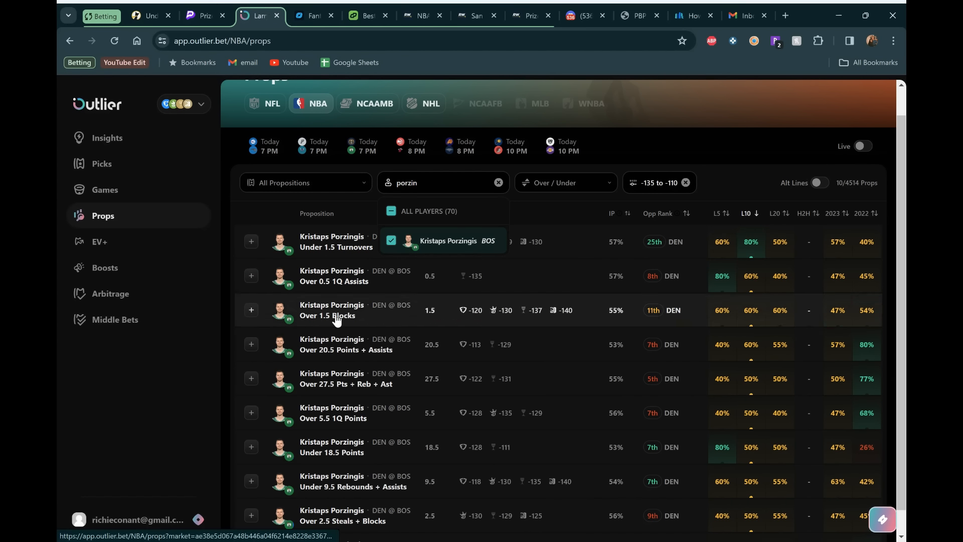
scroll(down, 3)
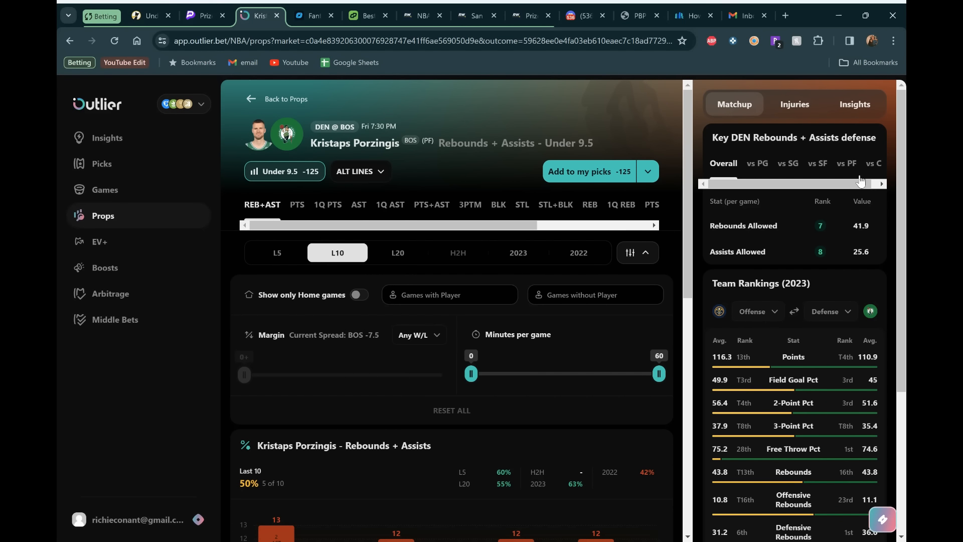
- Show Denver's defense vs centers (11.4 rebounds, 3.6 assists) and review the 2023 game log
click(873, 164)
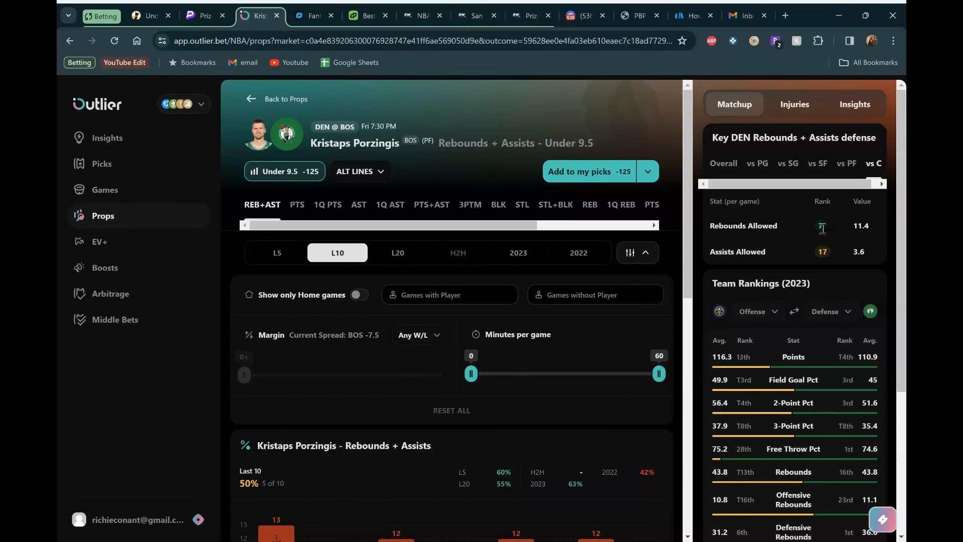
scroll(down, 3)
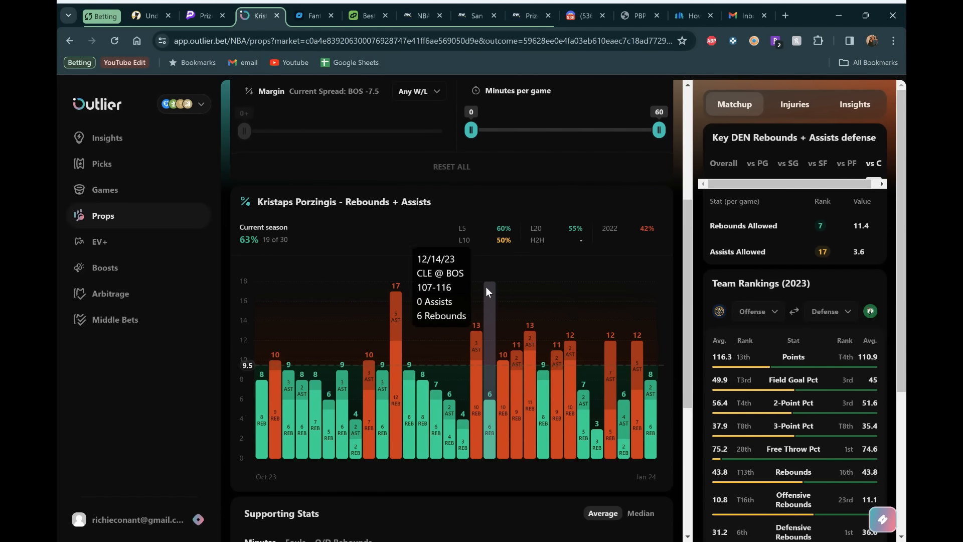
mouse_move(636, 312)
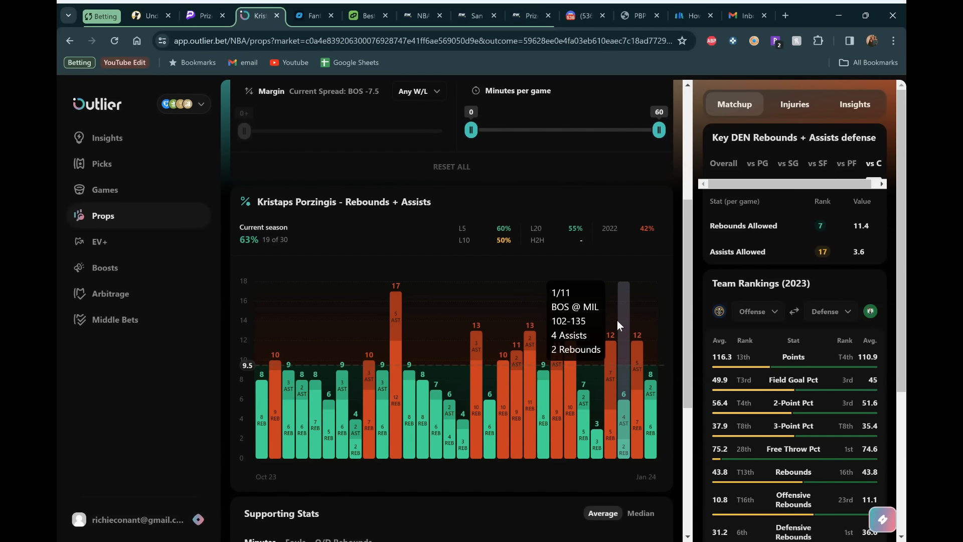
mouse_move(566, 326)
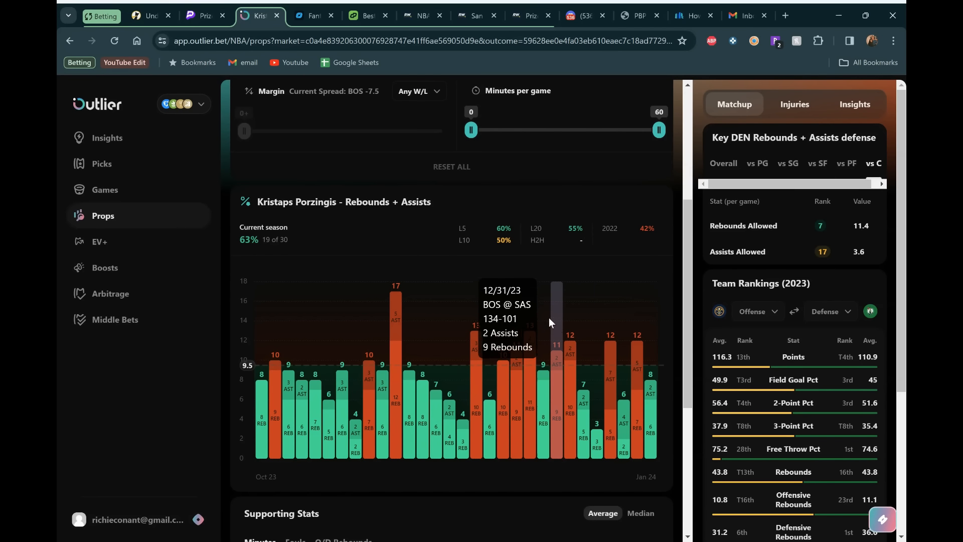
mouse_move(422, 290)
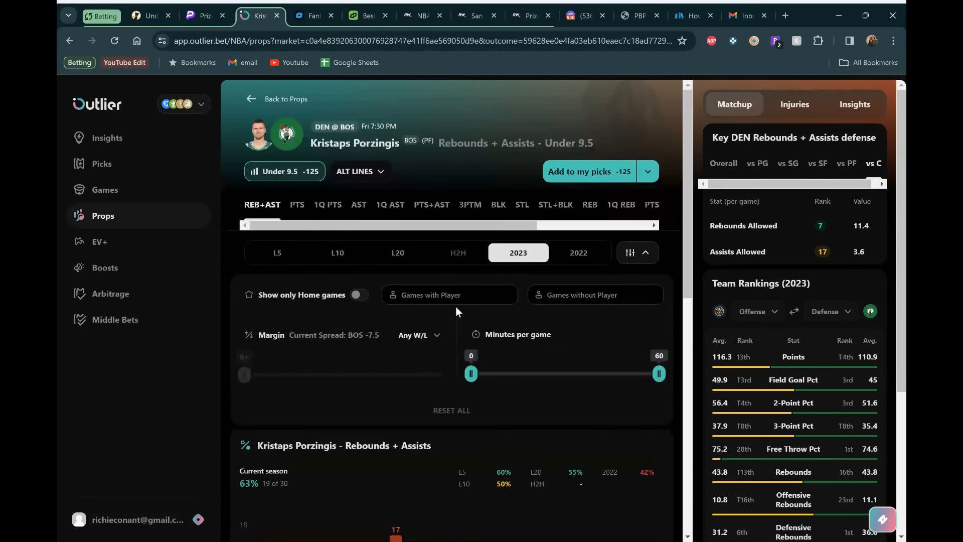
scroll(down, 3)
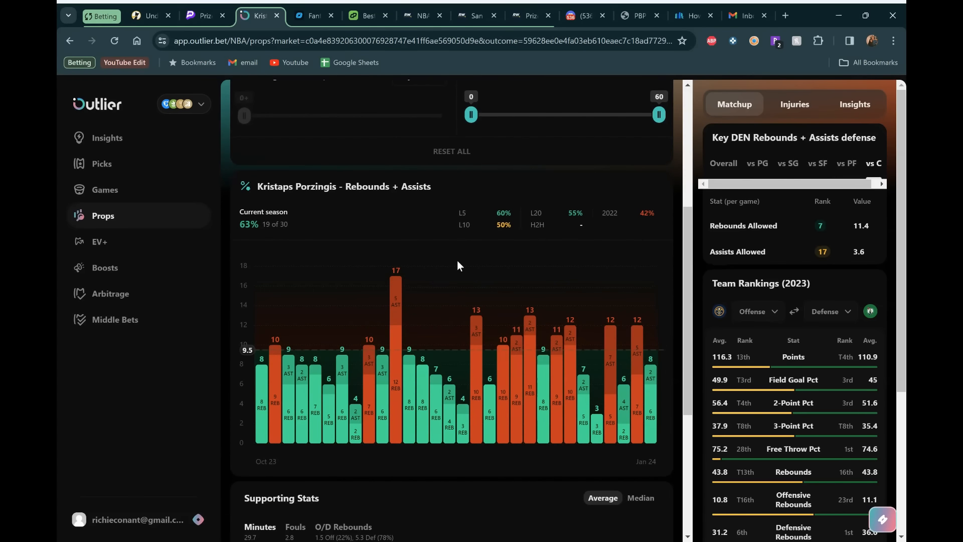
mouse_move(444, 251)
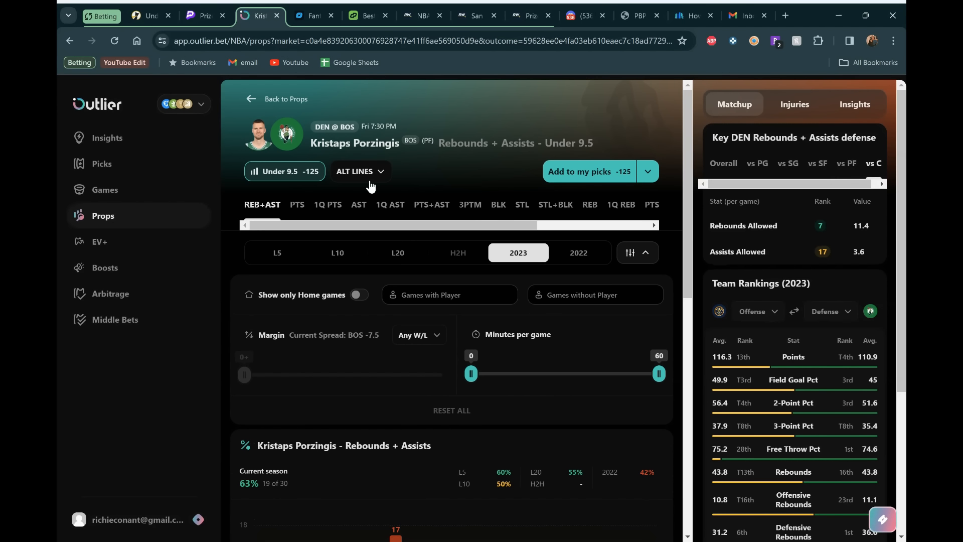
- Check DailyGrind's PrizePicks odds for Porzingis, with Rebs + Asts Under 9.5 at 53.45%
click(366, 16)
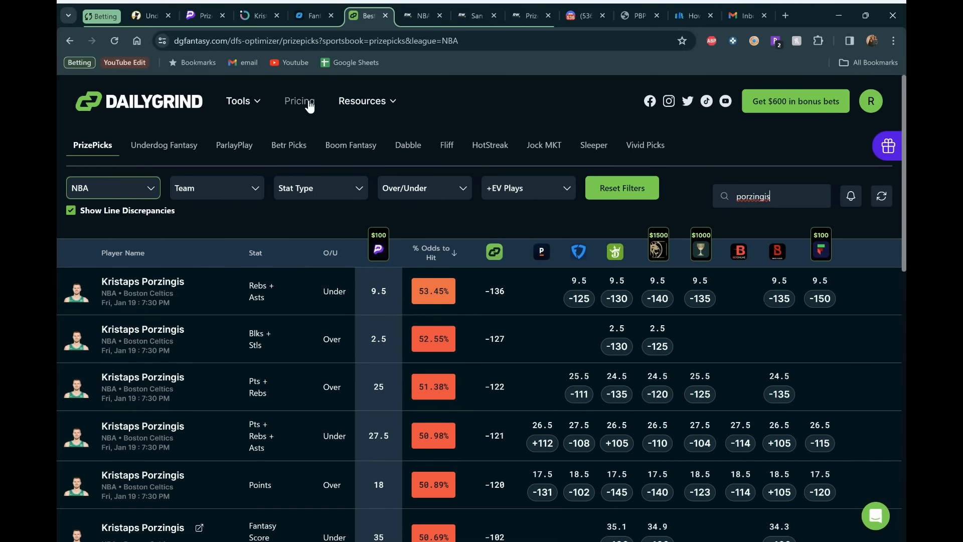
click(239, 100)
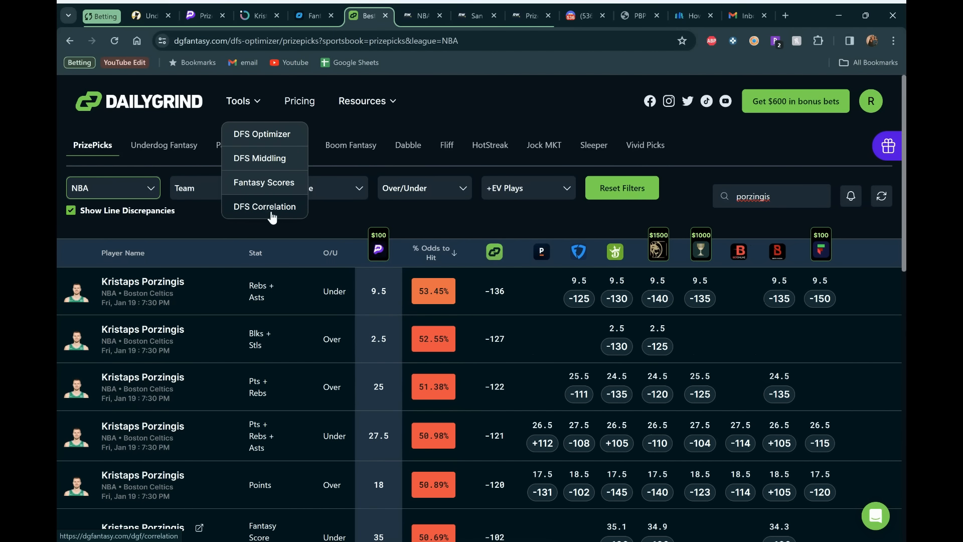
click(238, 101)
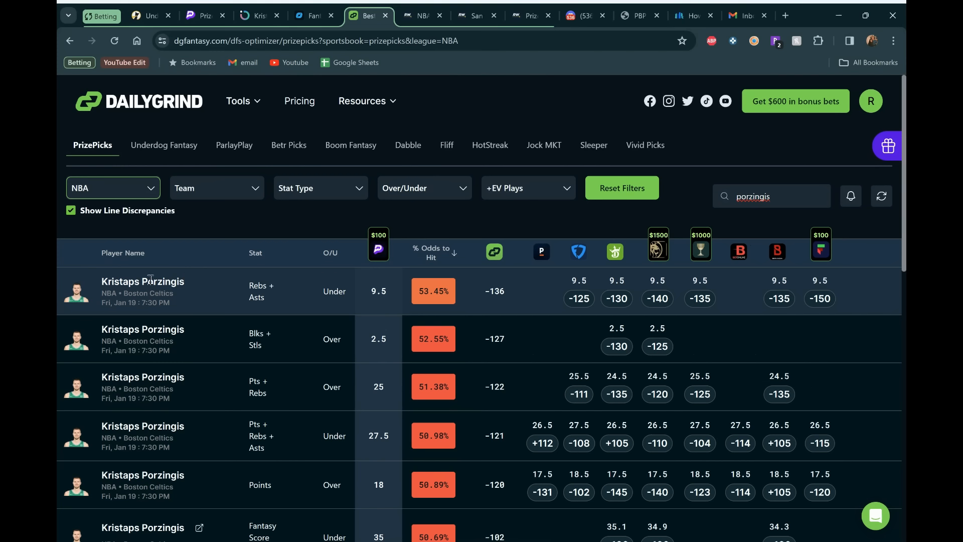
mouse_move(461, 278)
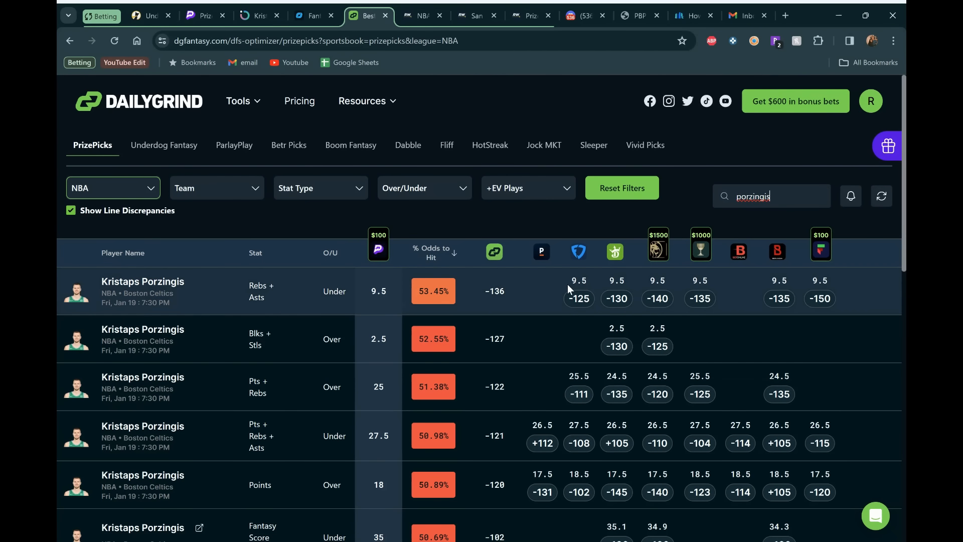
mouse_move(471, 307)
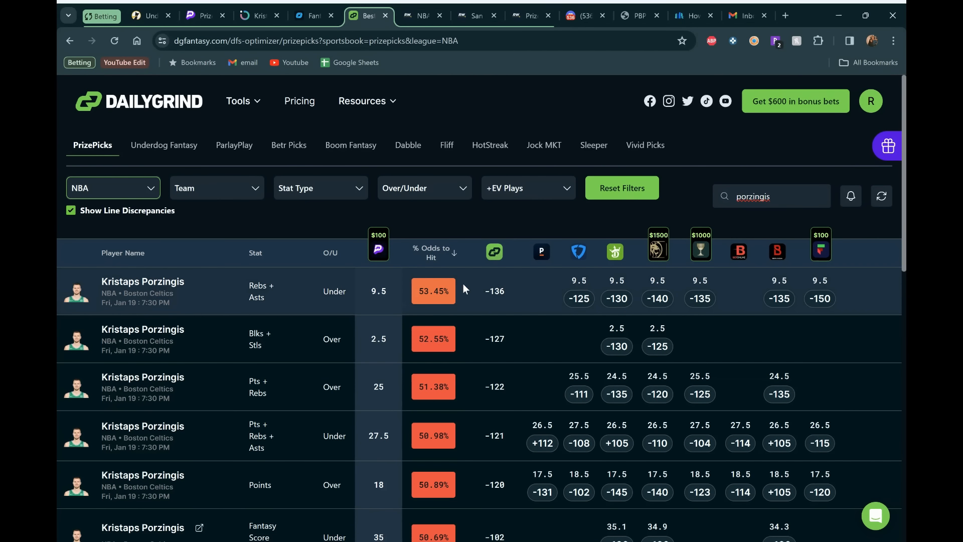
mouse_move(555, 274)
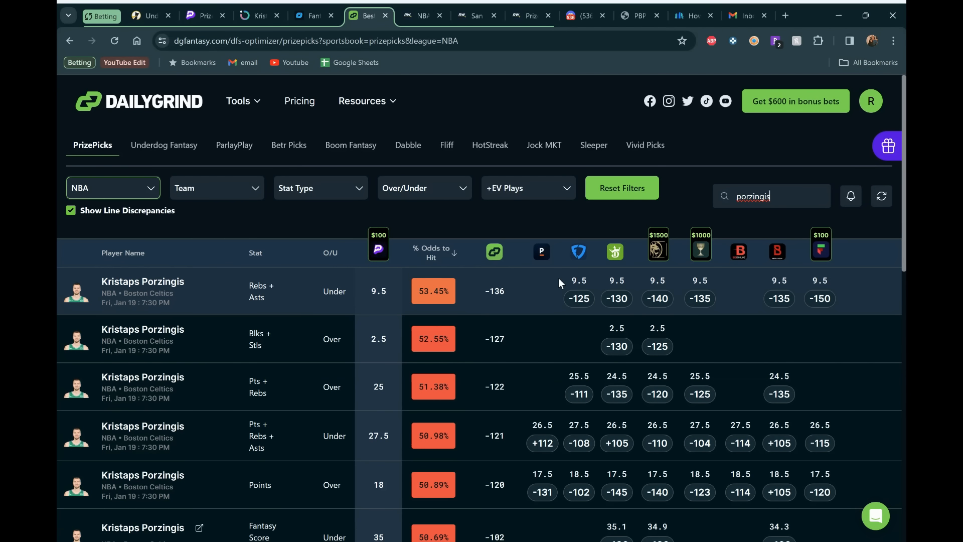
mouse_move(361, 298)
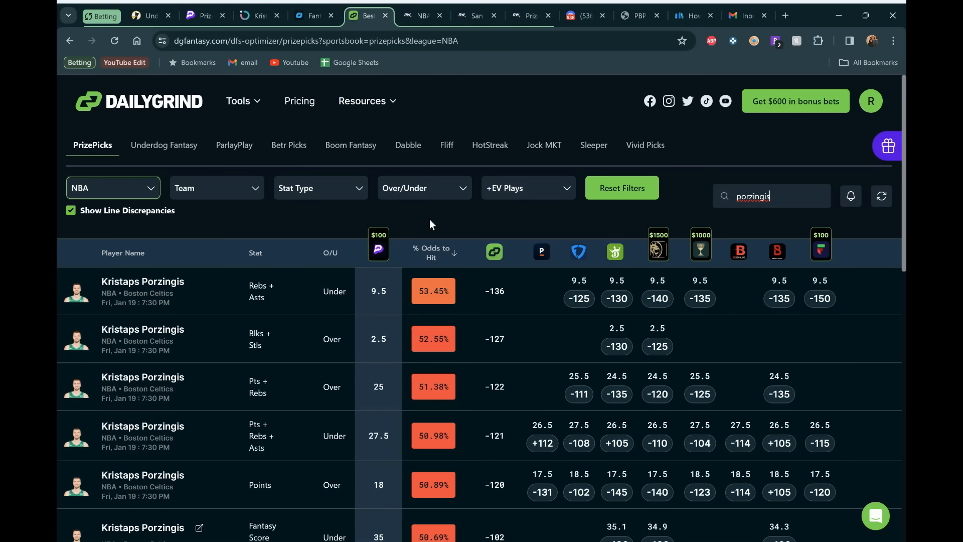
- Filter RotoWire's PrizePicks projections to 'porzingis' and compare his eight props, REB+AST 9.50 at 47%
click(476, 16)
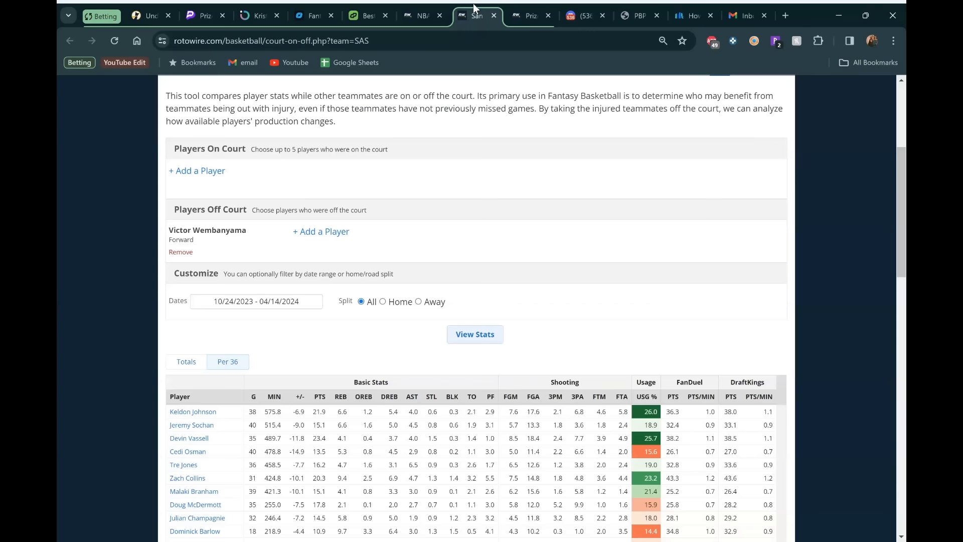
click(421, 16)
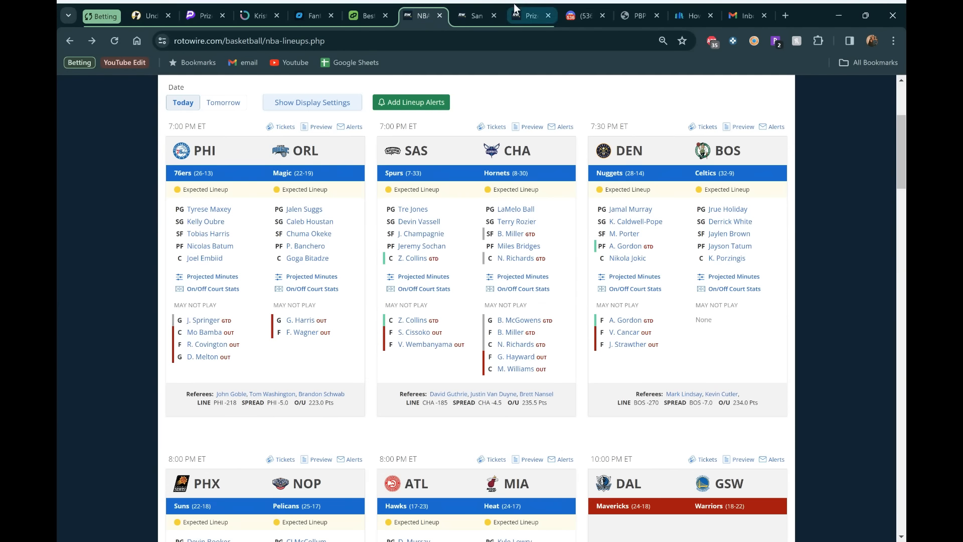
click(530, 16)
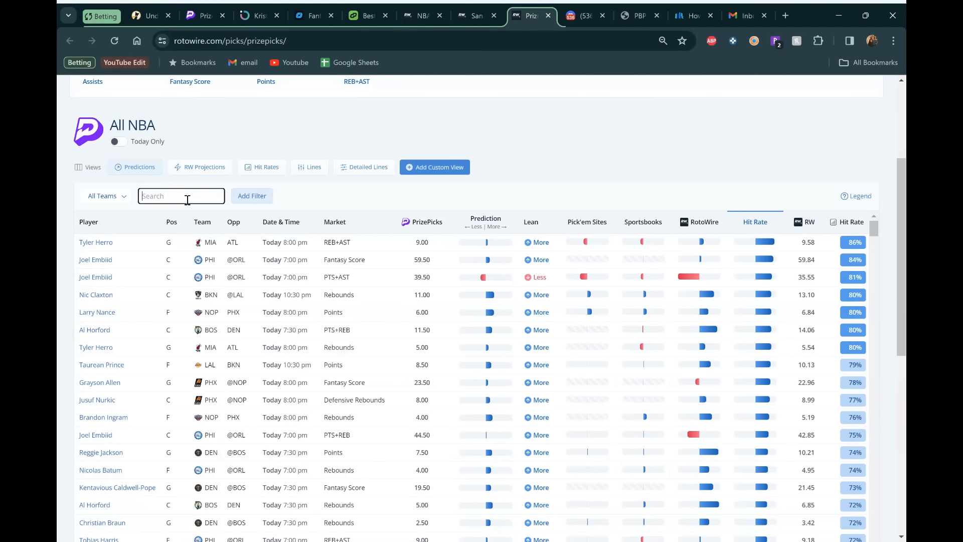
text(porzingis)
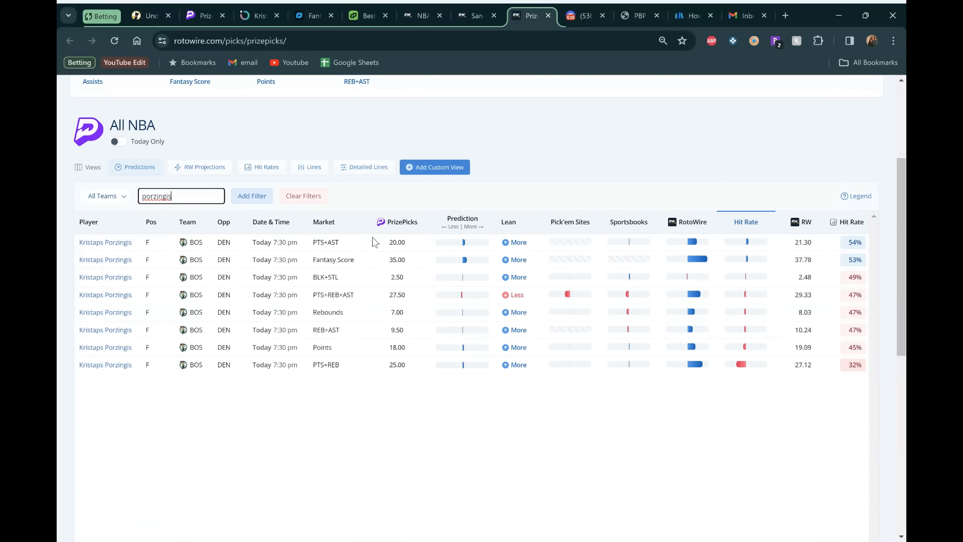
mouse_move(385, 313)
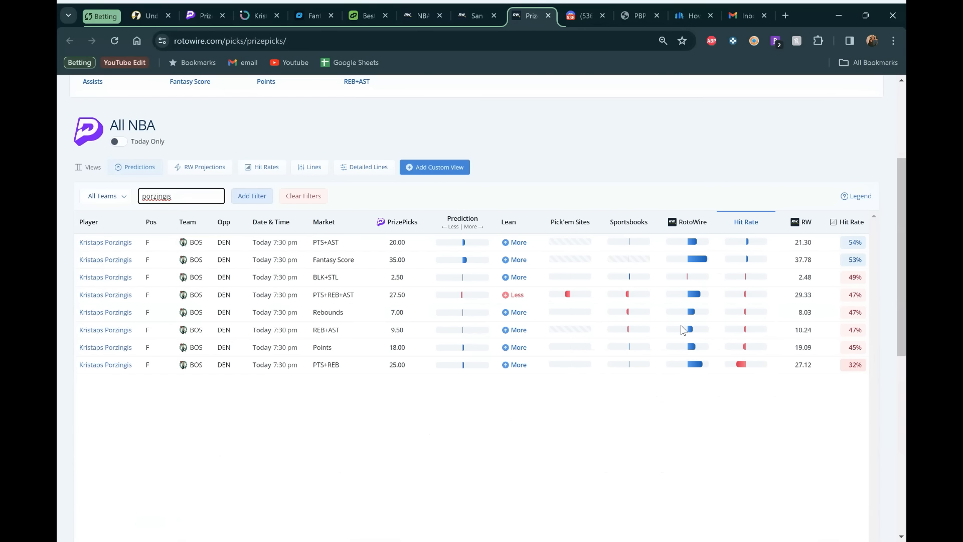
mouse_move(582, 304)
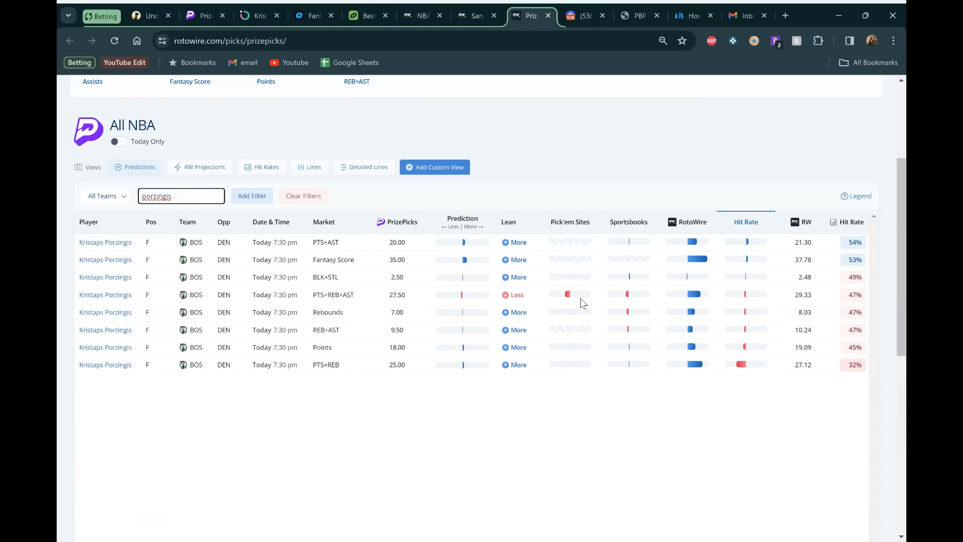
mouse_move(629, 328)
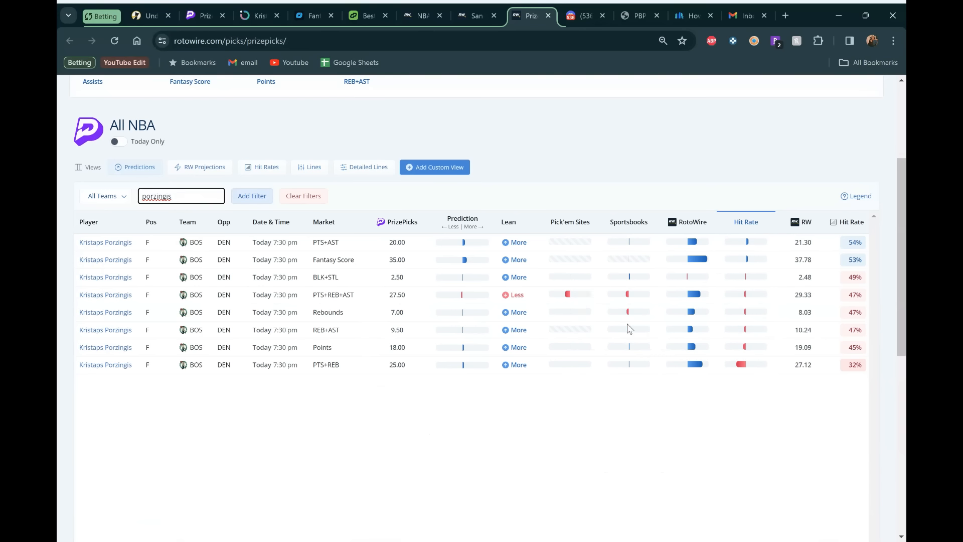
mouse_move(408, 341)
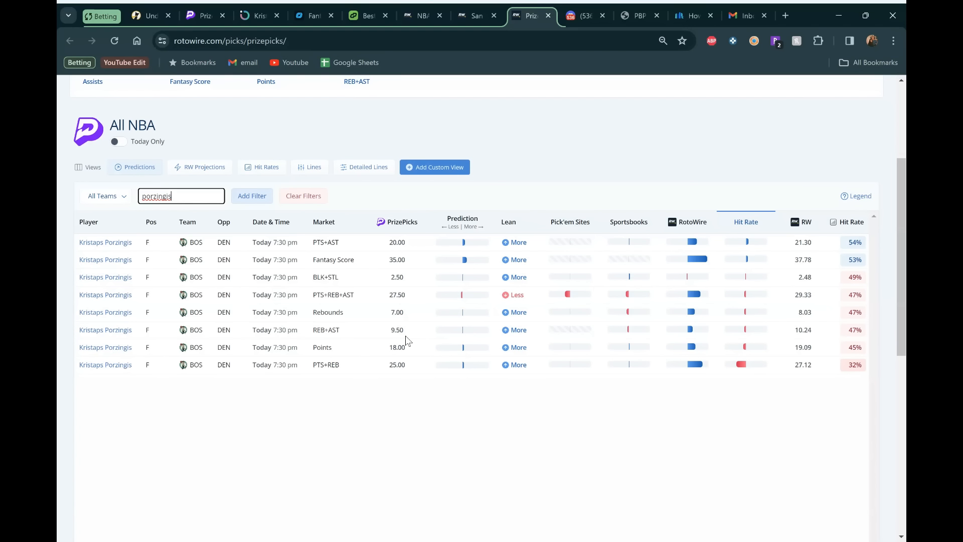
mouse_move(433, 336)
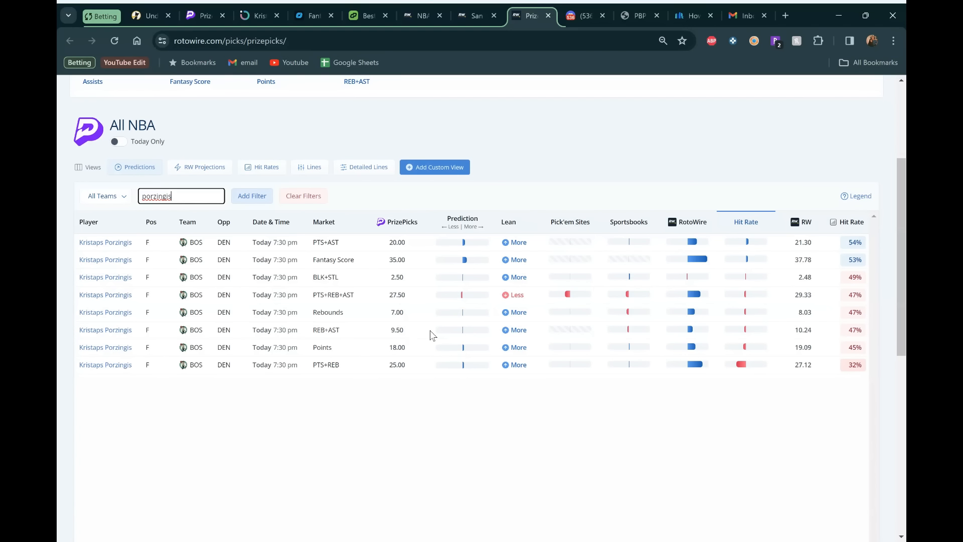
mouse_move(392, 337)
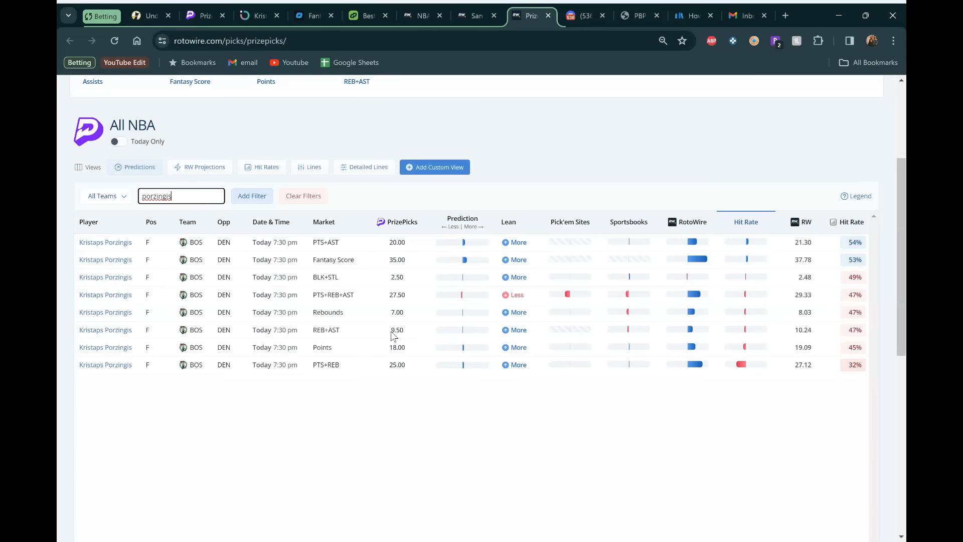
mouse_move(403, 335)
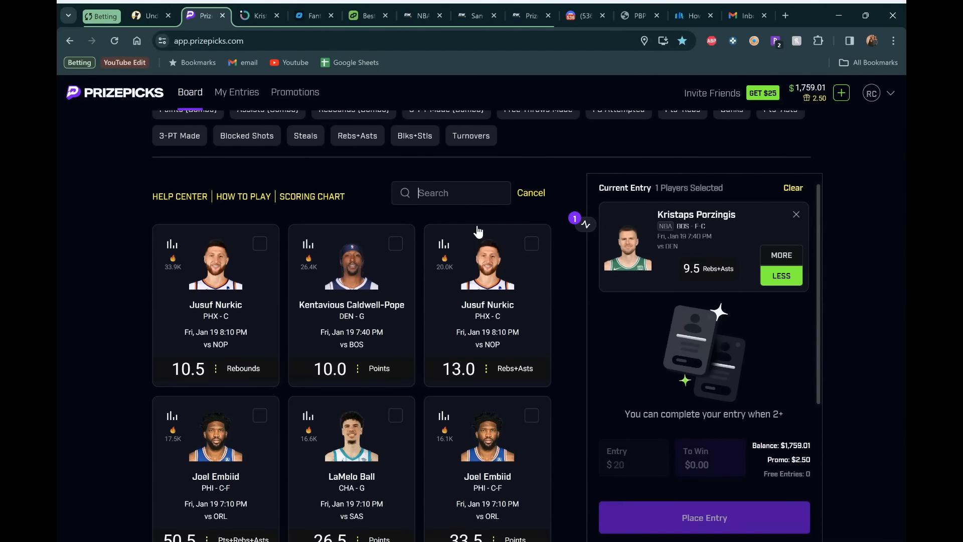
- Search the board for 'nick' and add Nick Richards Less 10.5 Rebounds to the entry
click(451, 193)
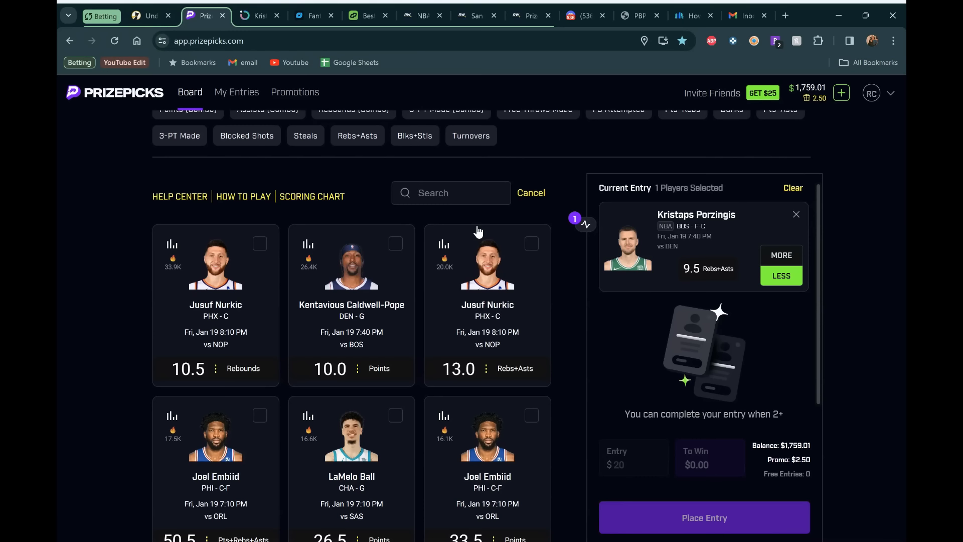
text(nick)
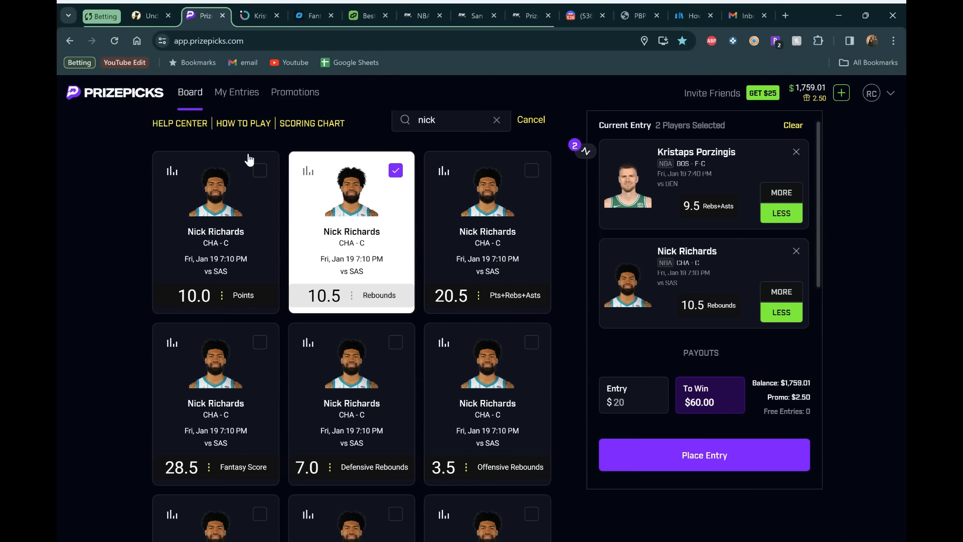
mouse_move(143, 185)
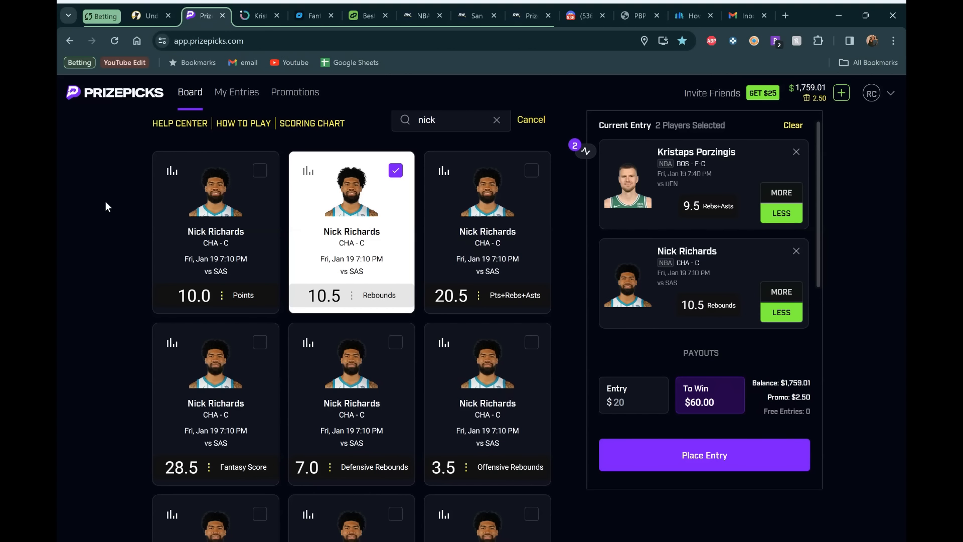
mouse_move(117, 183)
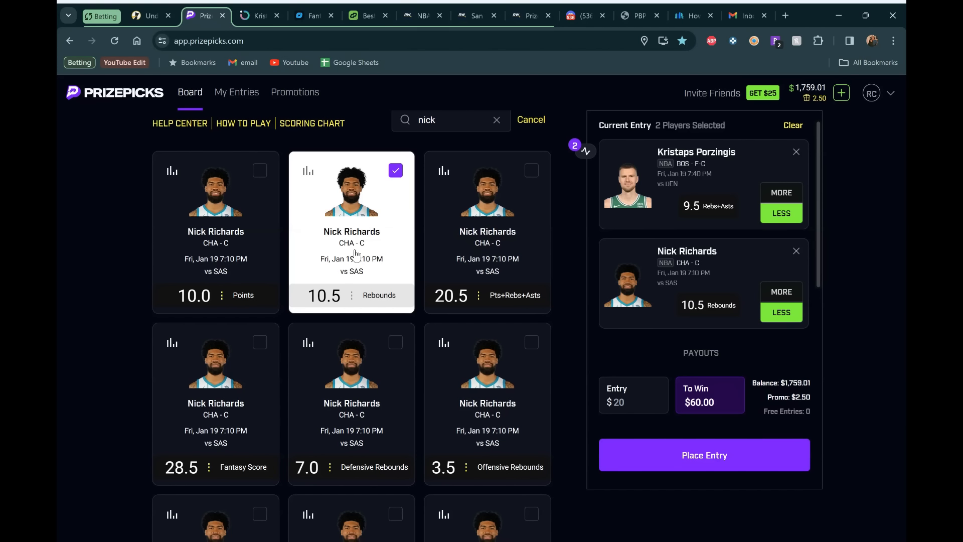
mouse_move(339, 248)
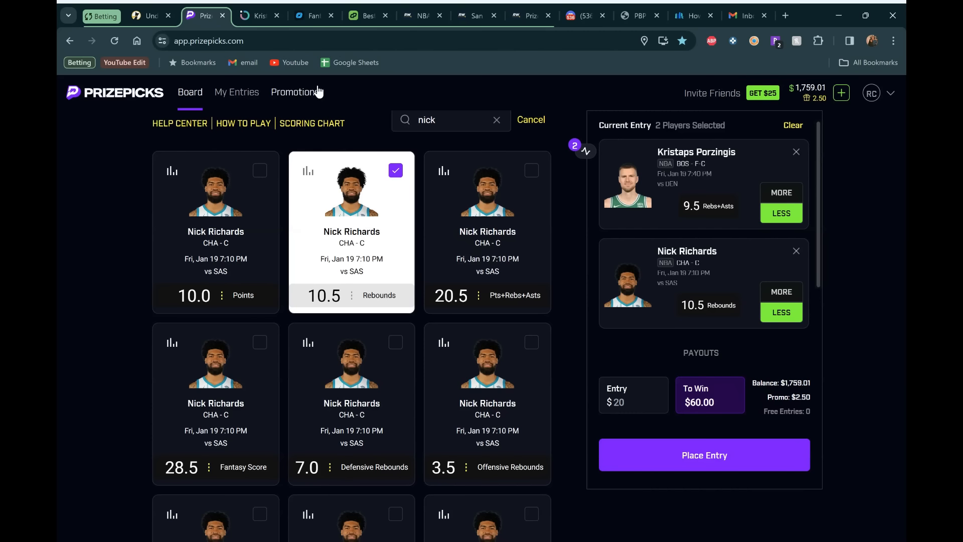
mouse_move(258, 16)
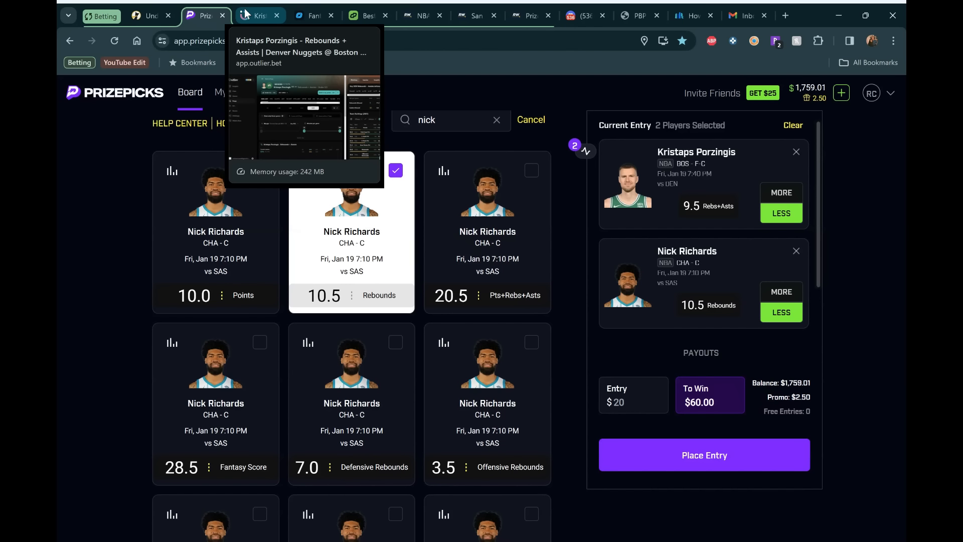
- Search 'ric' in Outlier and scroll Nick Richards' Rebounds Under 10.5 hit-rate chart
click(255, 15)
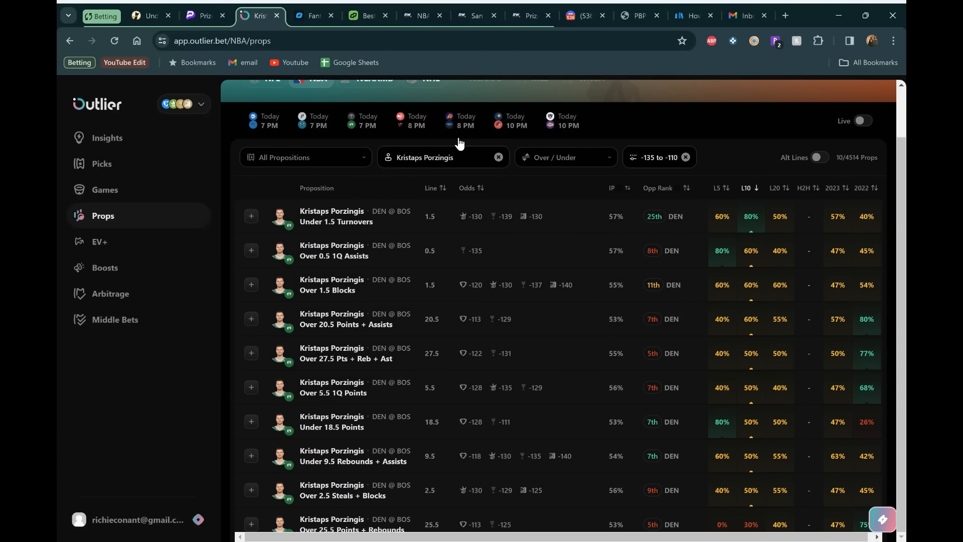
text(ric)
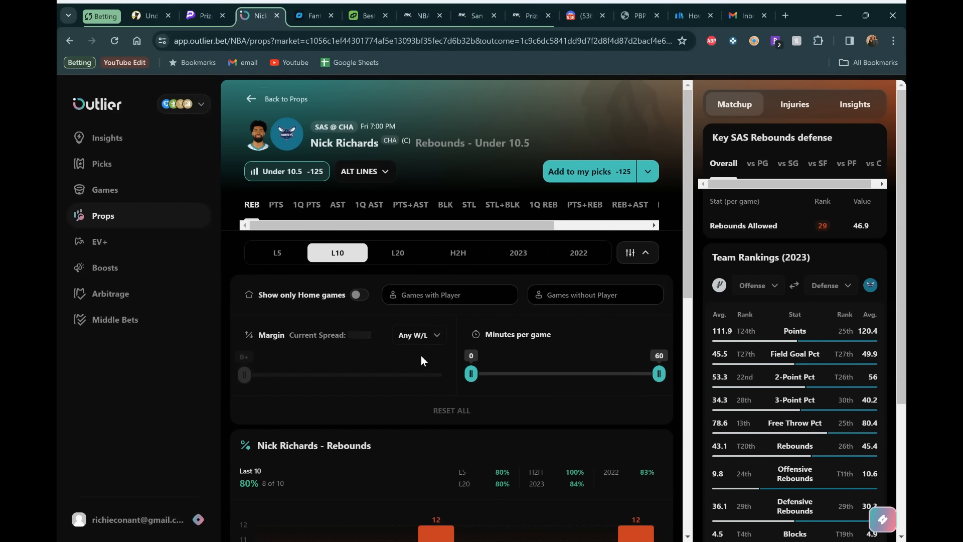
scroll(down, 3)
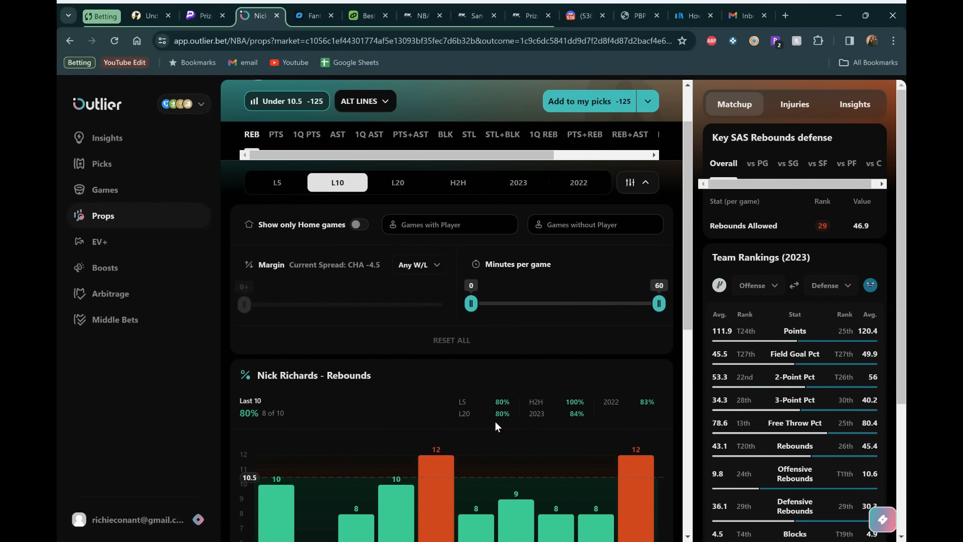
scroll(down, 3)
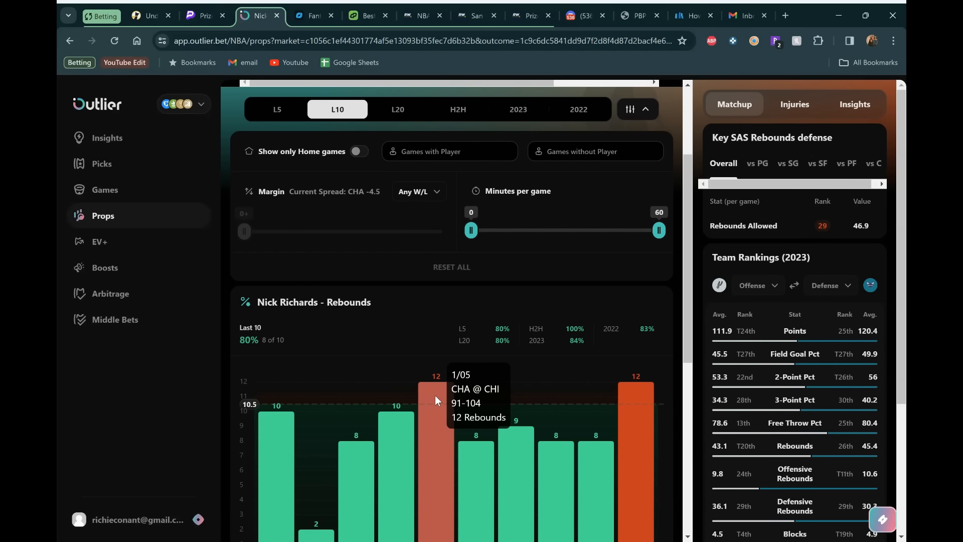
mouse_move(509, 117)
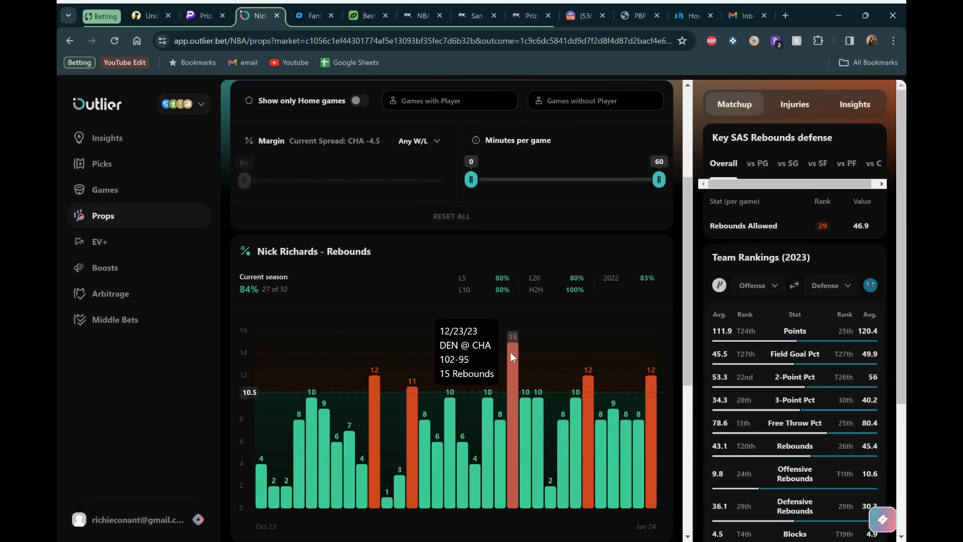
mouse_move(427, 304)
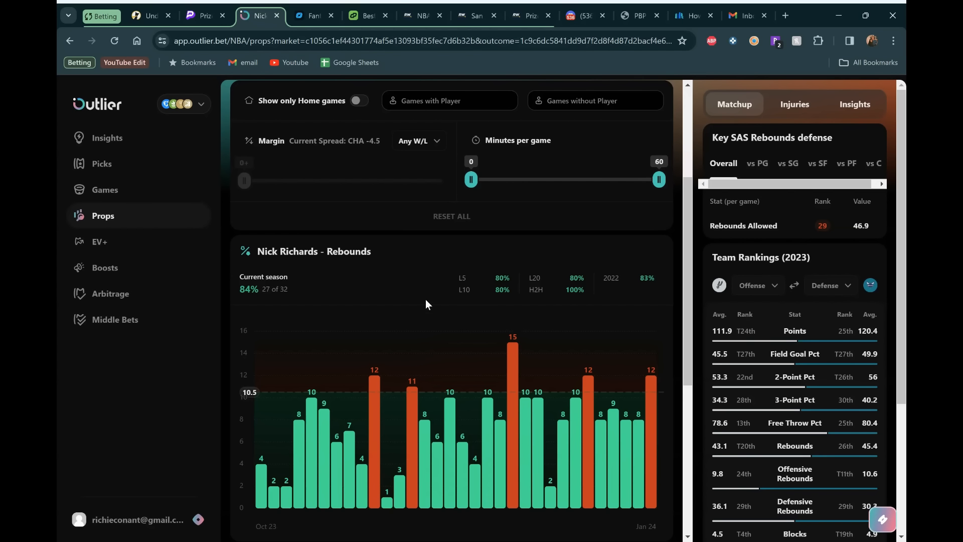
mouse_move(449, 429)
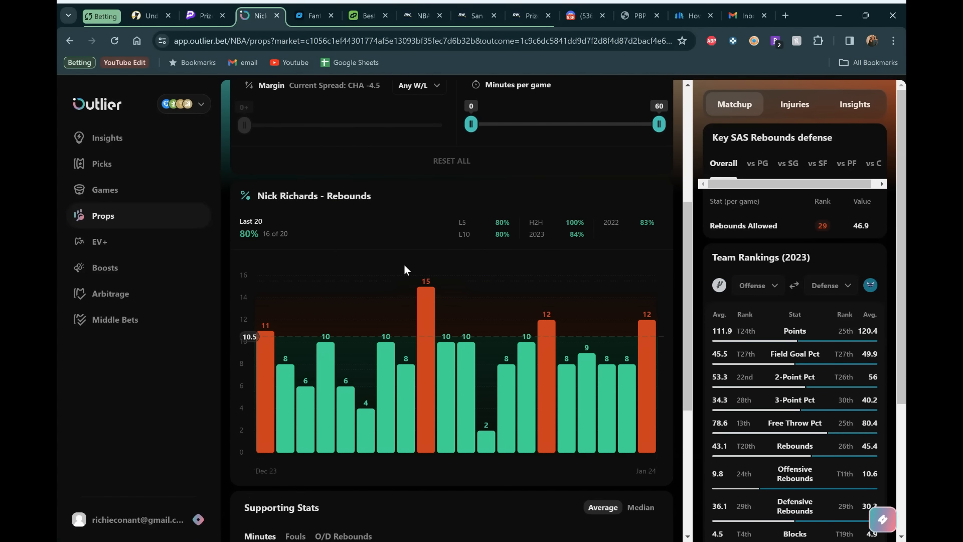
mouse_move(438, 252)
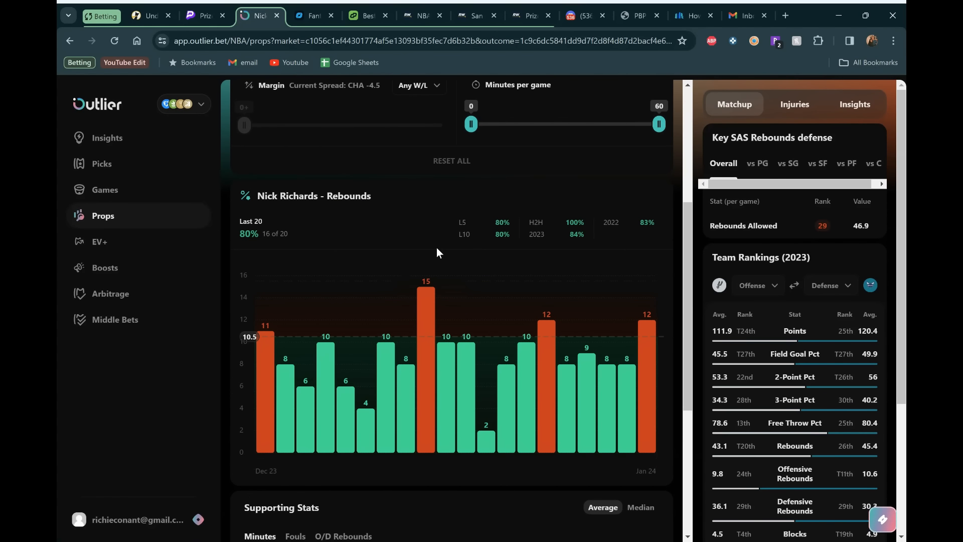
- Review Nick Richards' three head-to-head rebound games versus San Antonio, all under 10.5
click(630, 94)
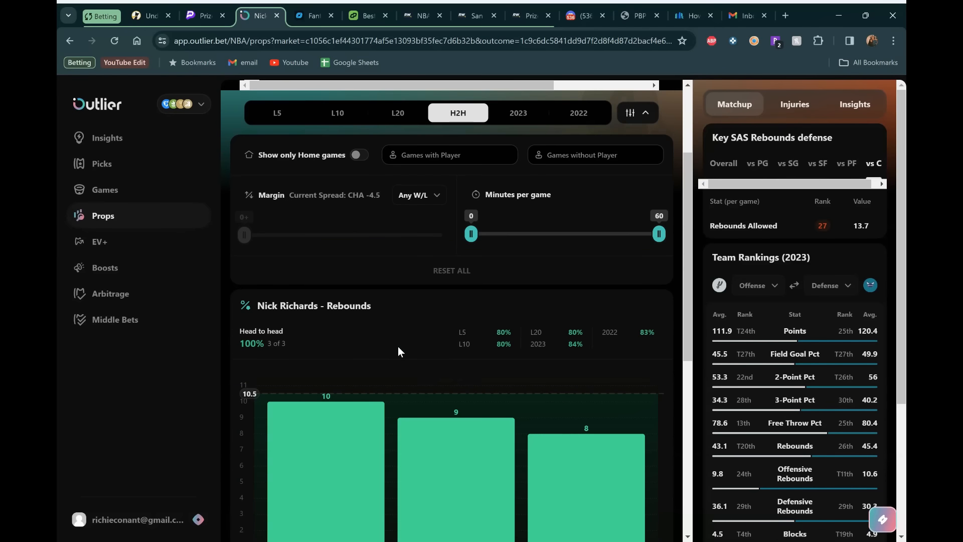
scroll(down, 3)
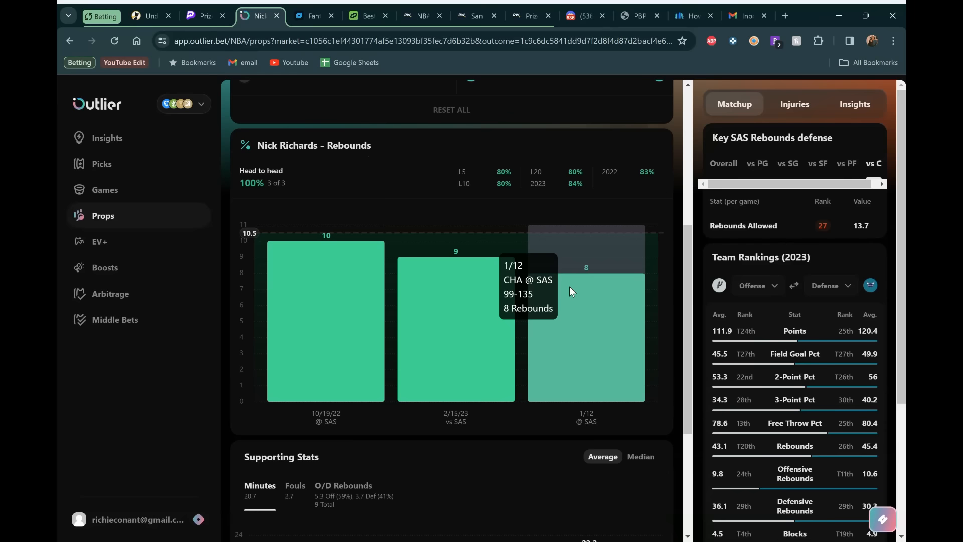
scroll(down, 3)
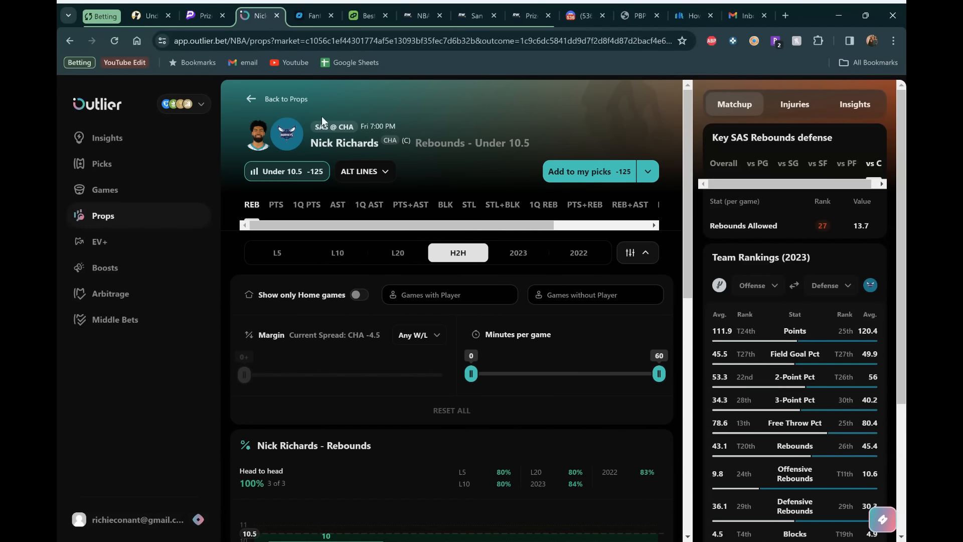
click(314, 16)
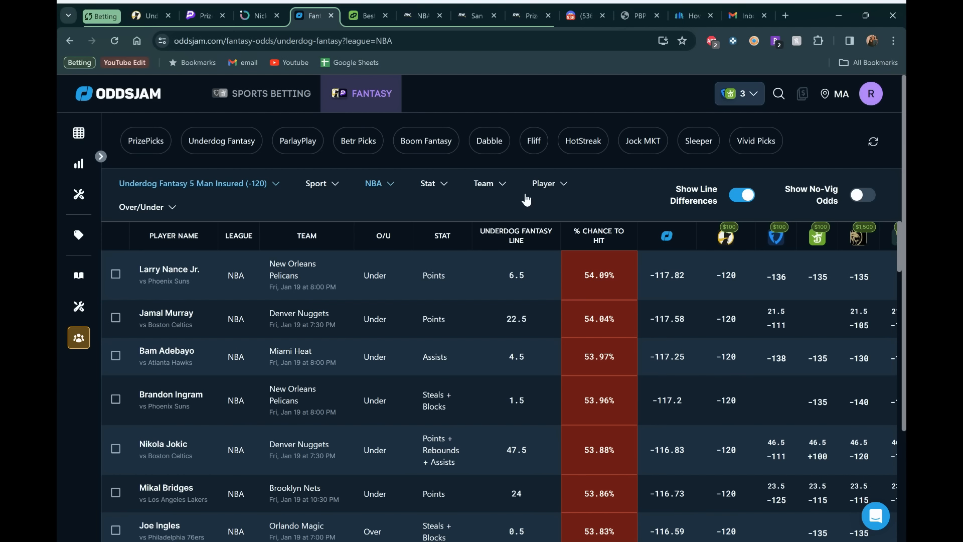
mouse_move(547, 187)
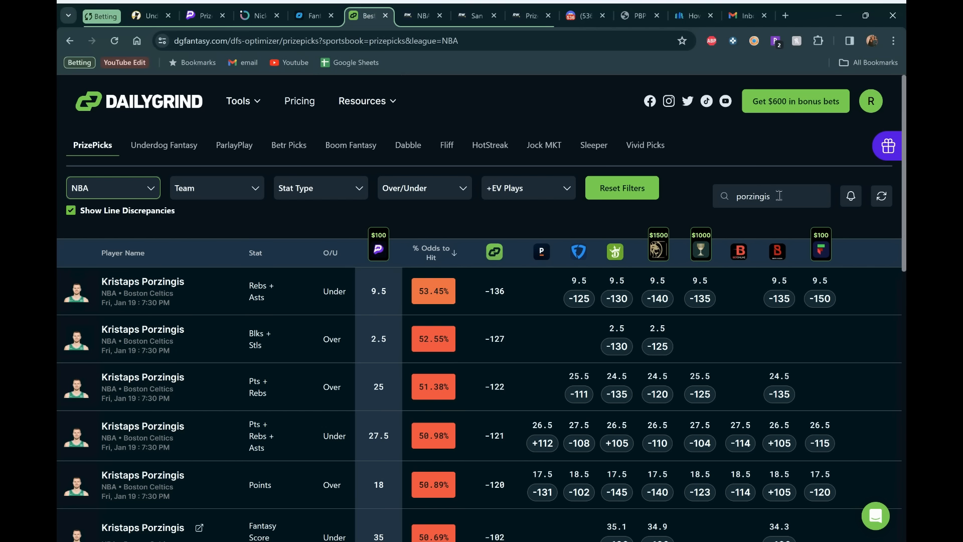
- Replace the DailyGrind search with 'rich' to see Richards' Under 10.5 rebounds at 53%
double_click(753, 195)
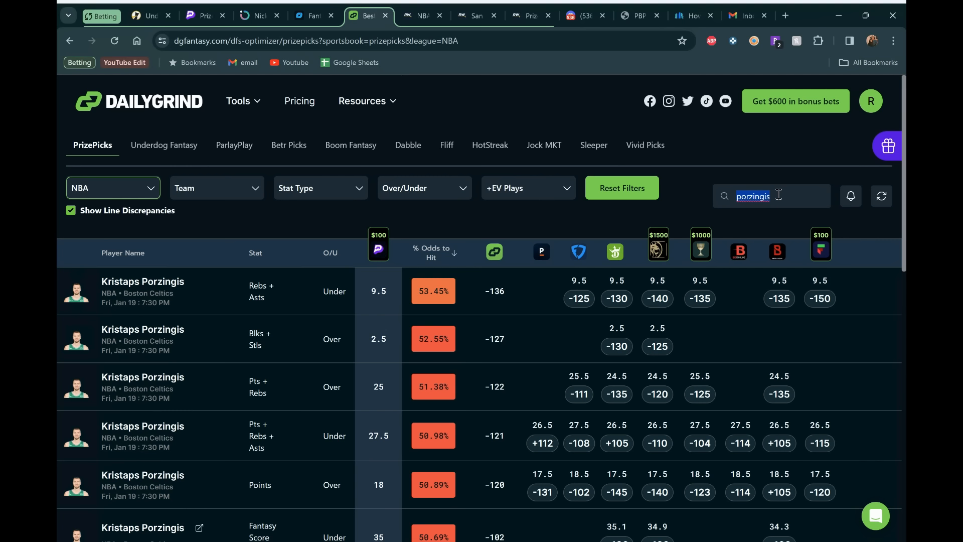
text(richards)
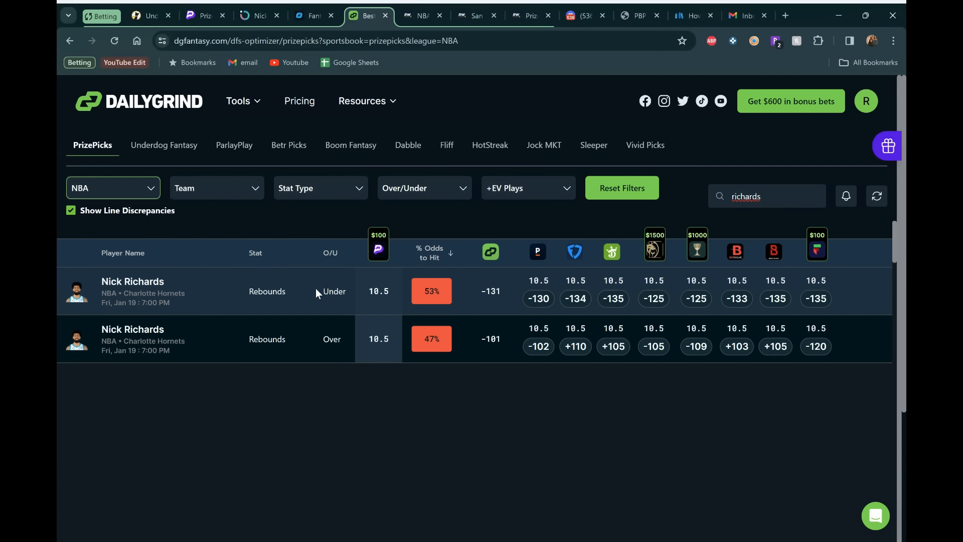
mouse_move(543, 275)
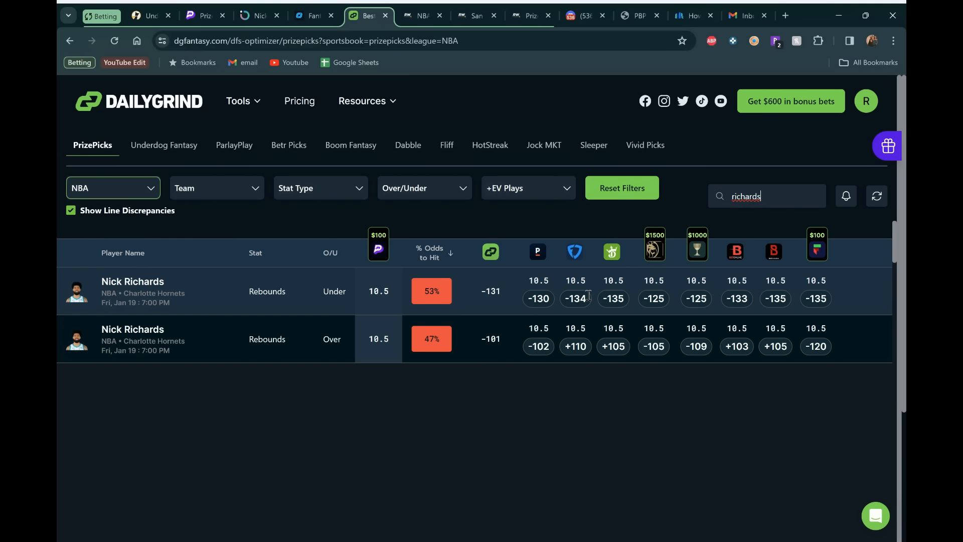
mouse_move(566, 274)
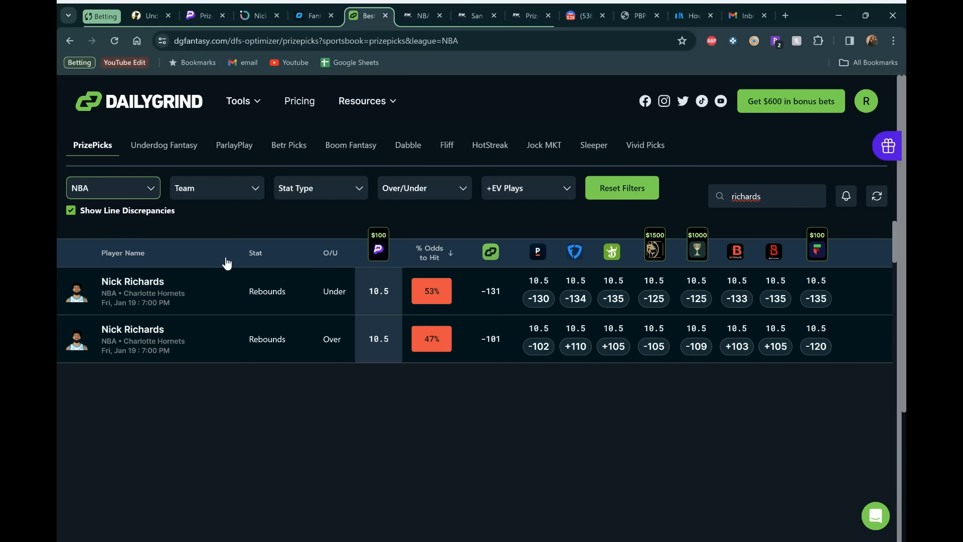
click(530, 15)
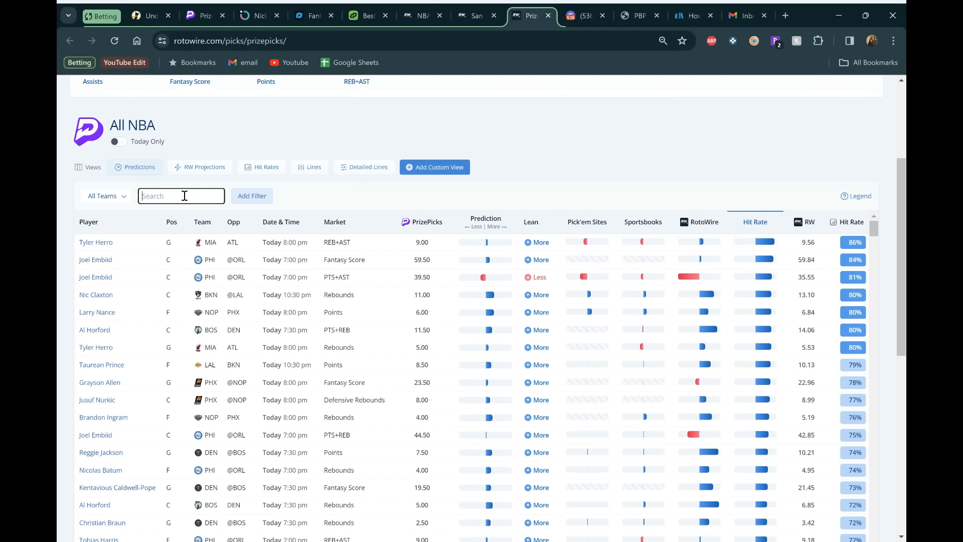
- Search 'richards' in RotoWire to see Rebounds 10.50 leaning Less at 22%
text(richards)
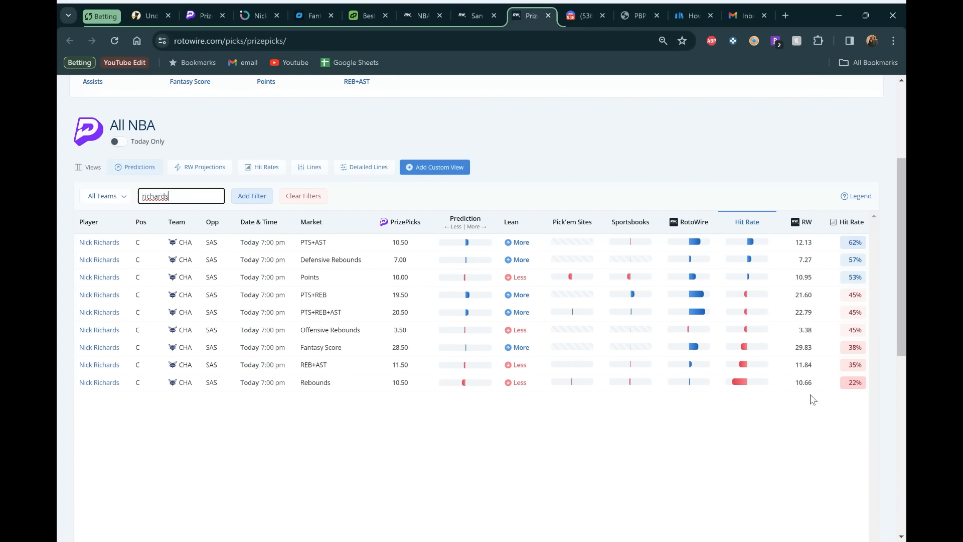
mouse_move(764, 381)
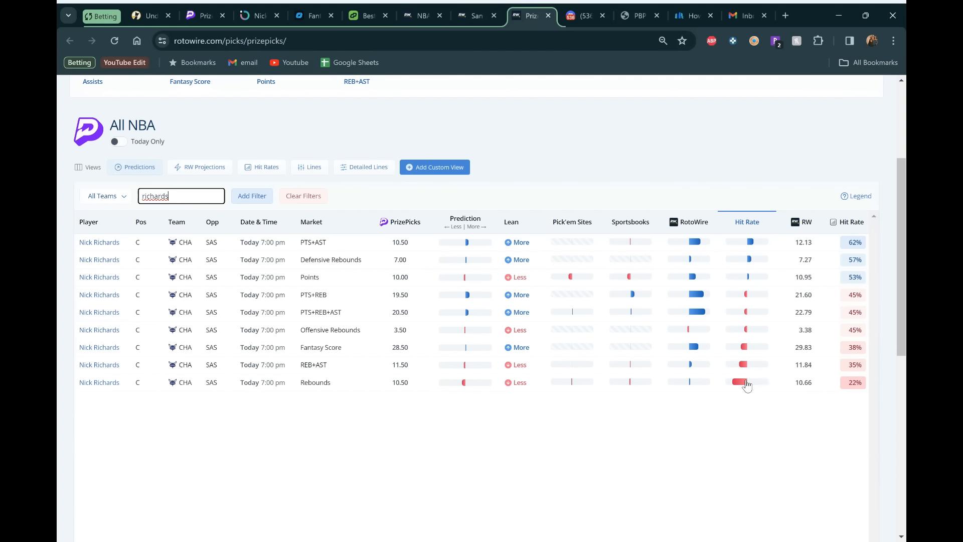
mouse_move(538, 309)
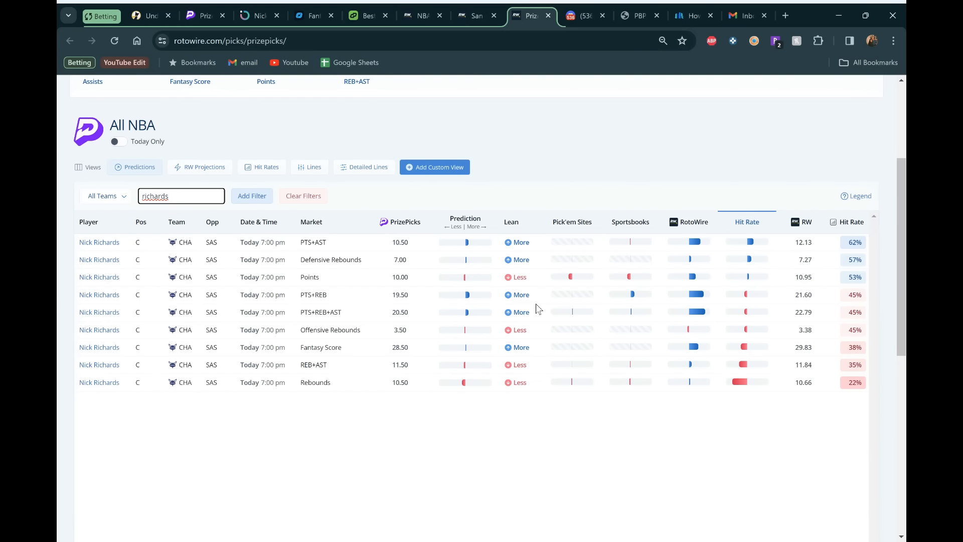
mouse_move(688, 376)
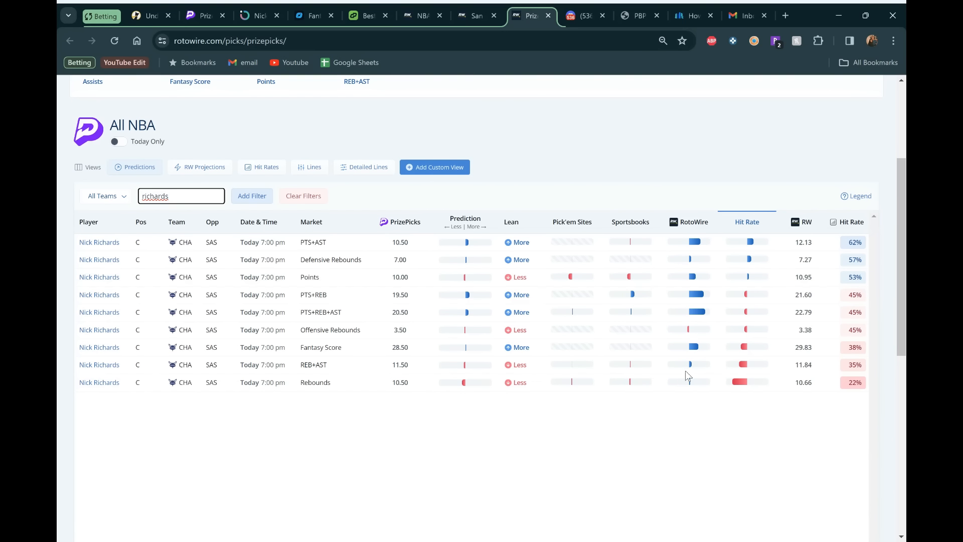
mouse_move(641, 212)
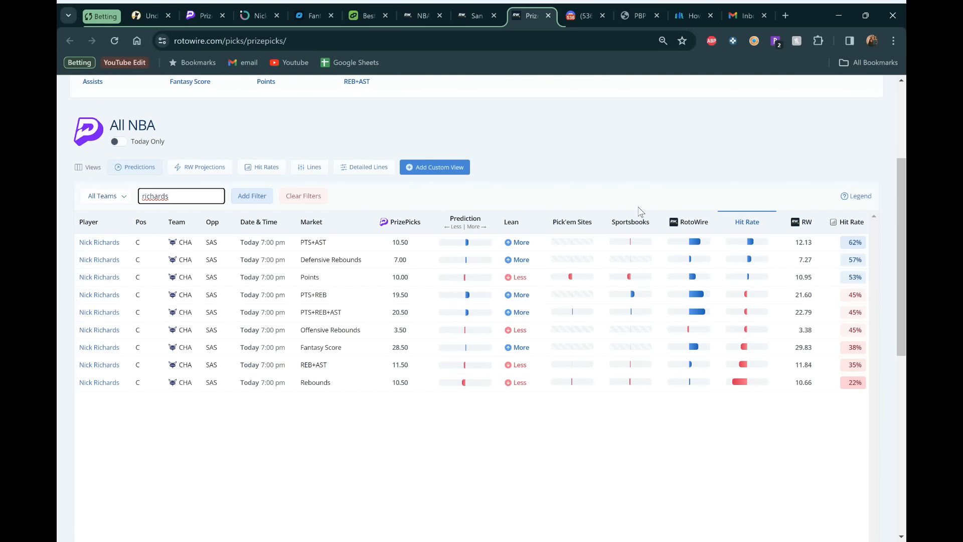
mouse_move(531, 191)
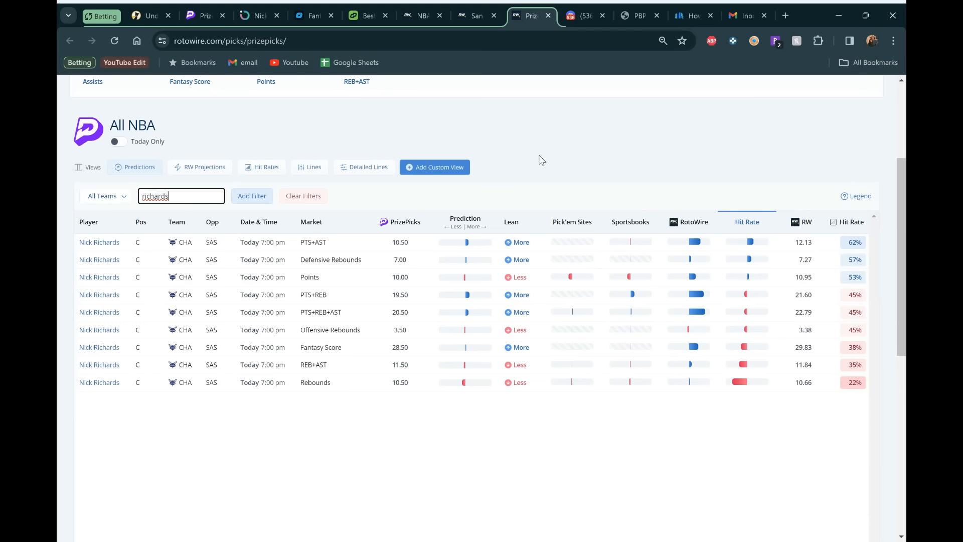
mouse_move(486, 123)
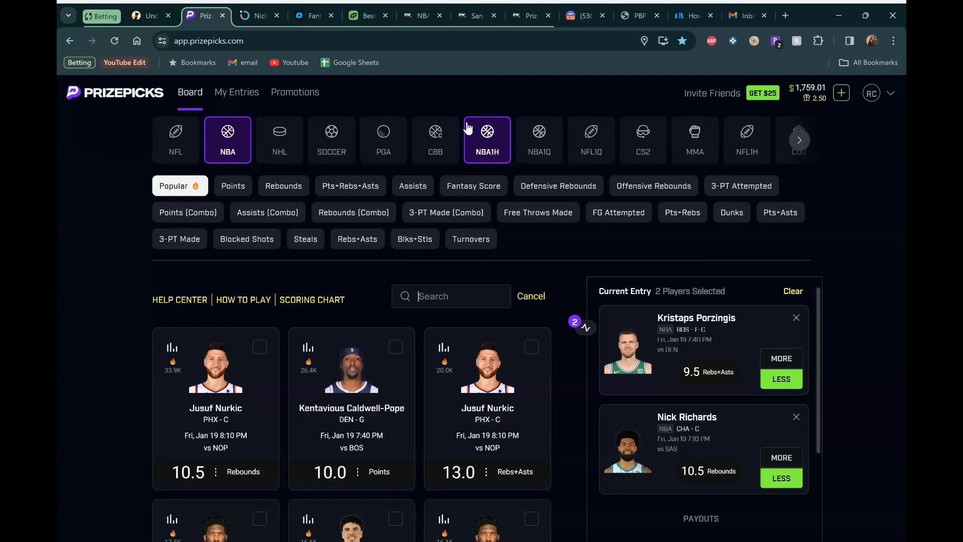
- Search 'mcc' on the PrizePicks board and add CJ McCollum's 33.5 Fantasy Score
text(m)
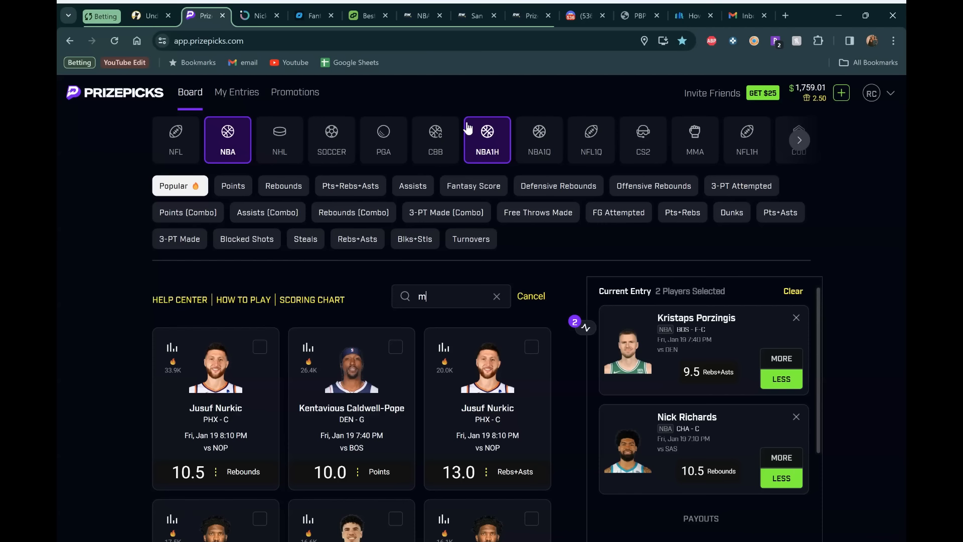
text(cc)
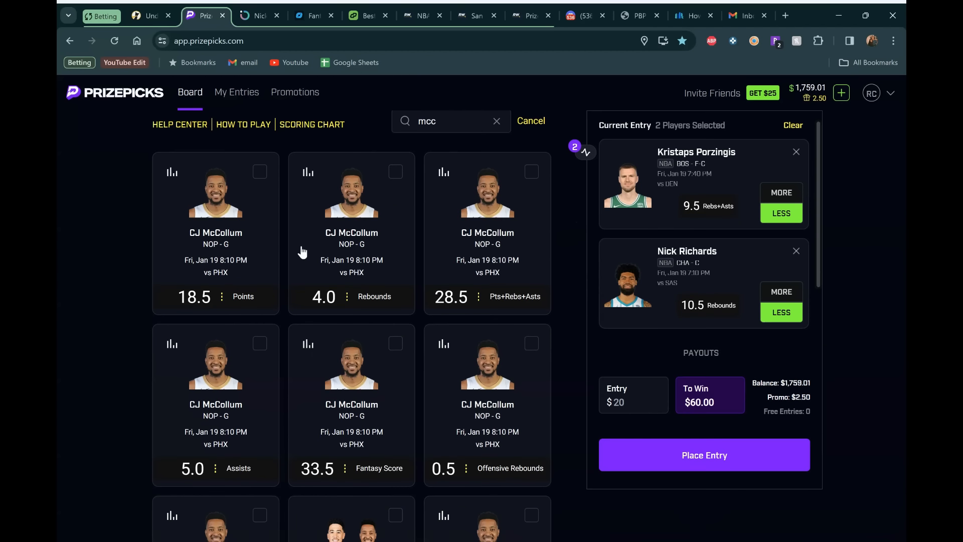
scroll(down, 3)
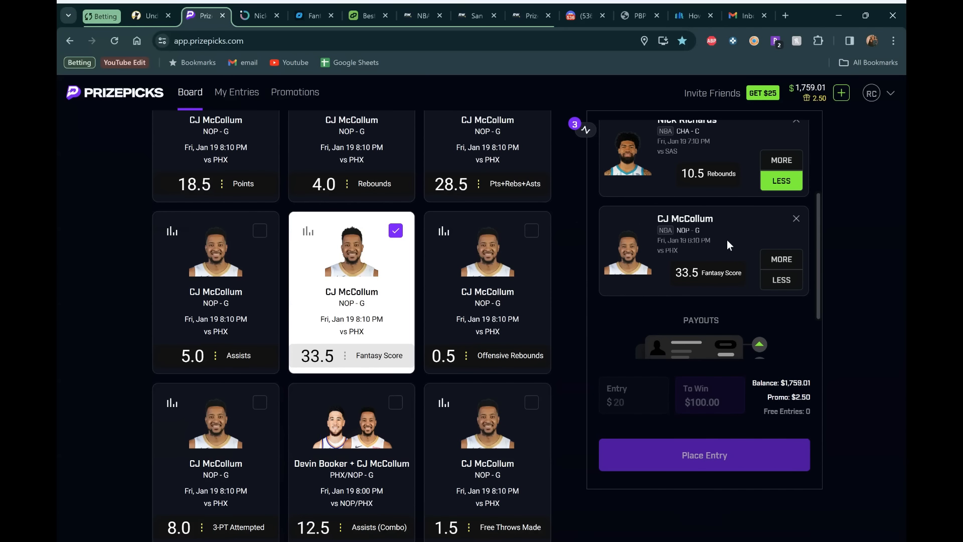
mouse_move(699, 246)
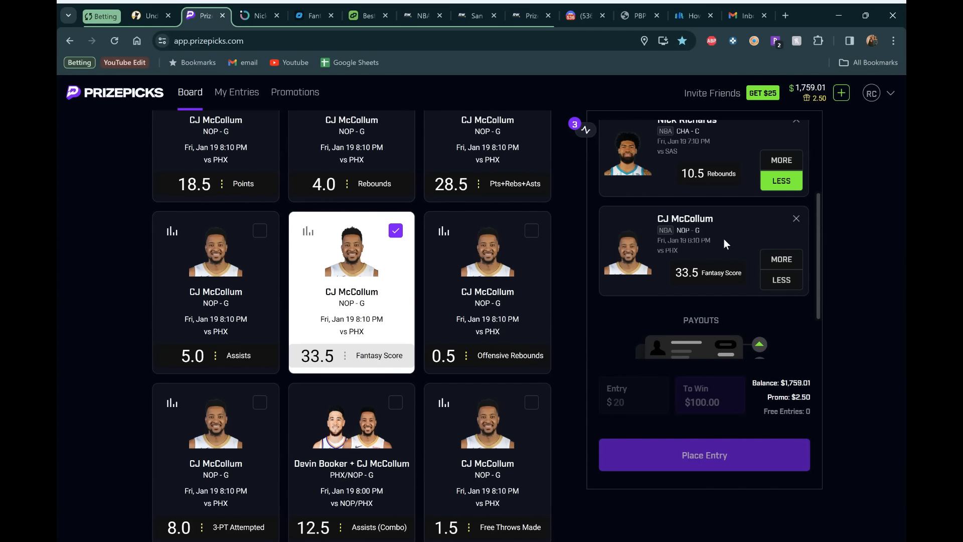
mouse_move(712, 250)
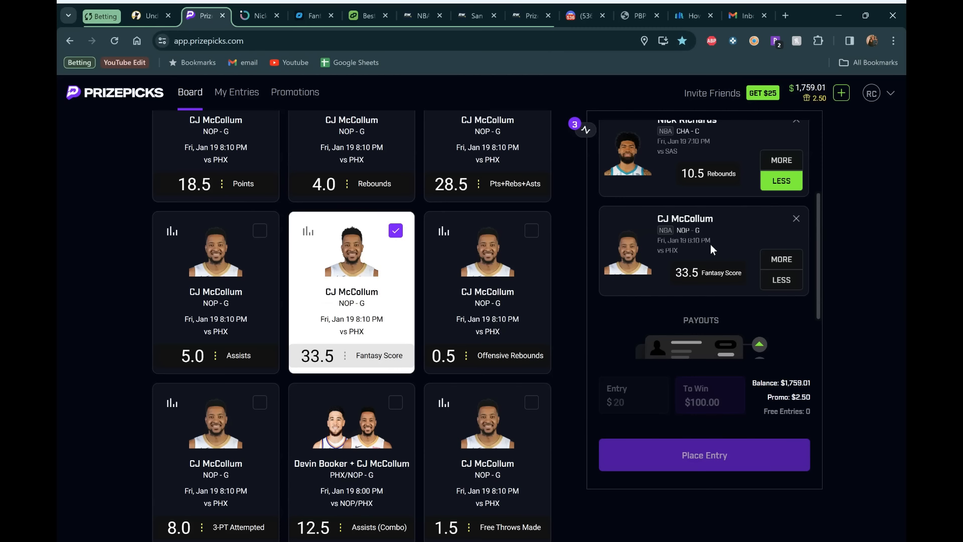
mouse_move(781, 259)
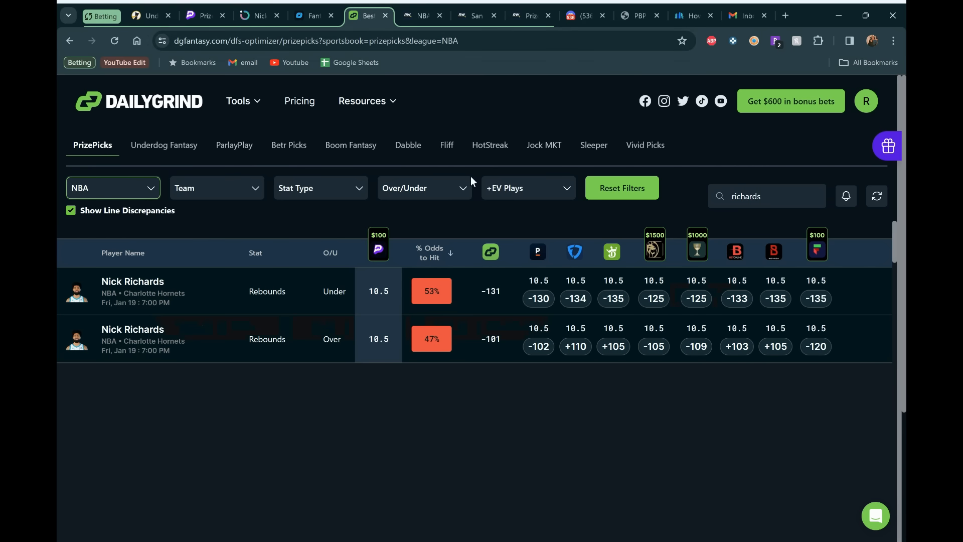
- Clear the Nick Richards search in DailyGrind, check OddsJam, and return to DailyGrind
click(767, 196)
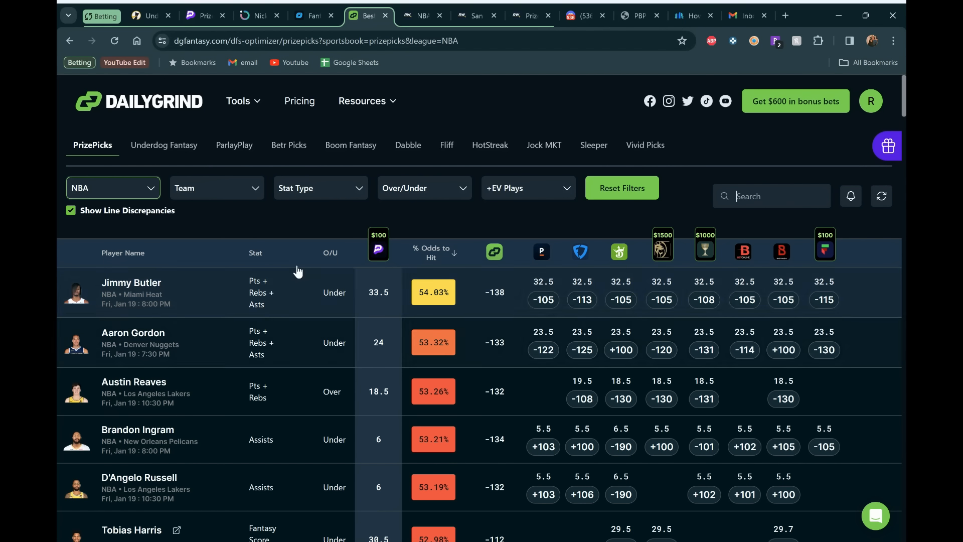
click(313, 15)
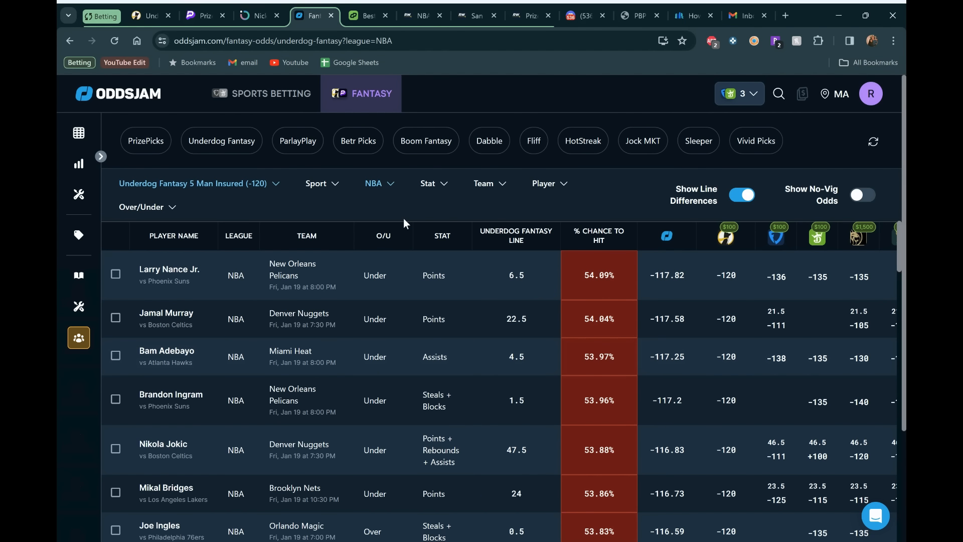
mouse_move(479, 106)
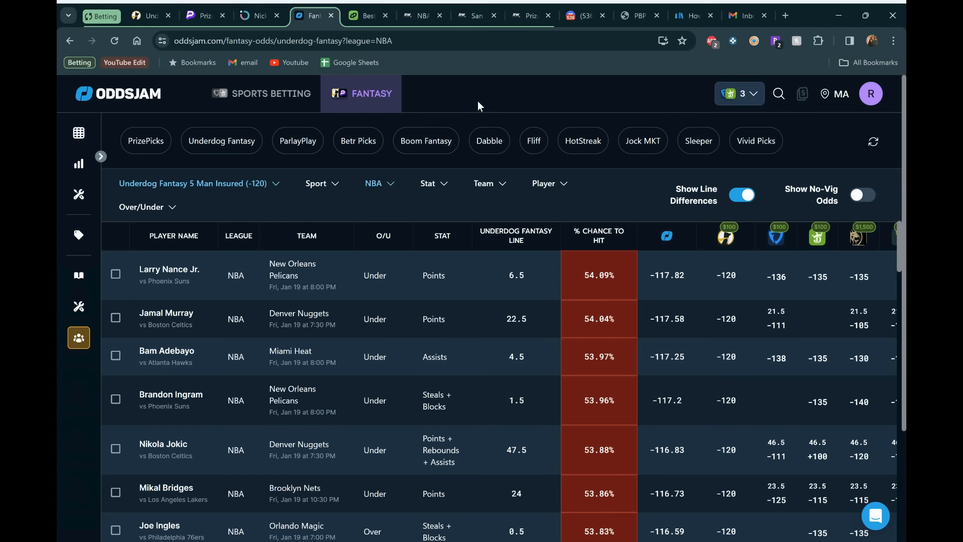
mouse_move(260, 93)
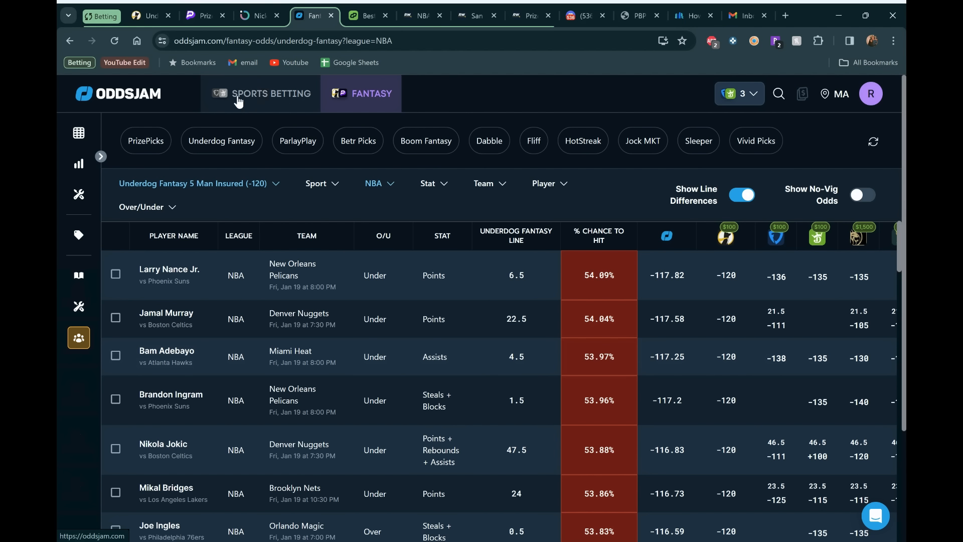
mouse_move(262, 113)
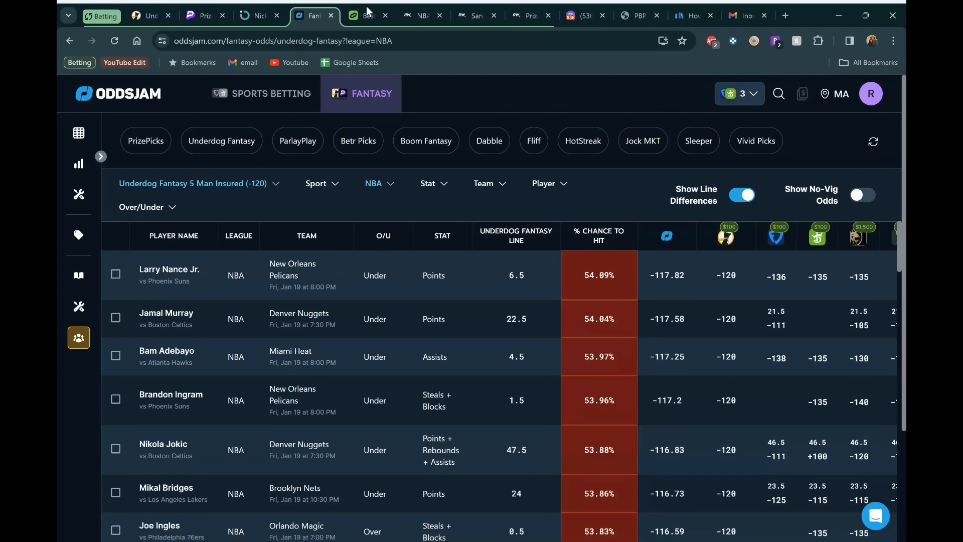
click(367, 15)
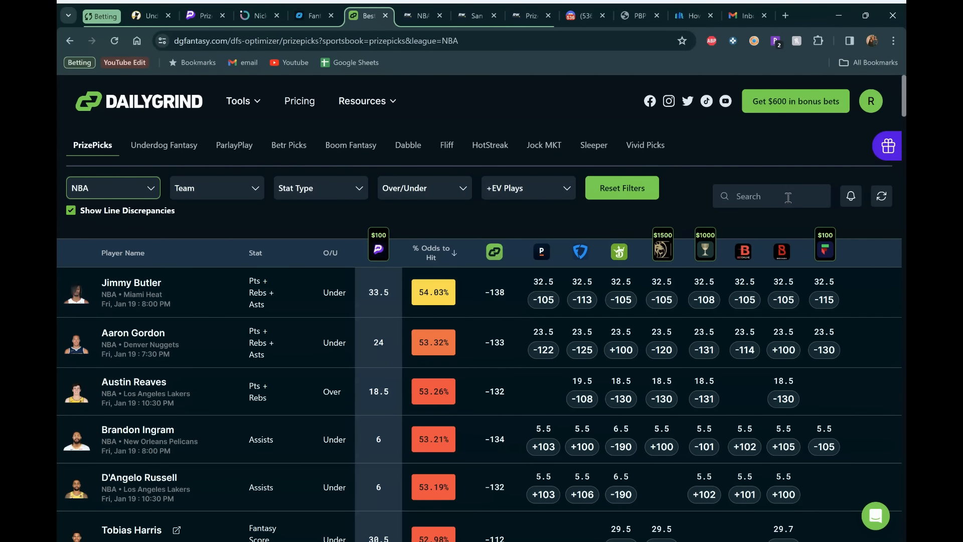
- Search 'mcc' in DailyGrind to show McCollum's Over 33.5 Fantasy Score at 53.38%
text(mcd)
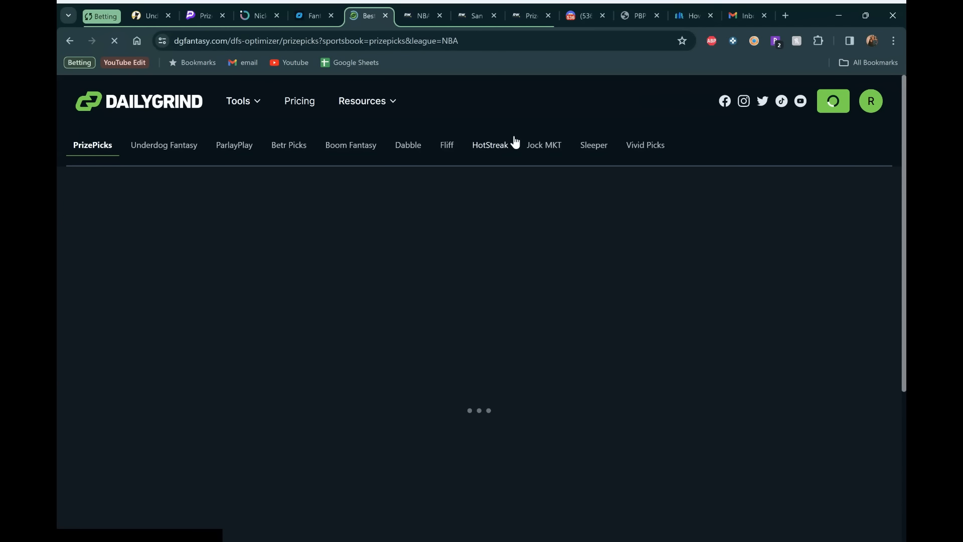
mouse_move(771, 201)
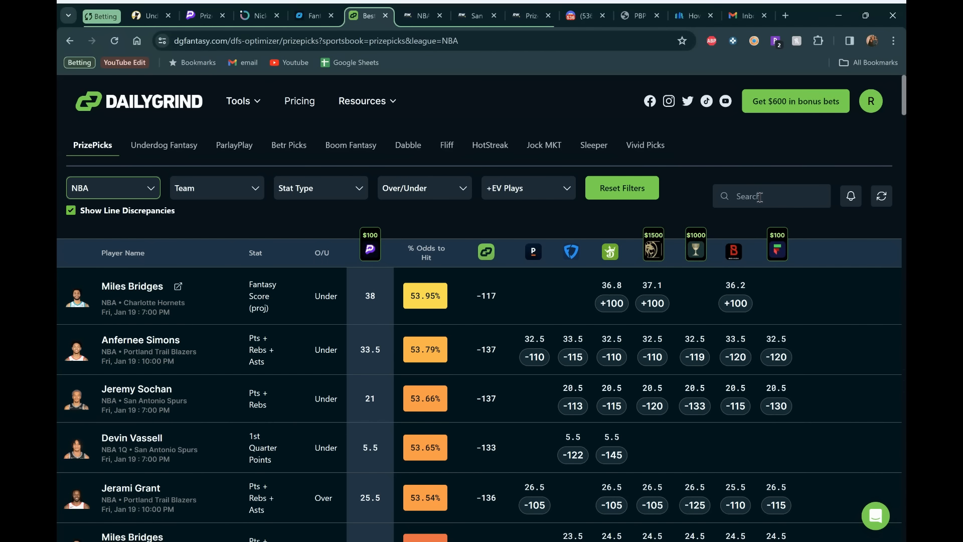
text(mcc)
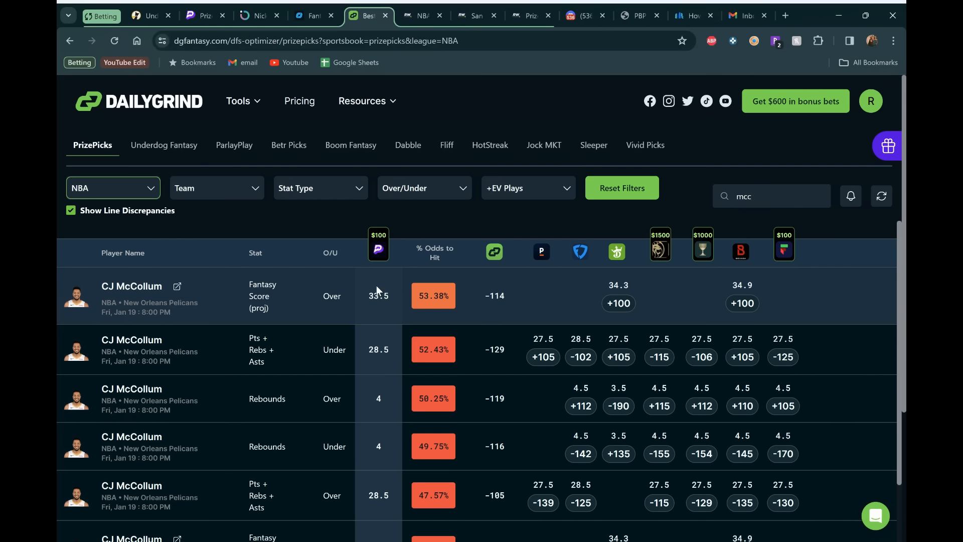
mouse_move(616, 269)
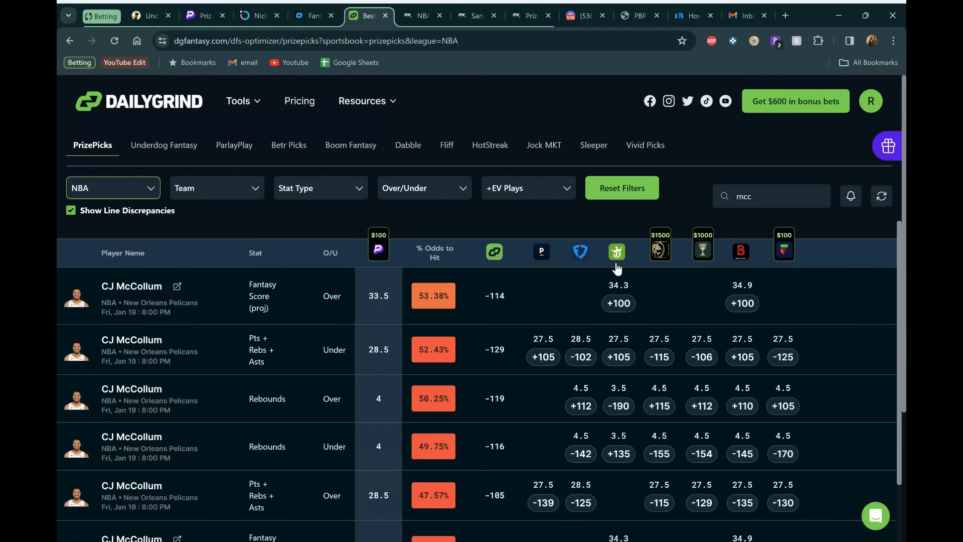
mouse_move(731, 269)
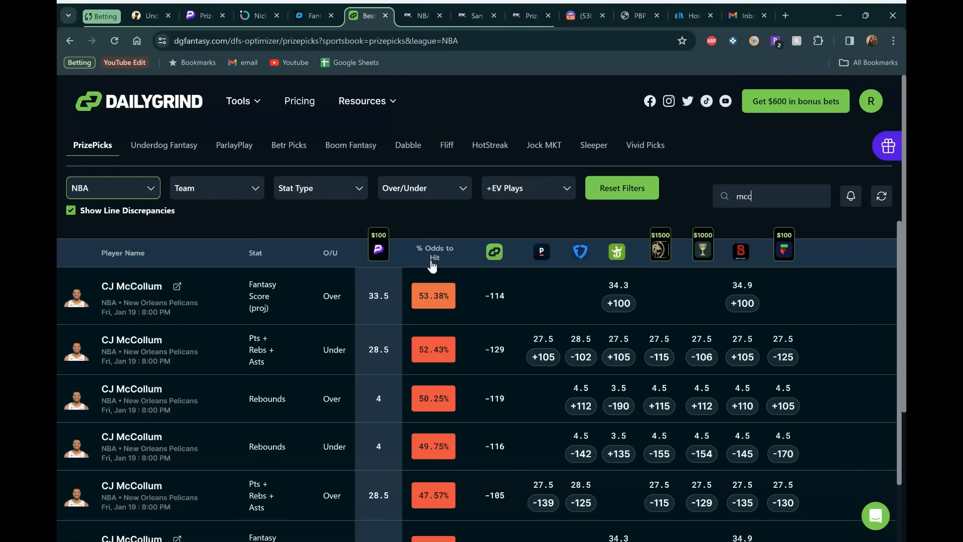
mouse_move(393, 227)
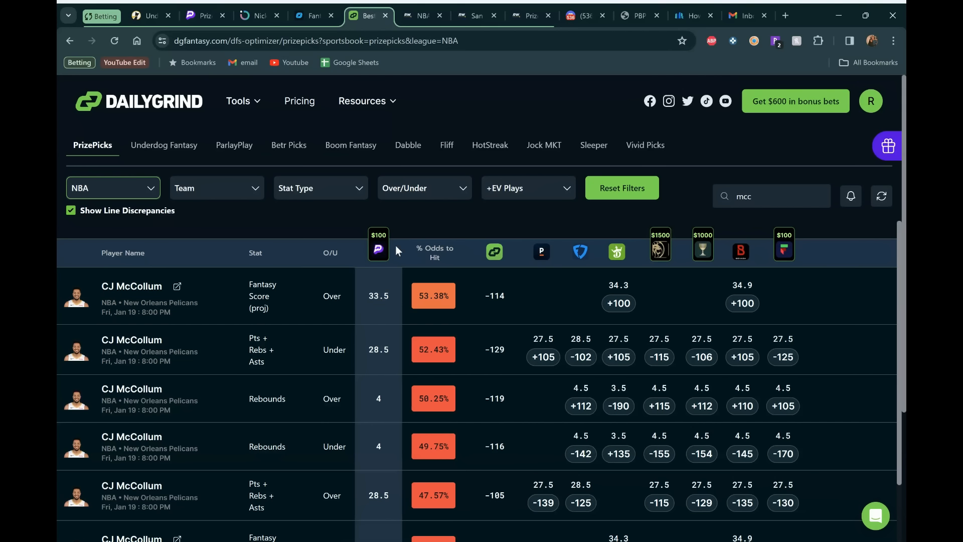
mouse_move(471, 63)
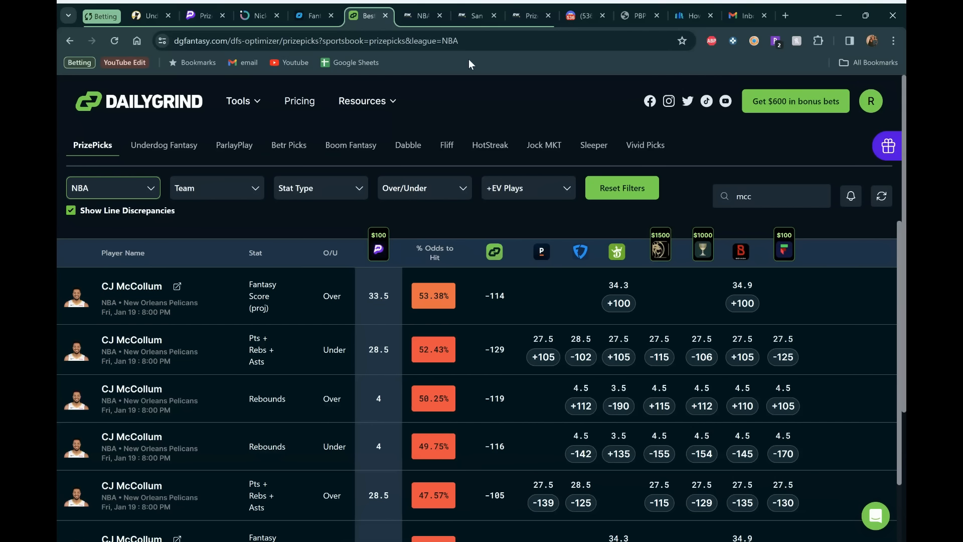
- Filter RotoWire to 'mcc', showing McCollum's Fantasy Score 33.50 leaning More at 71%
click(530, 15)
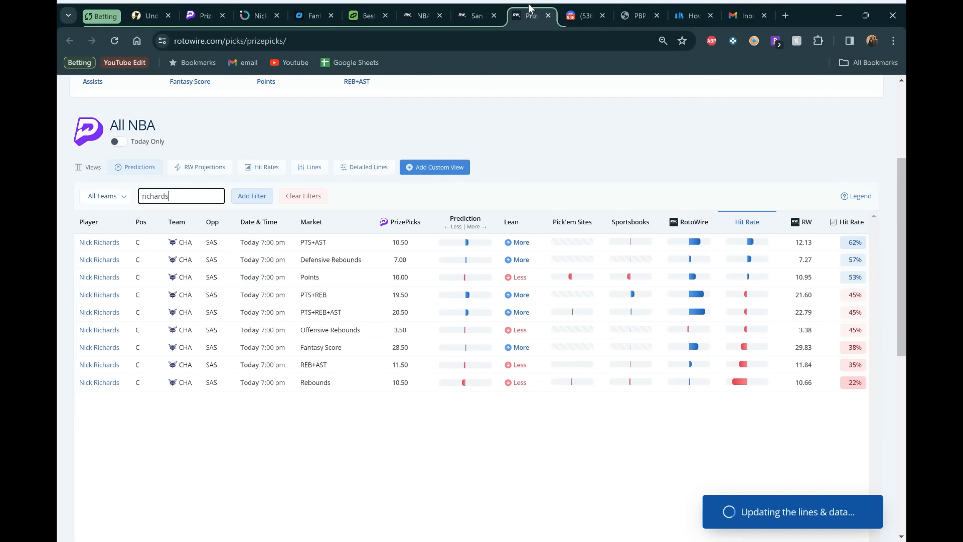
double_click(154, 195)
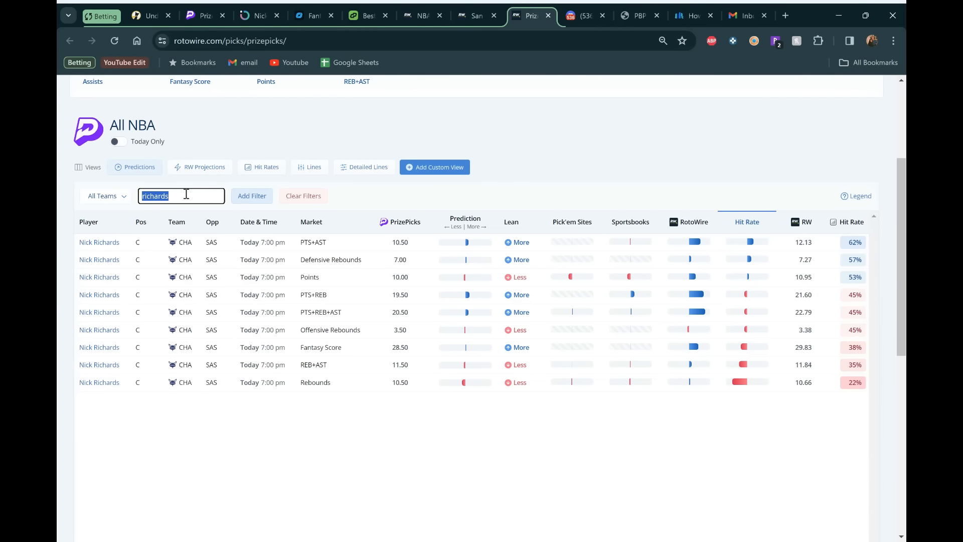
text(mcc)
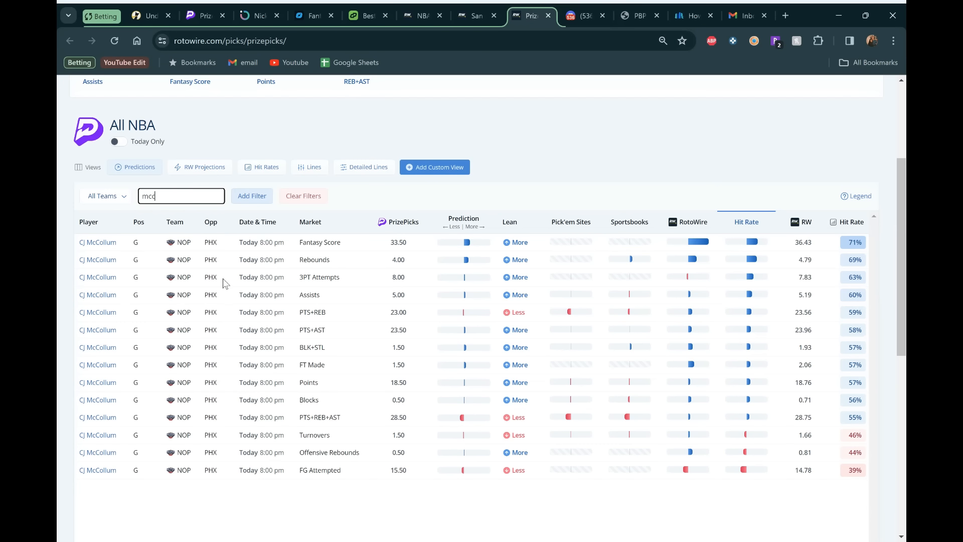
mouse_move(656, 216)
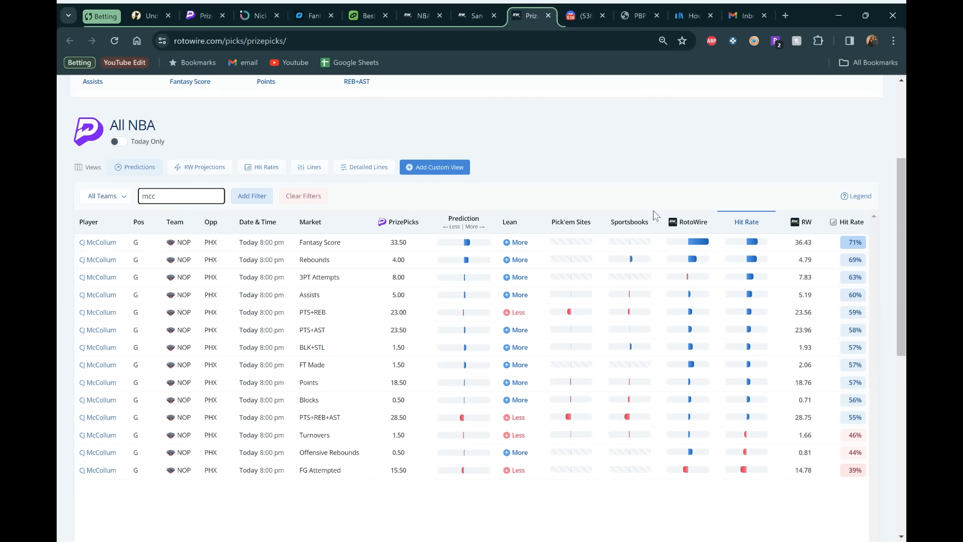
mouse_move(771, 238)
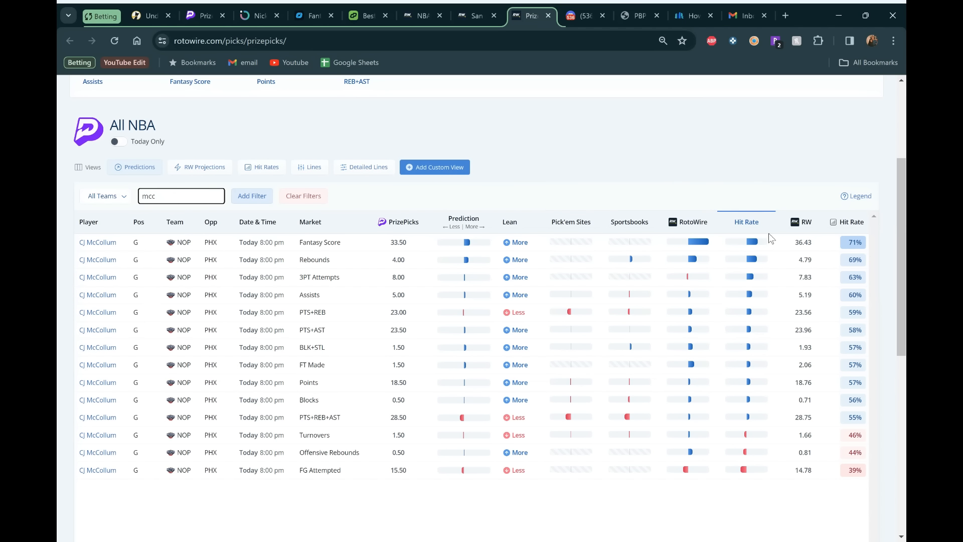
mouse_move(597, 152)
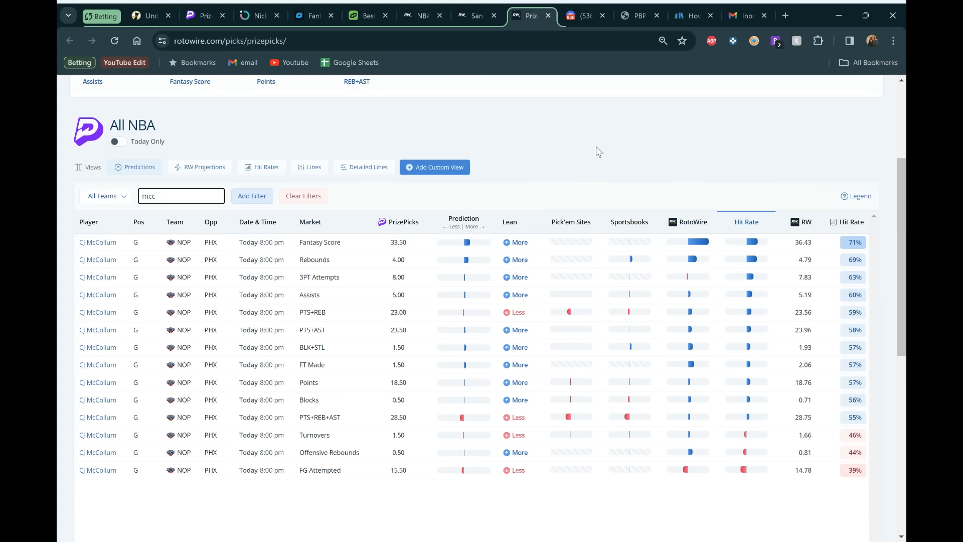
mouse_move(260, 160)
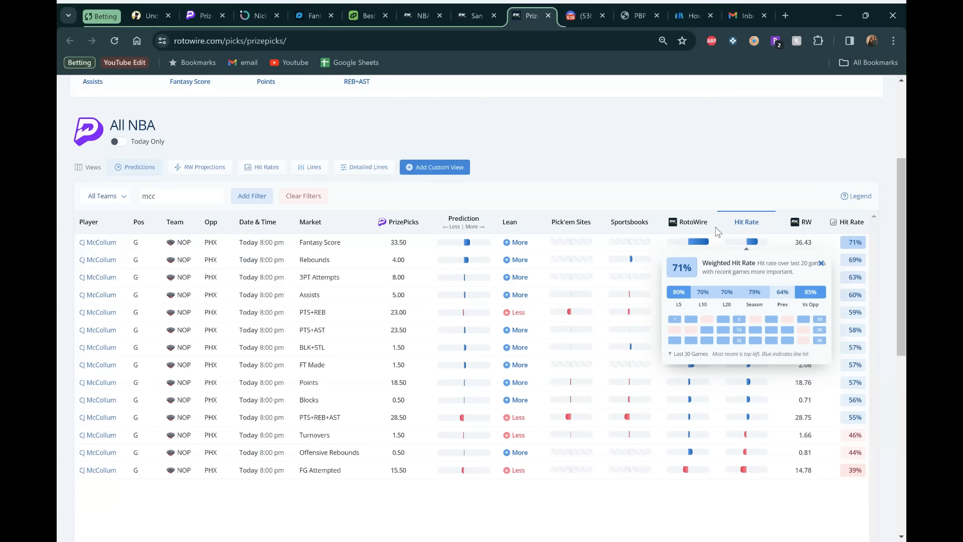
mouse_move(627, 183)
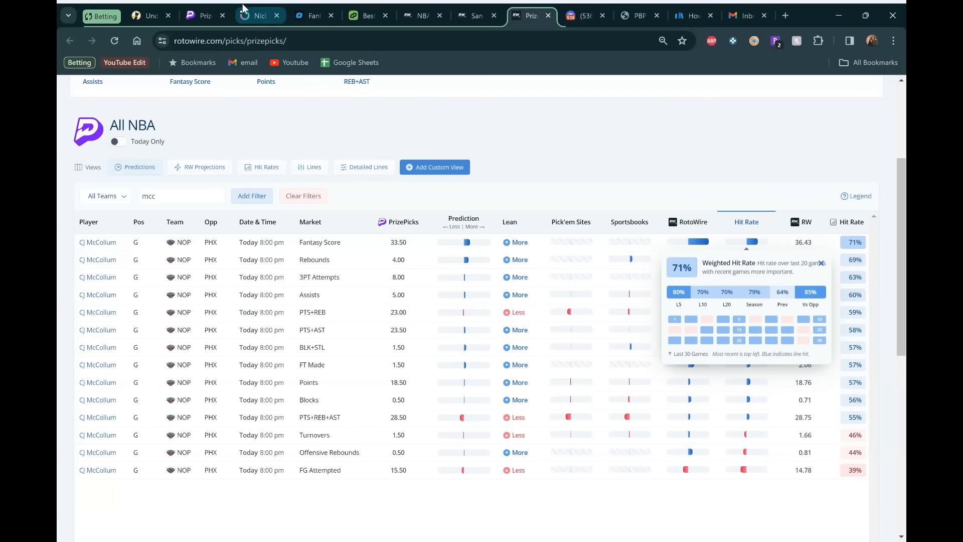
- Filter Outlier props to CJ McCollum and open his Over 27.5 Pts + Reb + Ast prop
click(258, 16)
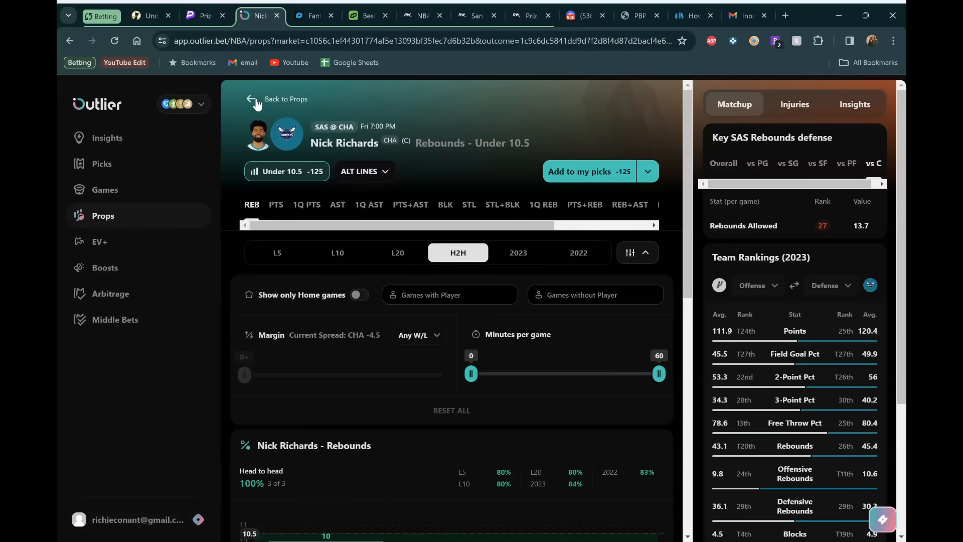
click(282, 99)
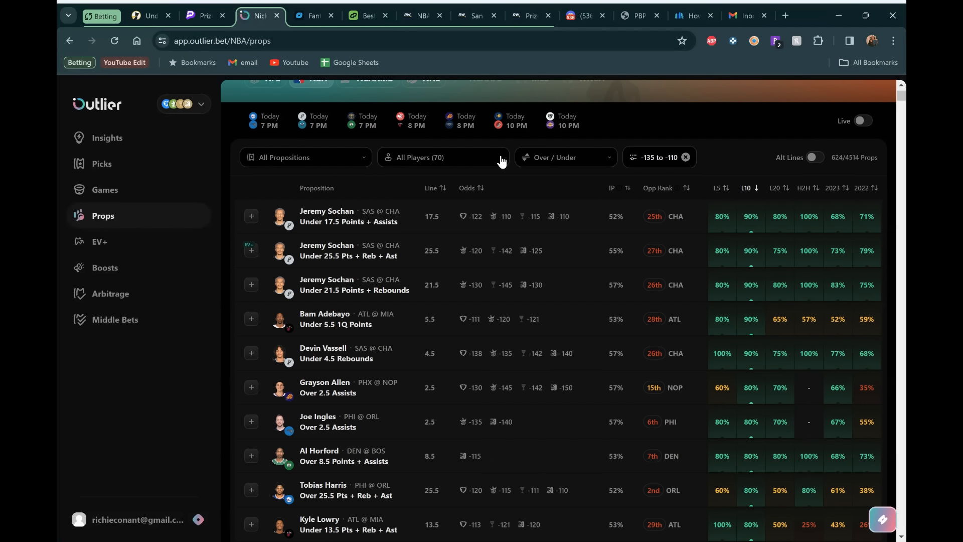
click(444, 157)
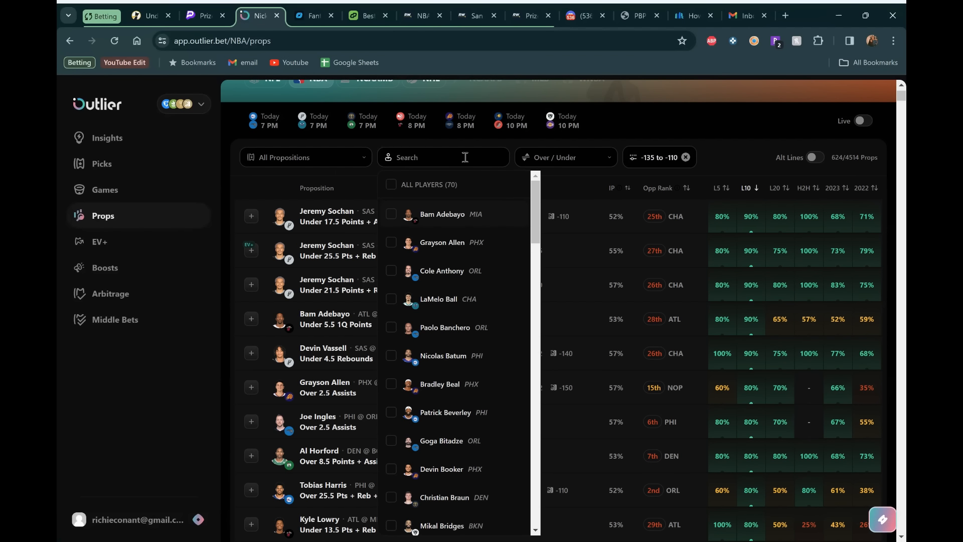
text(mcc)
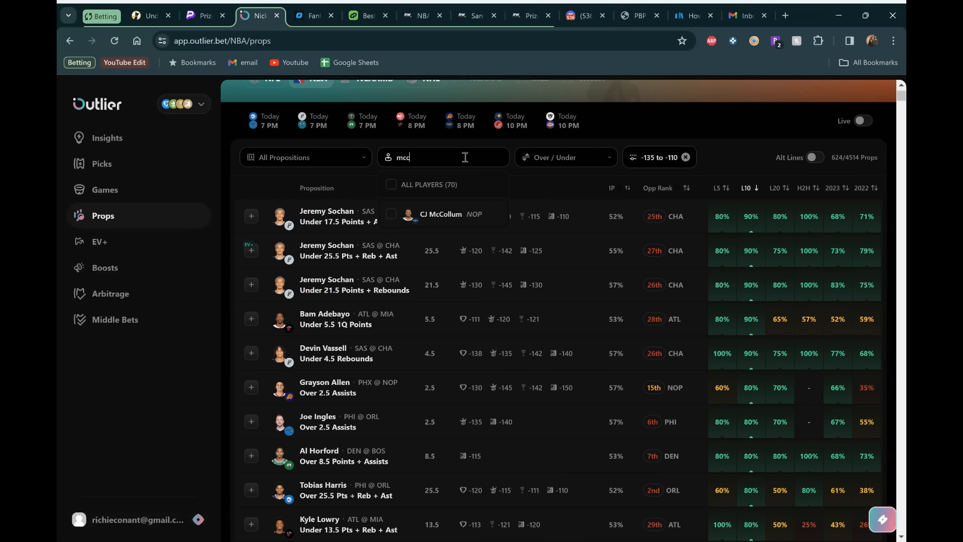
click(391, 214)
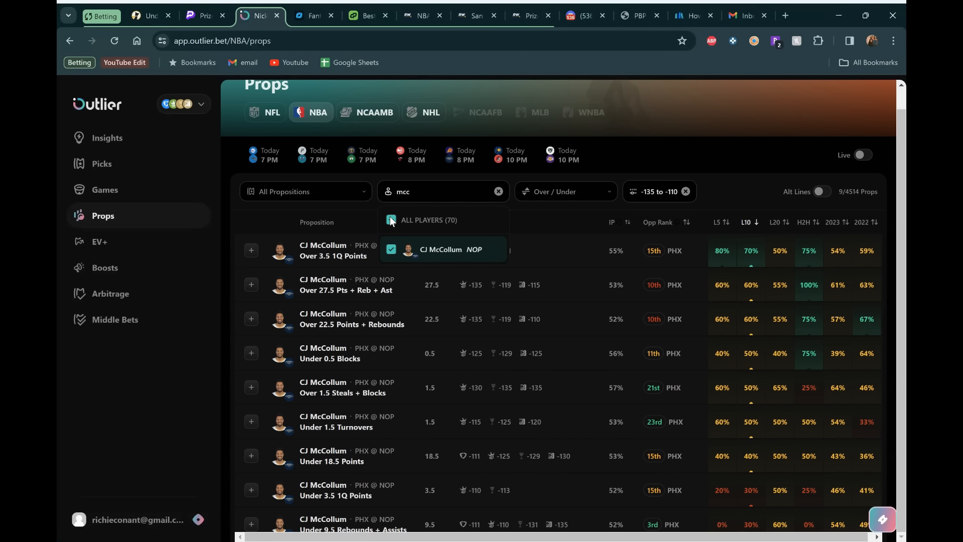
click(441, 249)
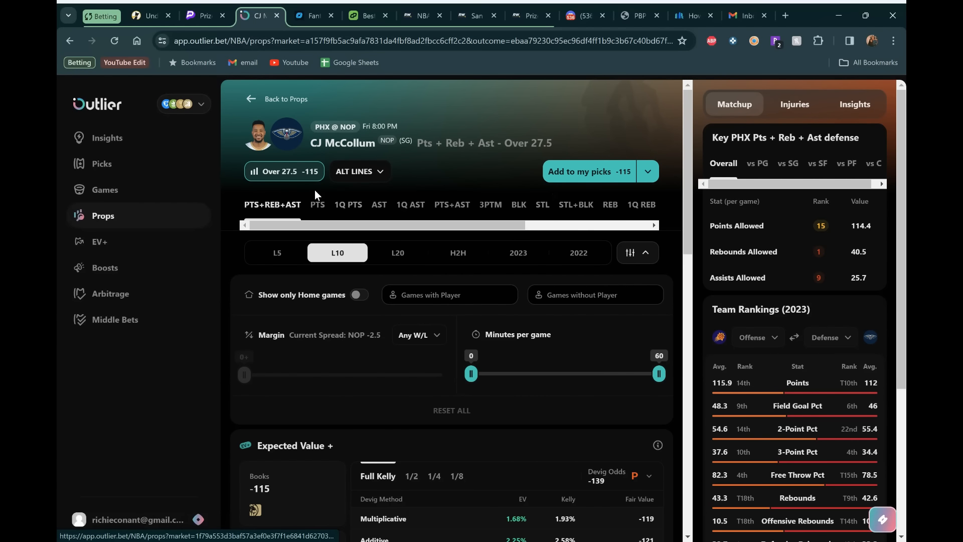
- Review McCollum's 2023 season PRA hit rate: 61%, 17 of 28 games
scroll(down, 3)
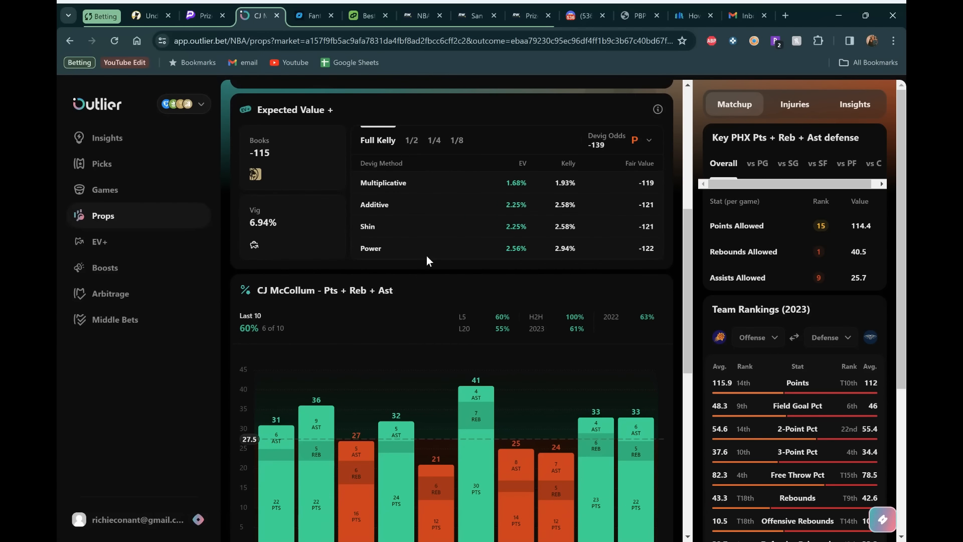
click(638, 104)
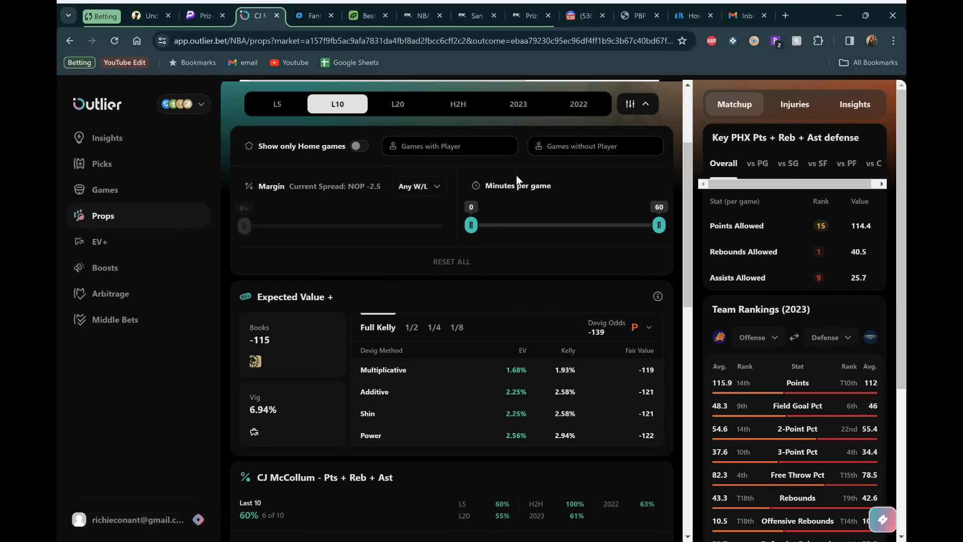
scroll(down, 3)
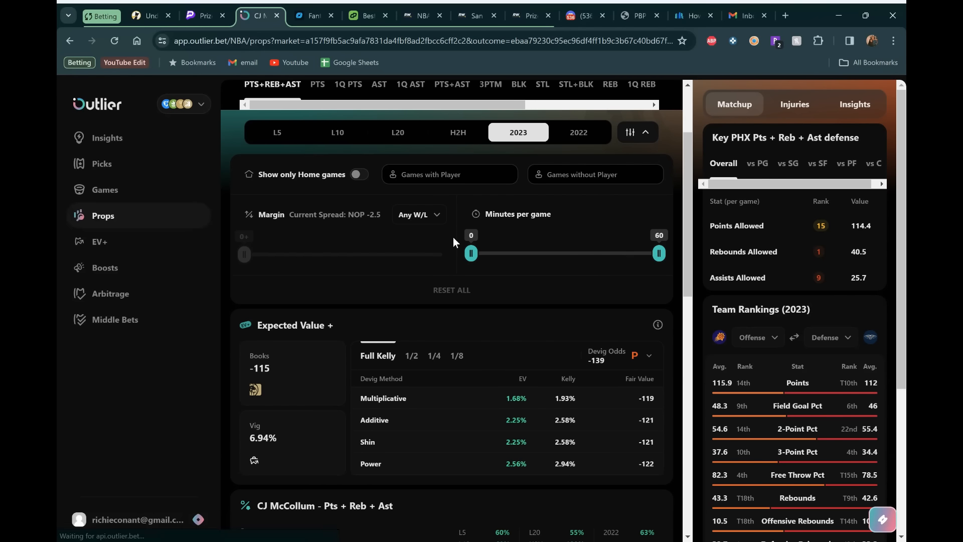
scroll(down, 3)
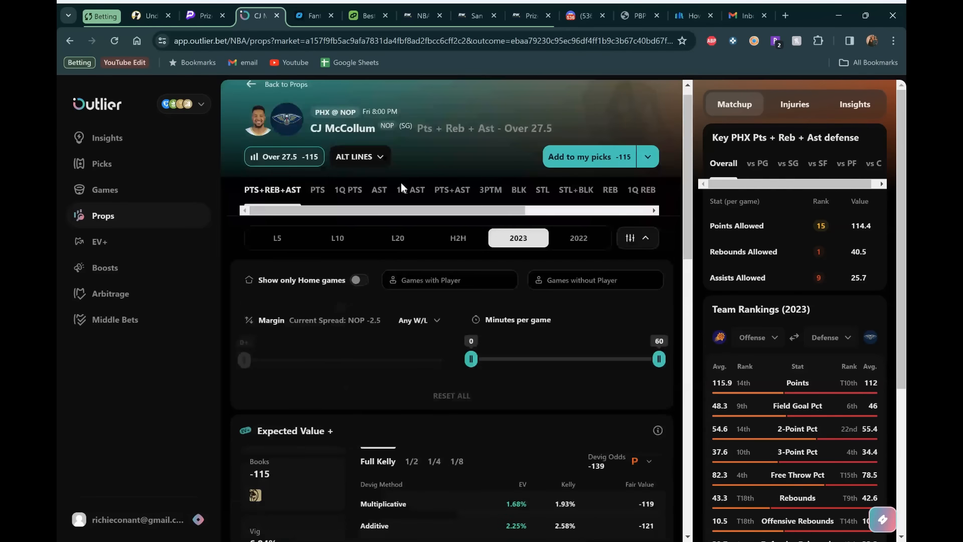
scroll(down, 3)
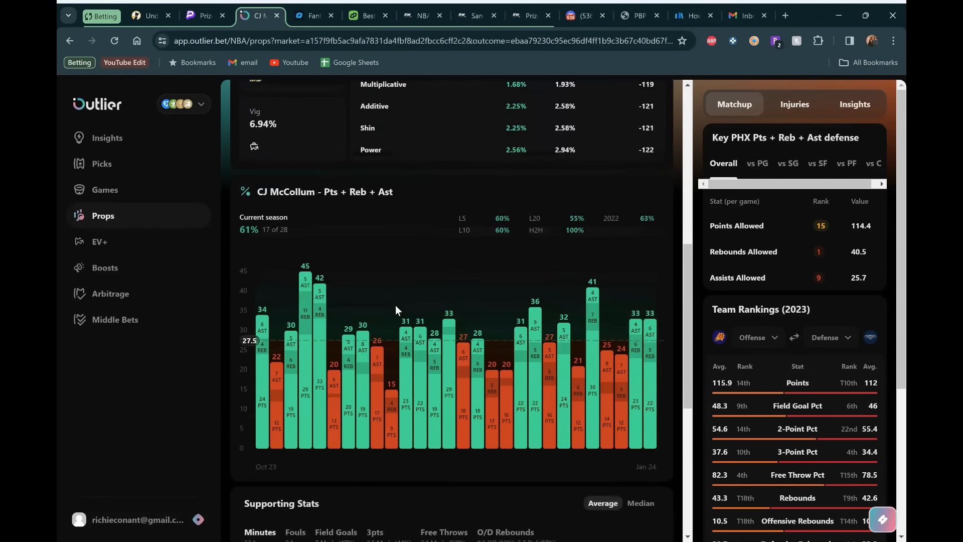
scroll(down, 3)
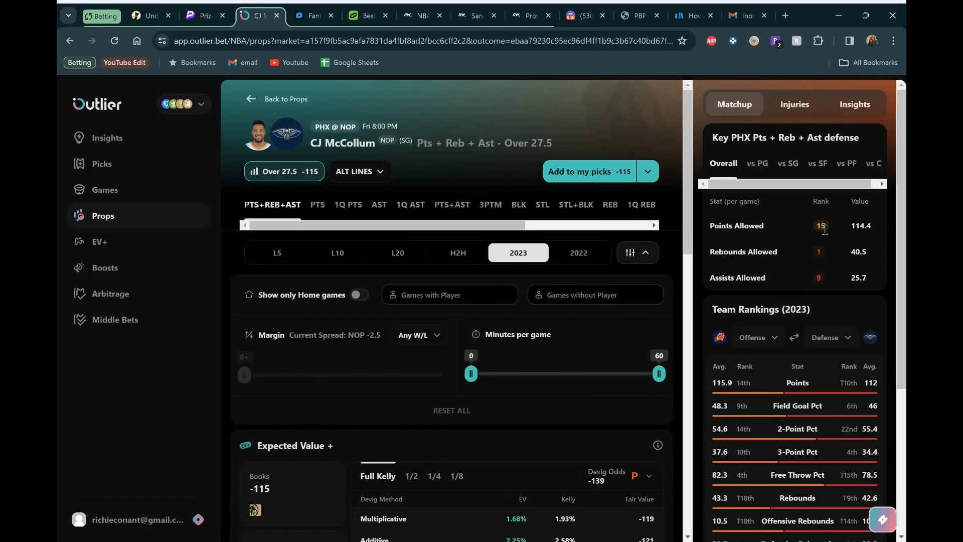
mouse_move(734, 277)
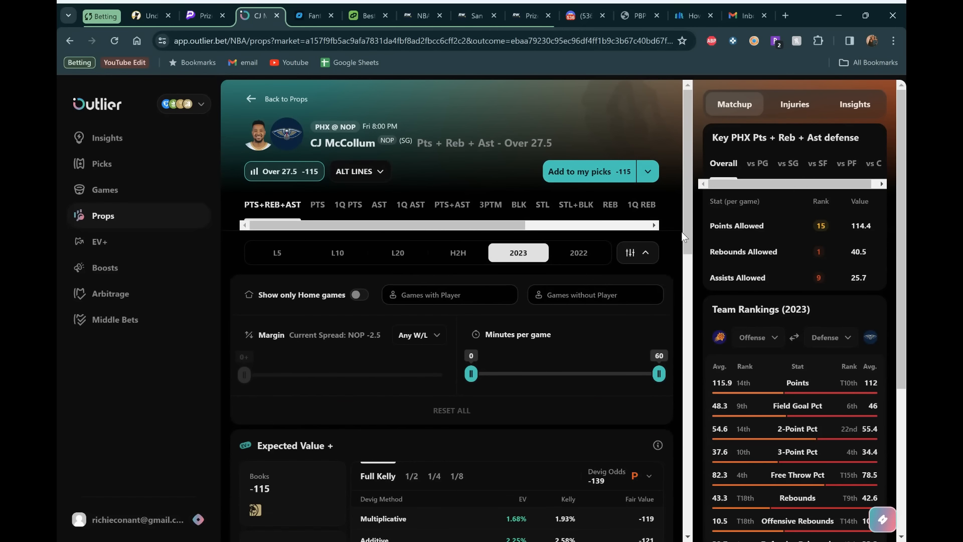
scroll(down, 3)
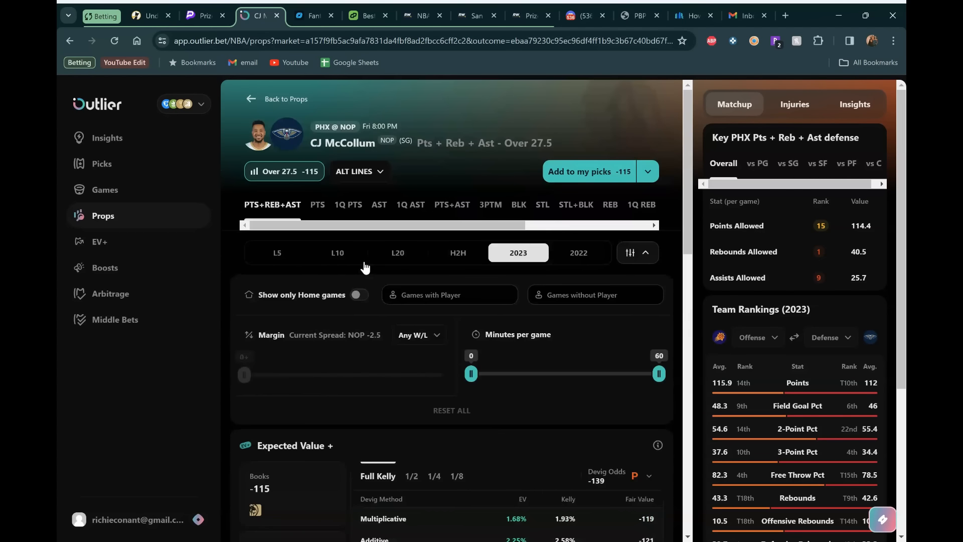
scroll(down, 3)
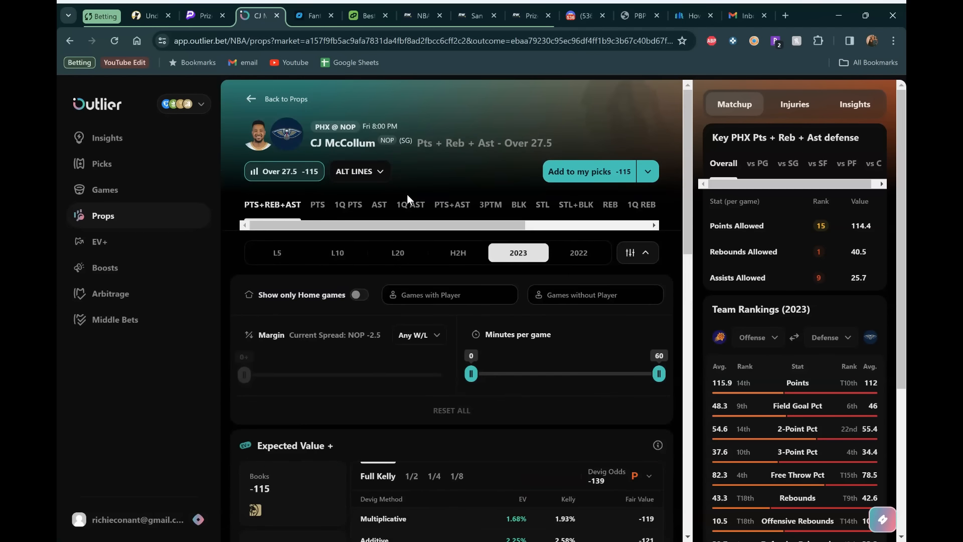
click(204, 16)
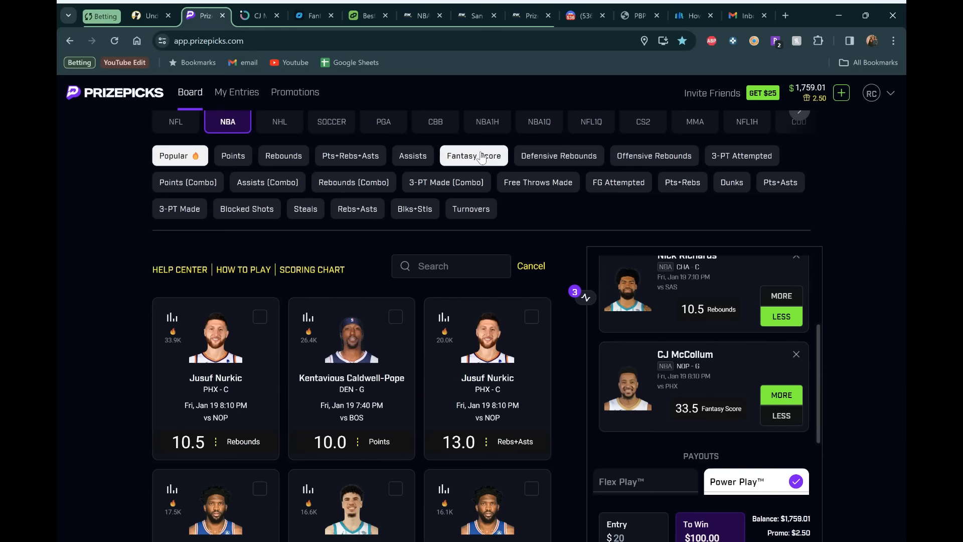
- Search 'mikal' on the PrizePicks board to find Mikal Bridges' 23.5 Points card
text(mikal)
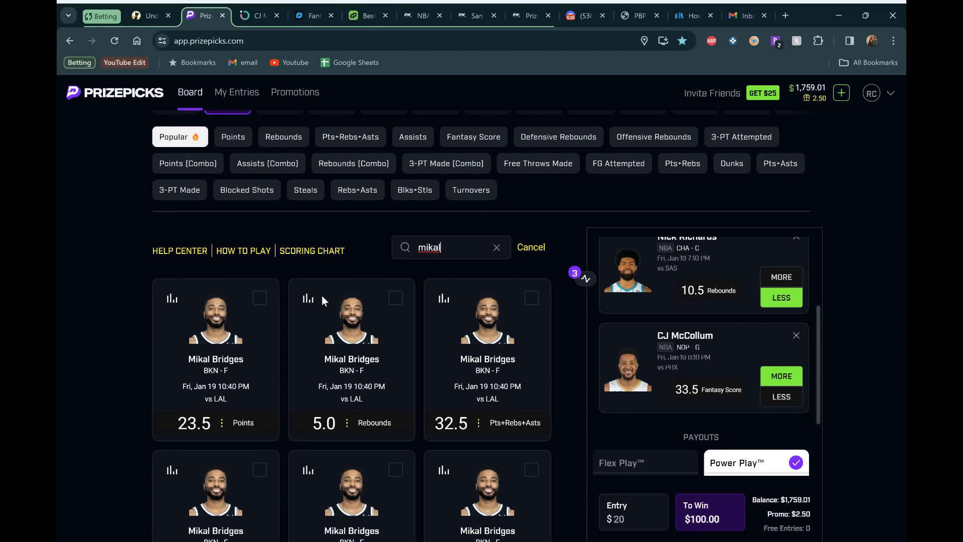
scroll(down, 3)
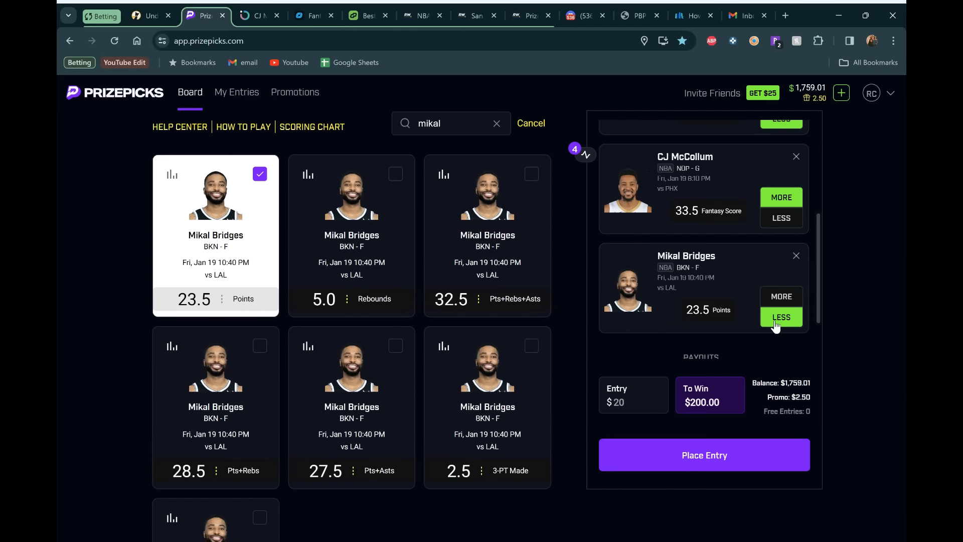
mouse_move(635, 246)
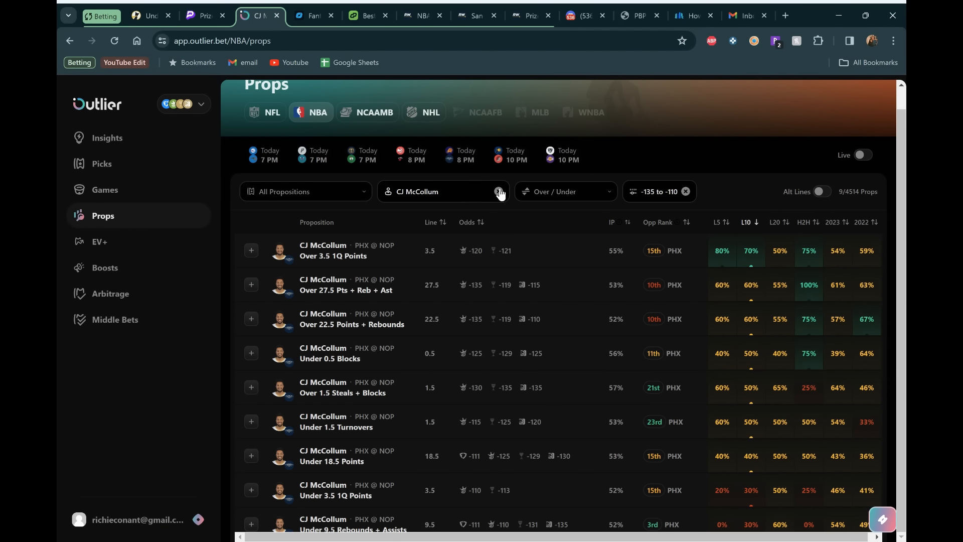
- Filter Outlier to Mikal Bridges and review his Points Under 23.5 for 2023 away games (80%, 16/20)
text(mik)
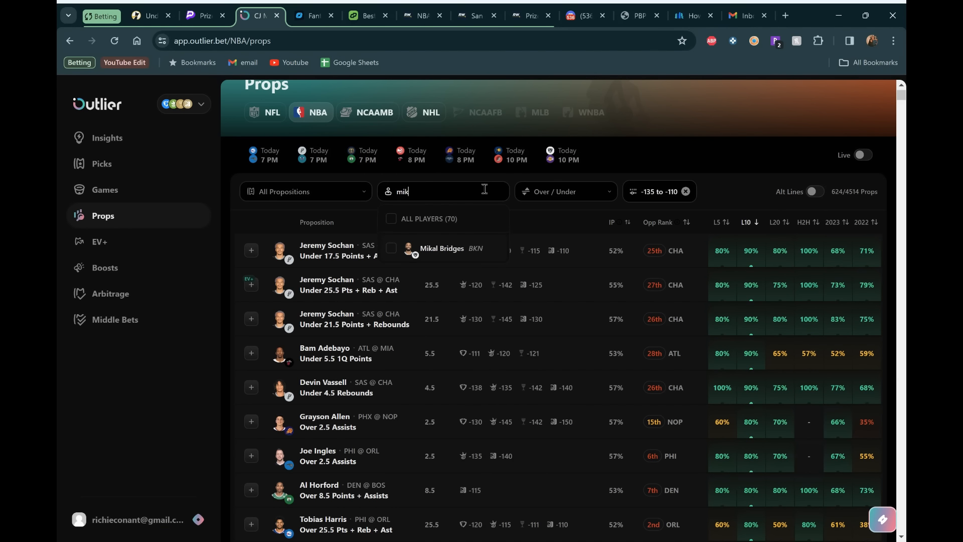
click(392, 248)
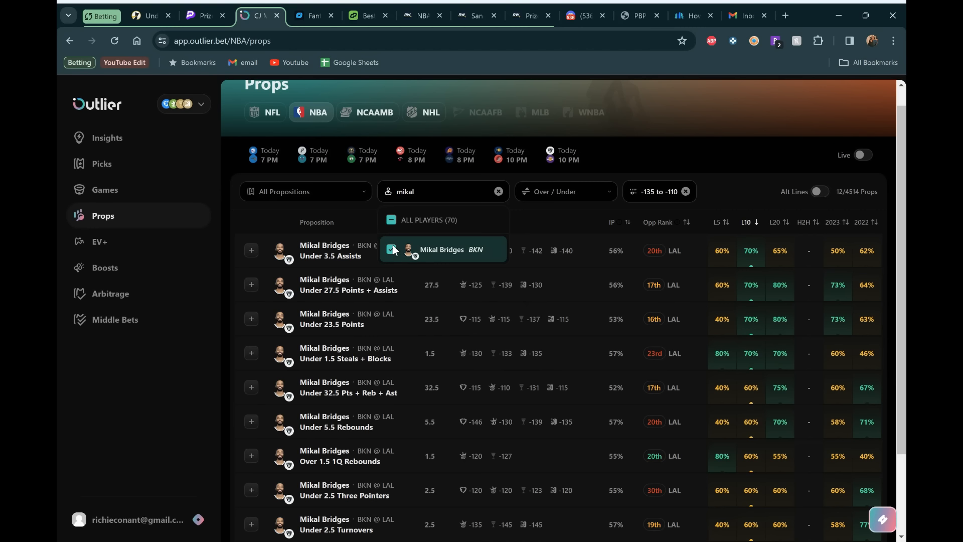
mouse_move(320, 290)
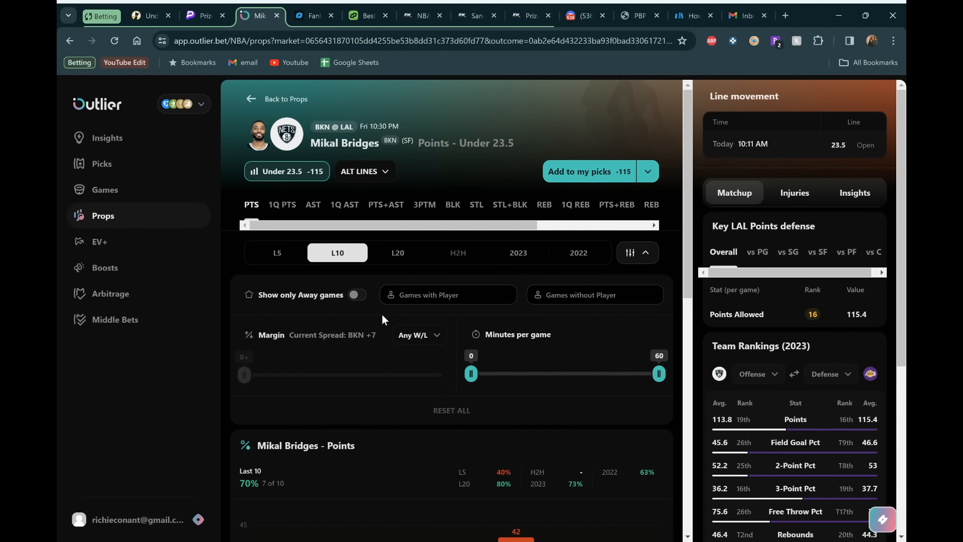
scroll(down, 3)
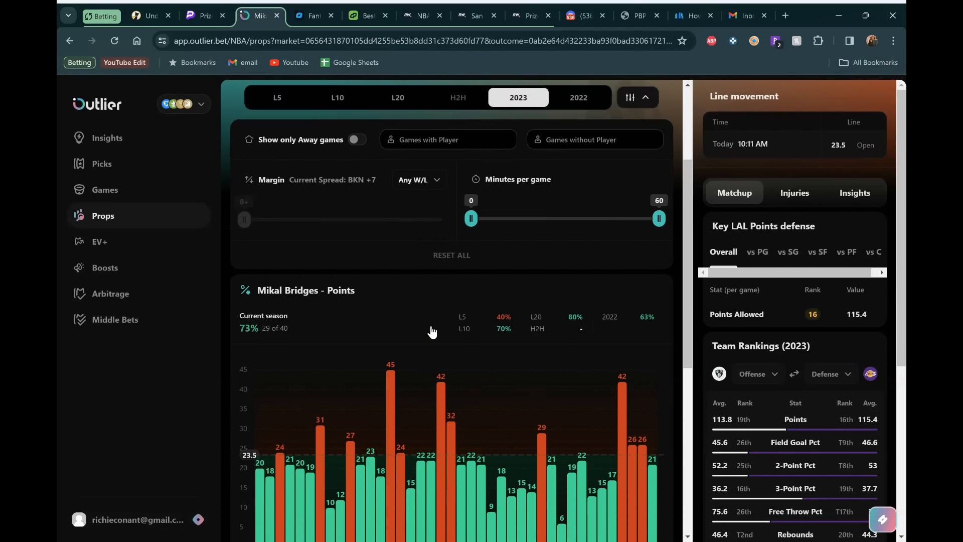
scroll(down, 3)
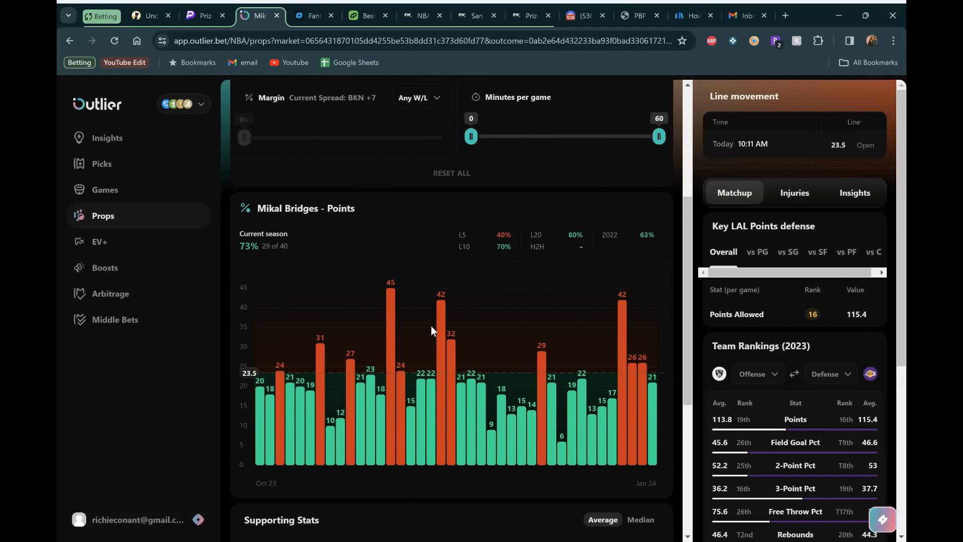
mouse_move(449, 276)
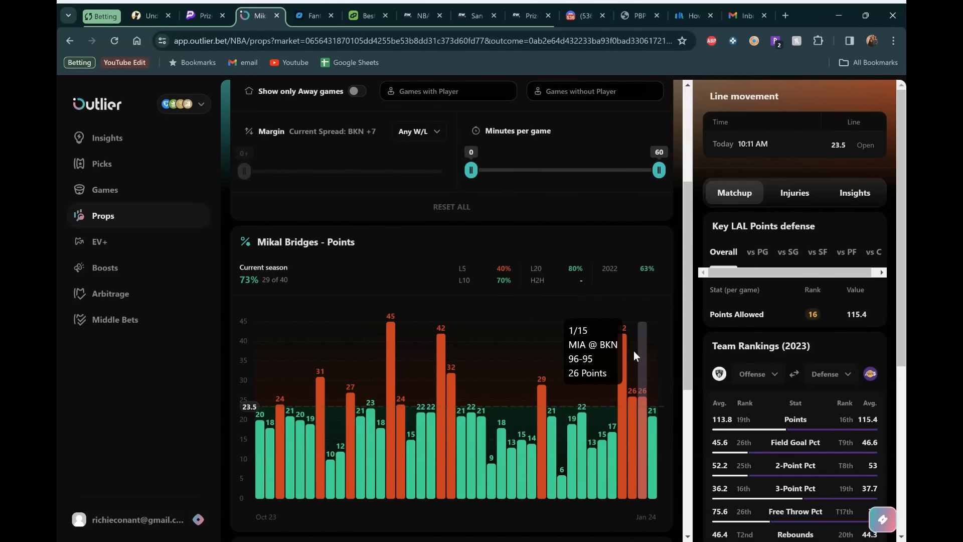
mouse_move(621, 347)
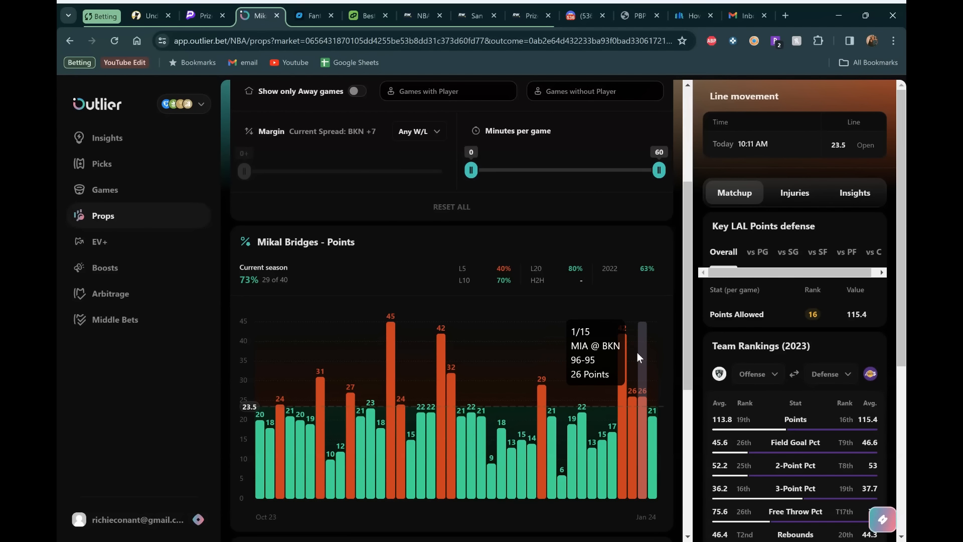
mouse_move(635, 352)
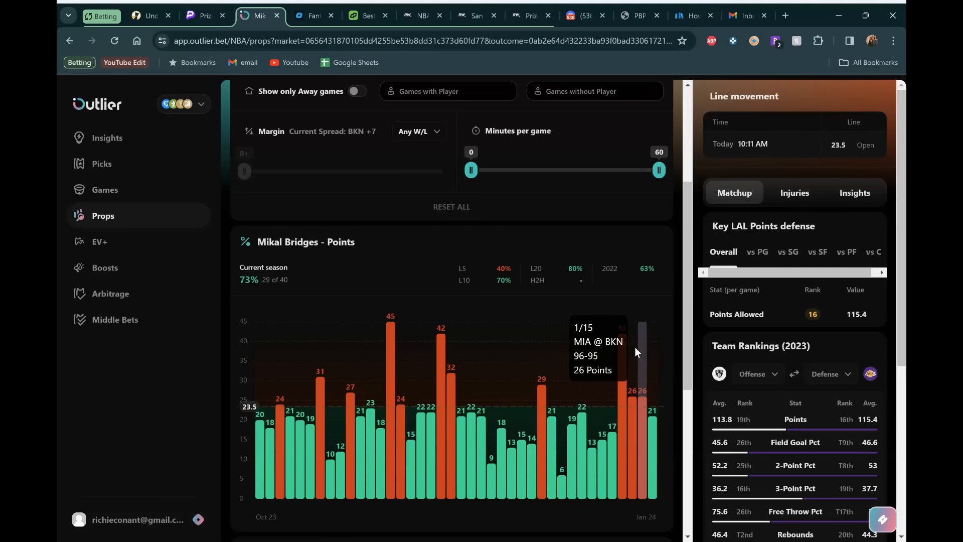
scroll(down, 3)
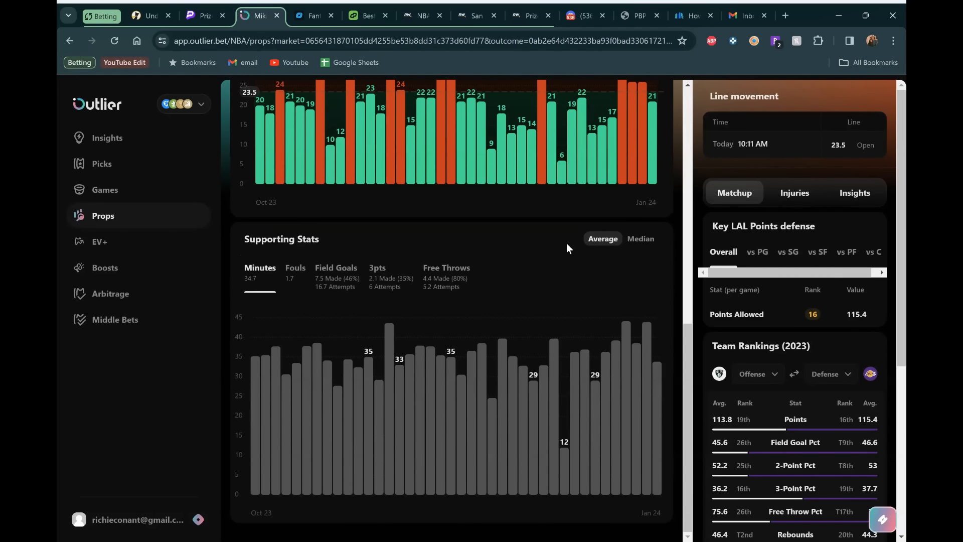
scroll(down, 3)
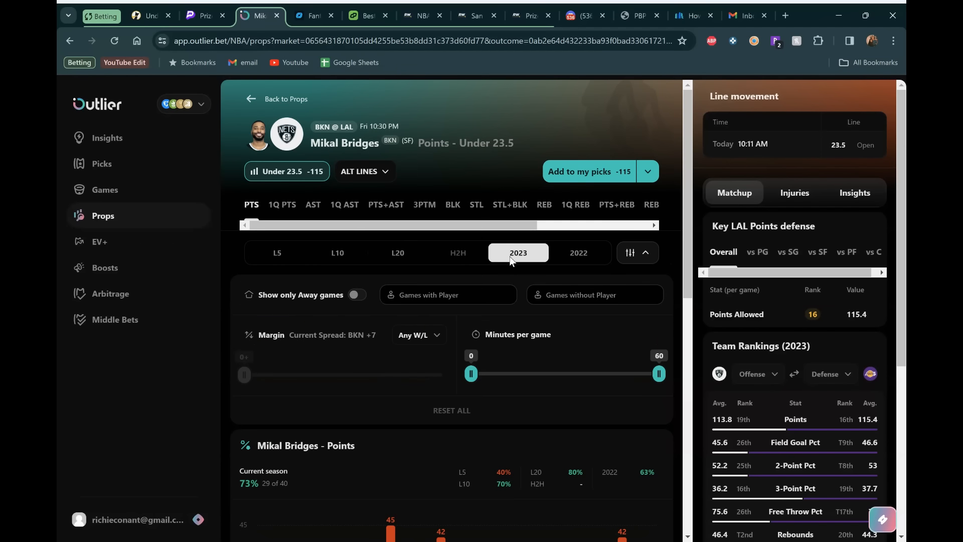
mouse_move(482, 263)
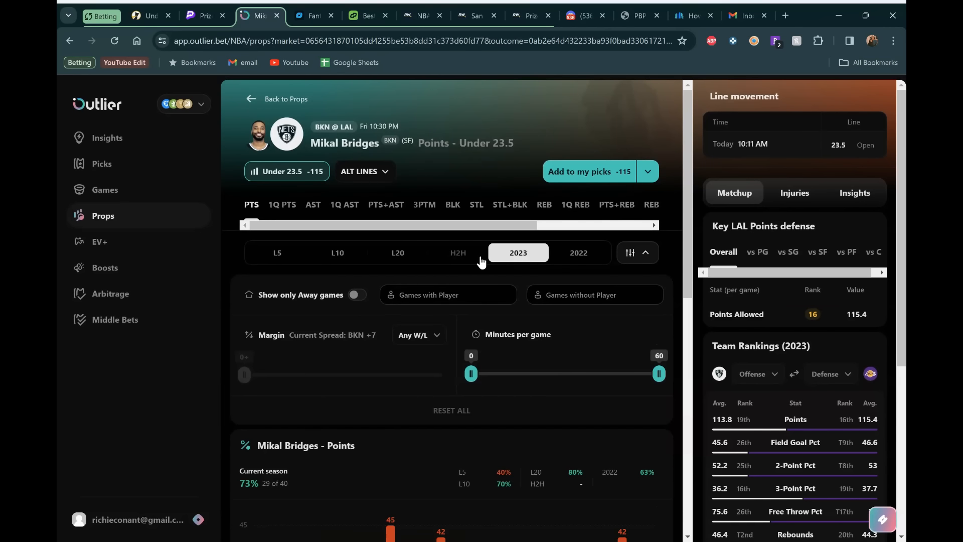
mouse_move(668, 291)
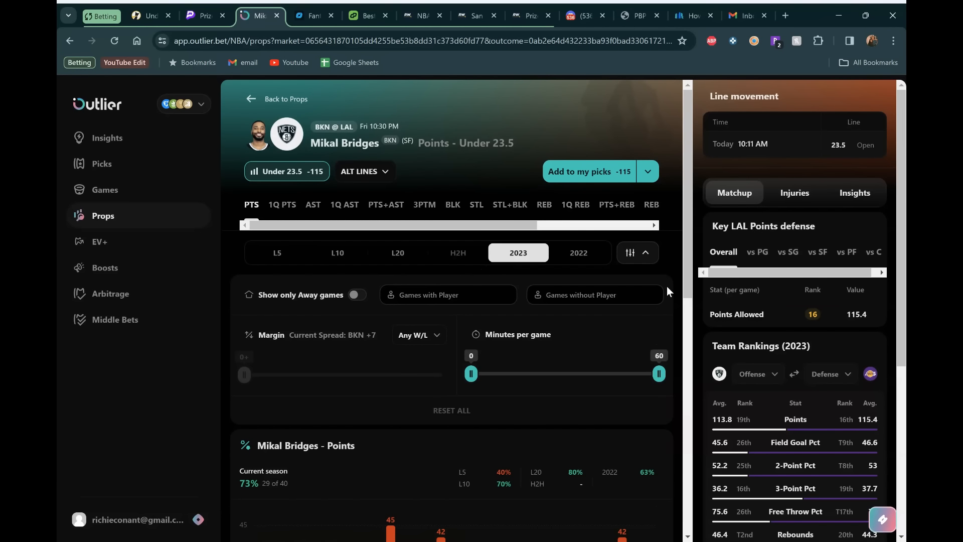
mouse_move(765, 306)
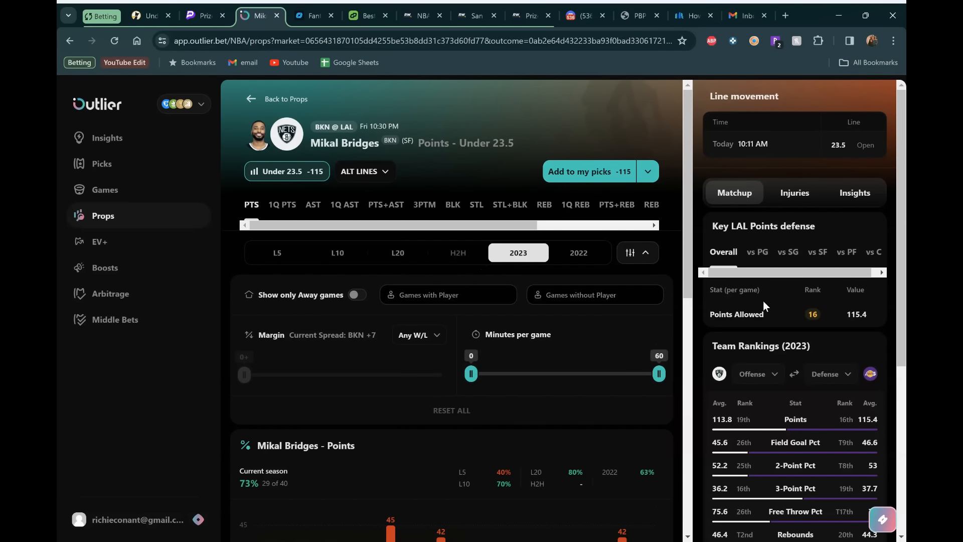
scroll(down, 3)
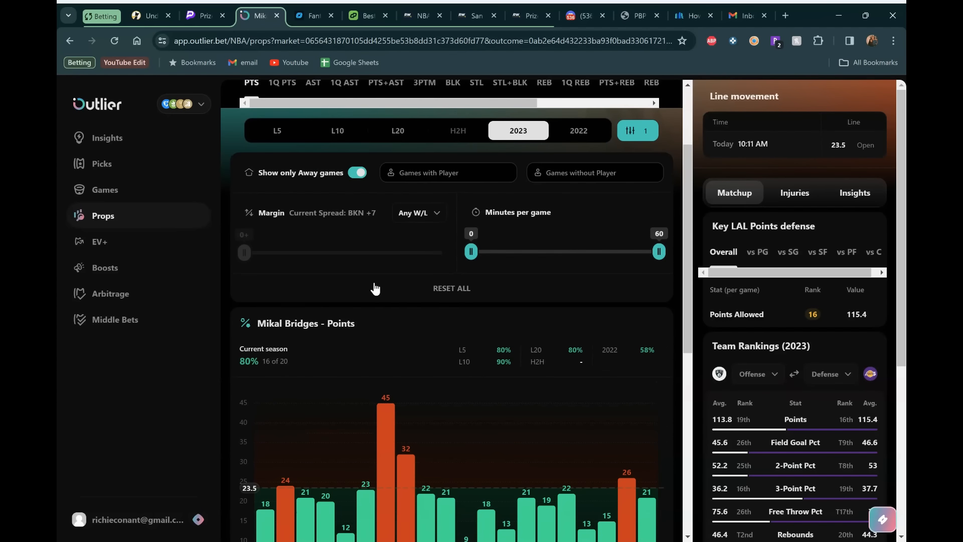
scroll(down, 3)
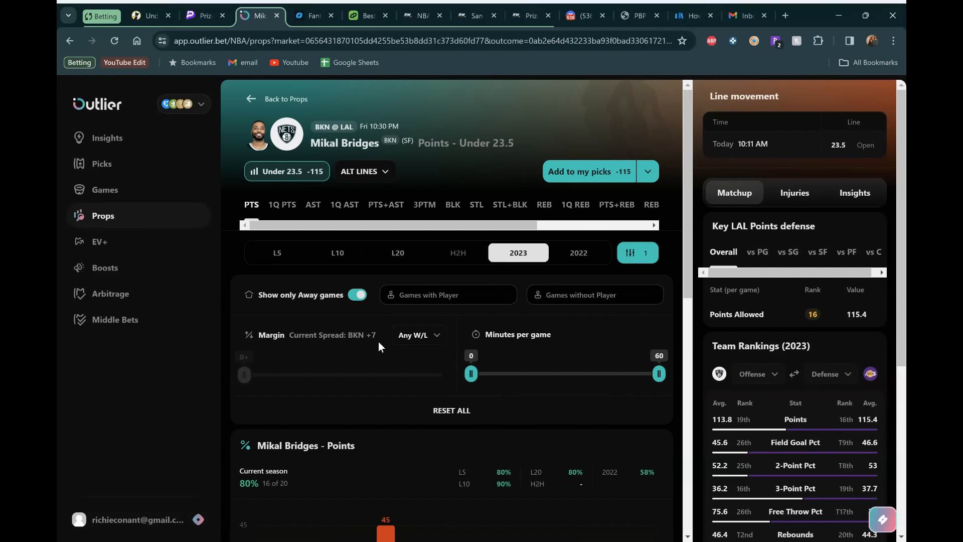
mouse_move(375, 351)
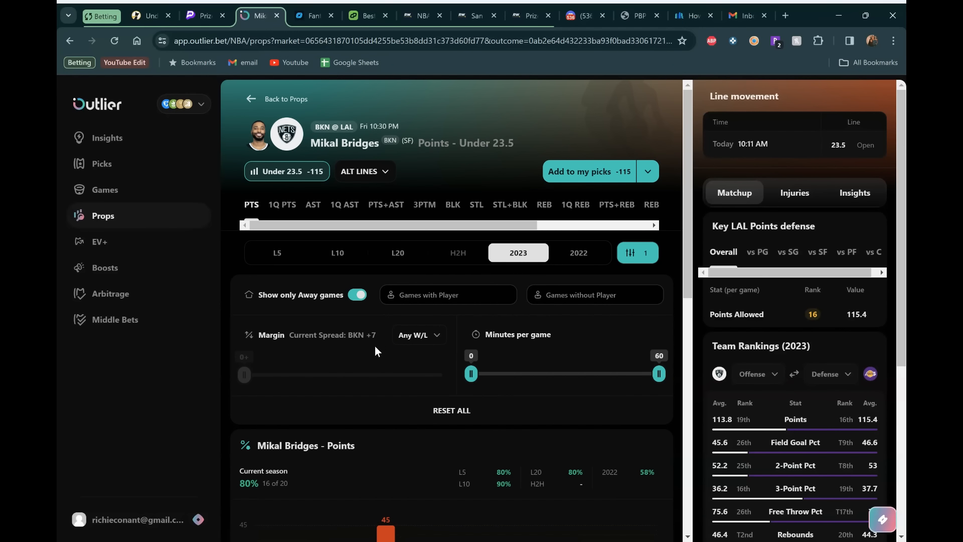
scroll(down, 3)
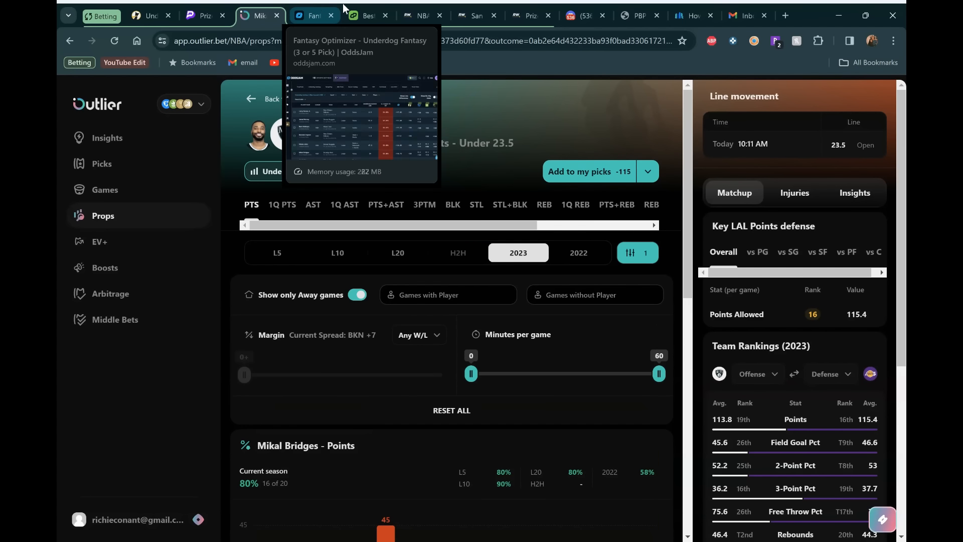
- Search 'mikal' in DailyGrind's PrizePicks optimizer to see Points Under 23.5 at 51.49%
click(368, 16)
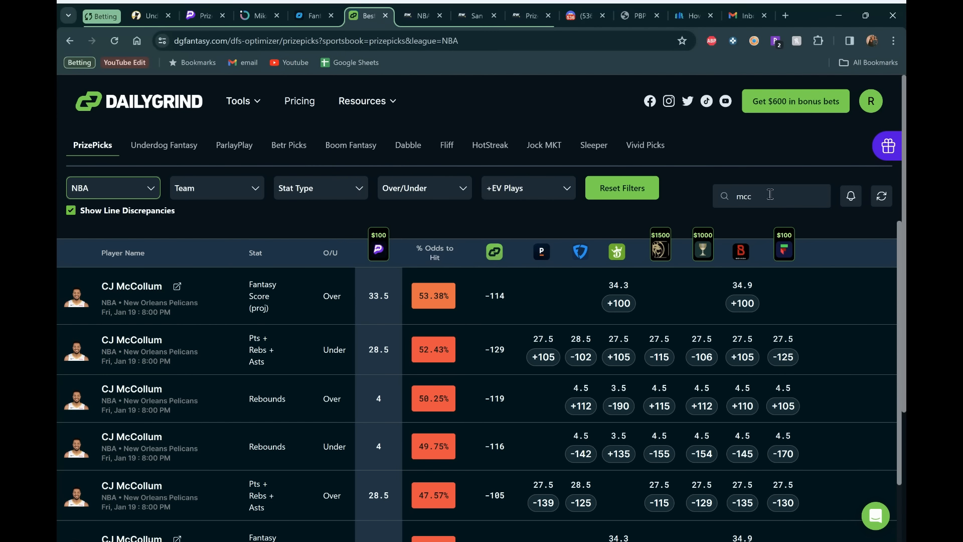
double_click(744, 195)
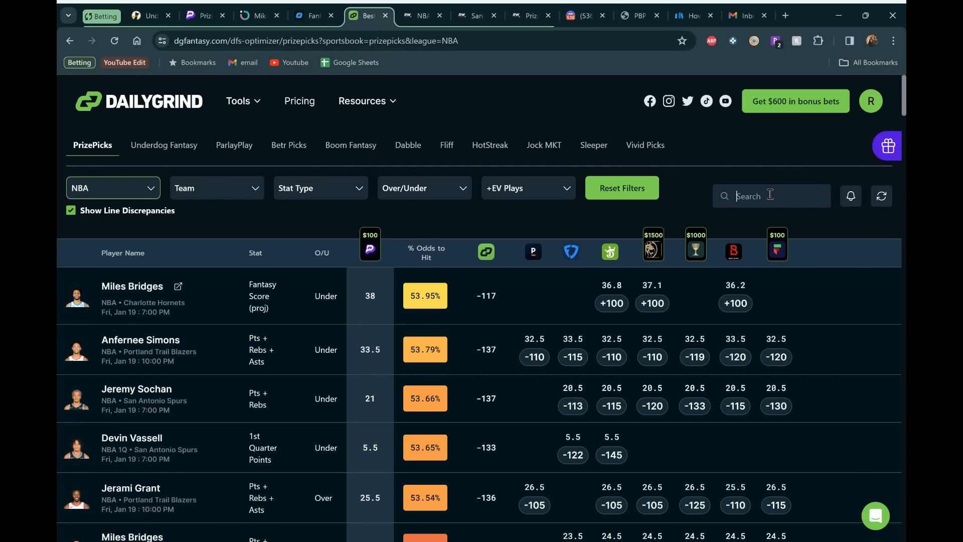
click(881, 196)
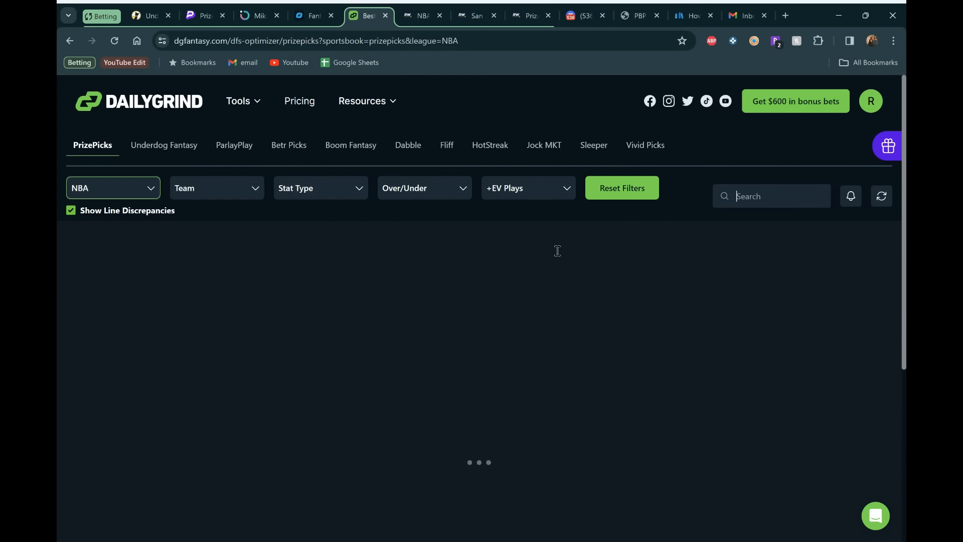
text(mikal)
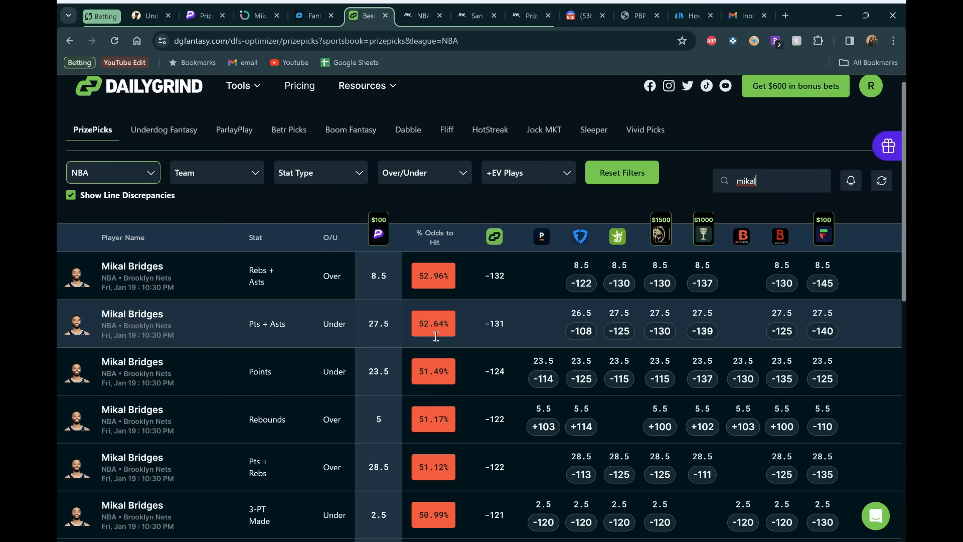
scroll(down, 3)
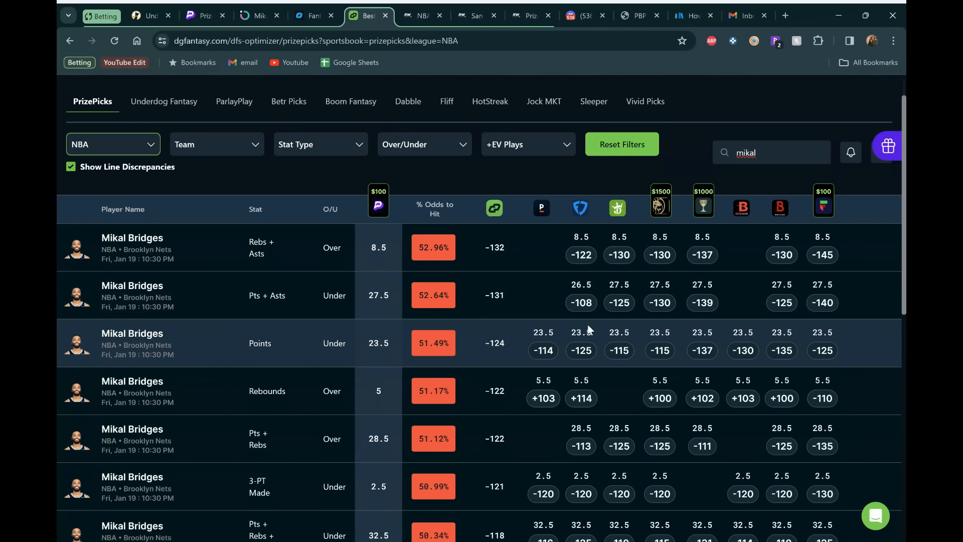
mouse_move(509, 335)
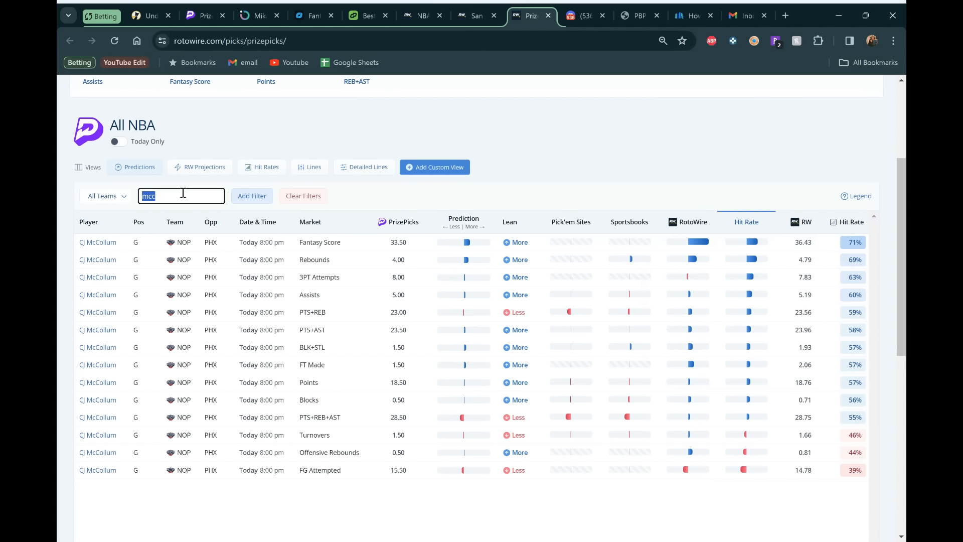
- Replace 'mcc' with 'mikal' in RotoWire's player filter to show Mikal Bridges' predictions
text(mikal)
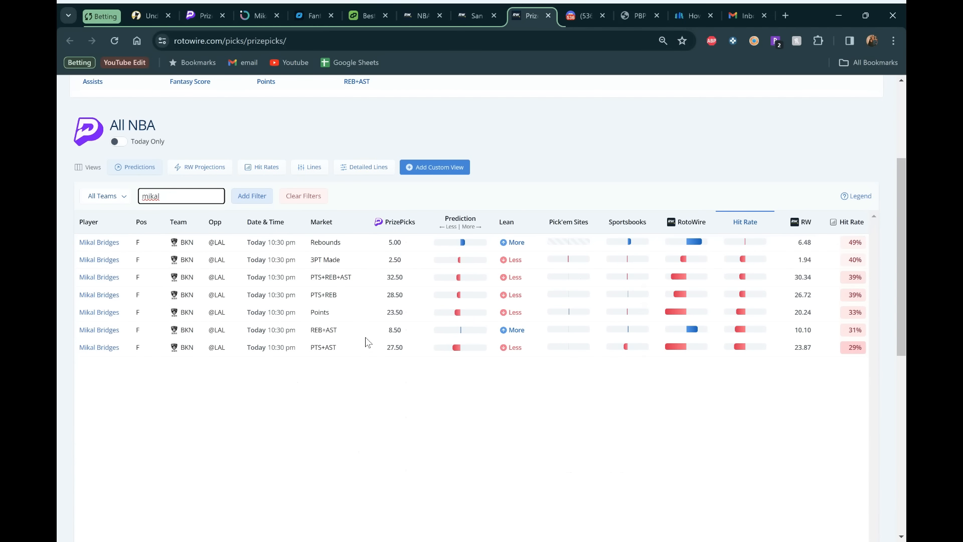
mouse_move(687, 316)
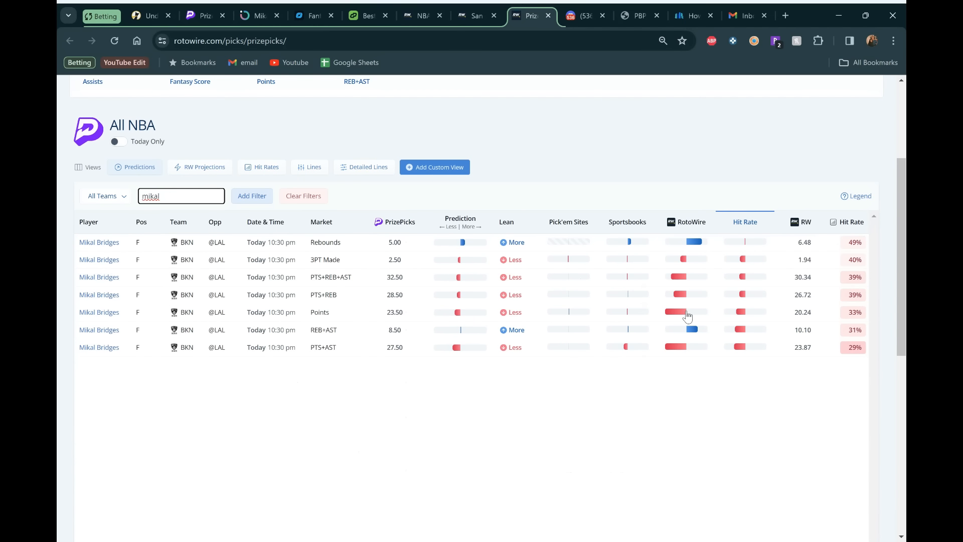
mouse_move(827, 298)
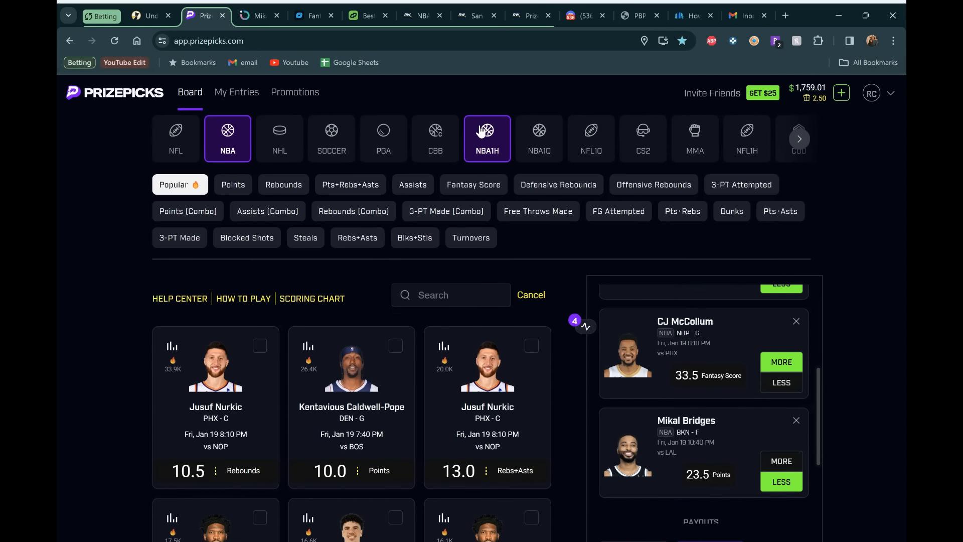
- Search 'cl' on PrizePicks and add Nicolas Claxton's 11.0 Rebounds More pick
text(claxton)
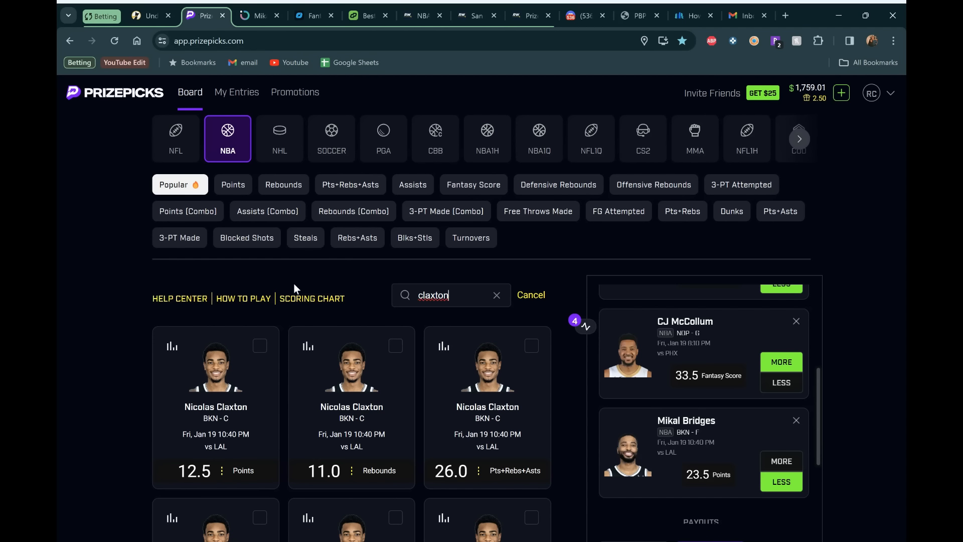
scroll(down, 3)
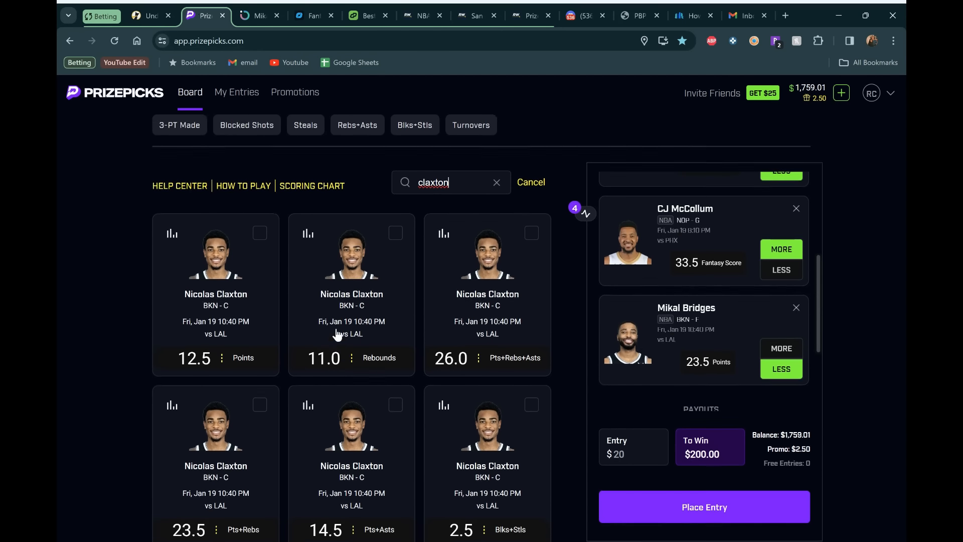
click(351, 295)
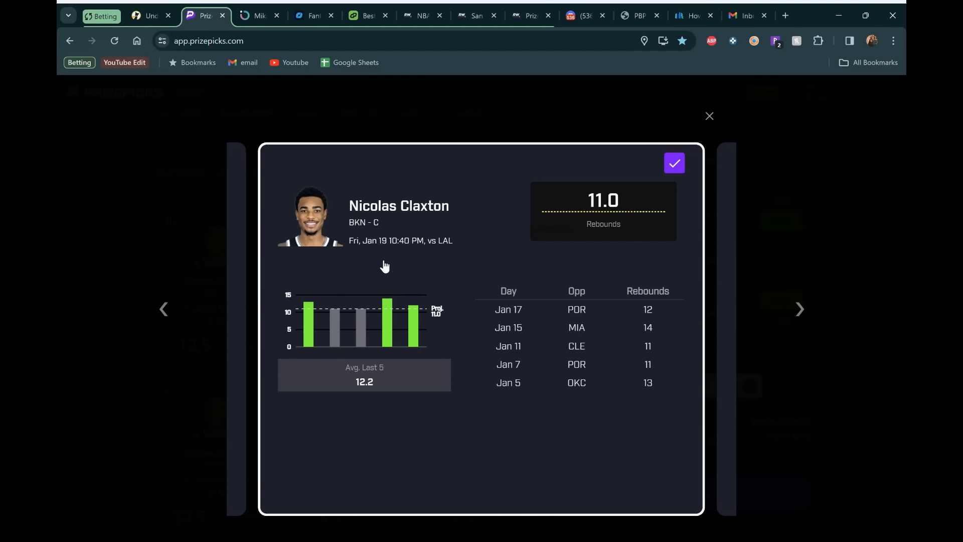
mouse_move(380, 291)
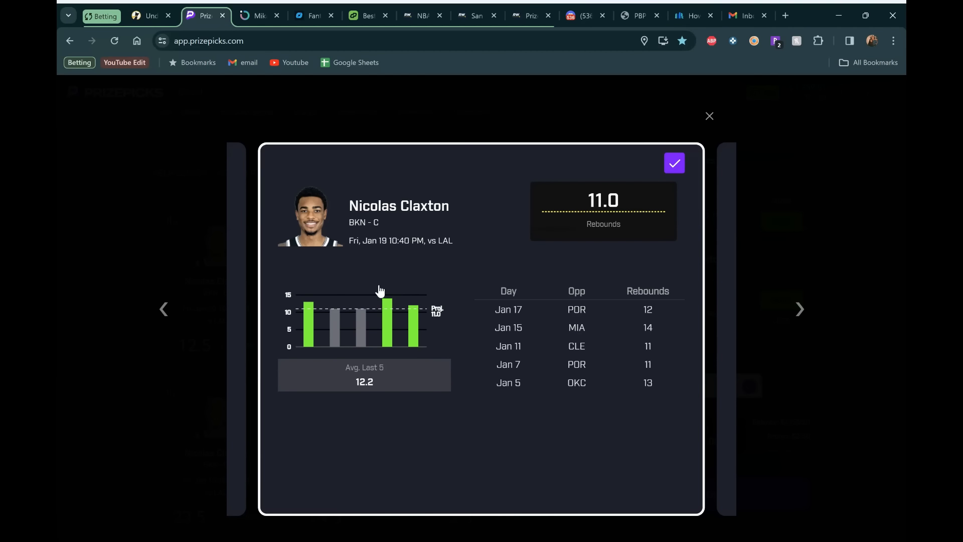
mouse_move(385, 326)
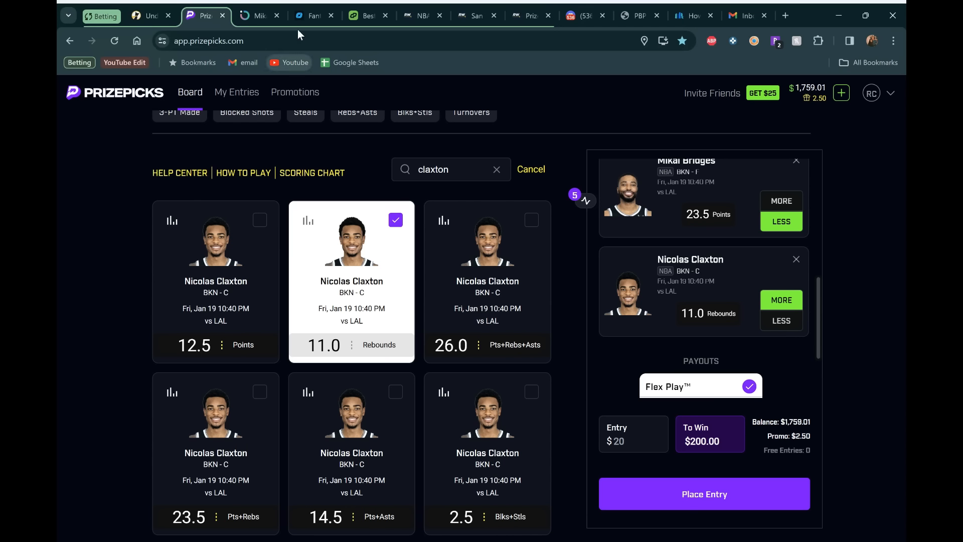
- Back in Outlier's props list, replace the Mikal Bridges filter with Nic Claxton
click(252, 16)
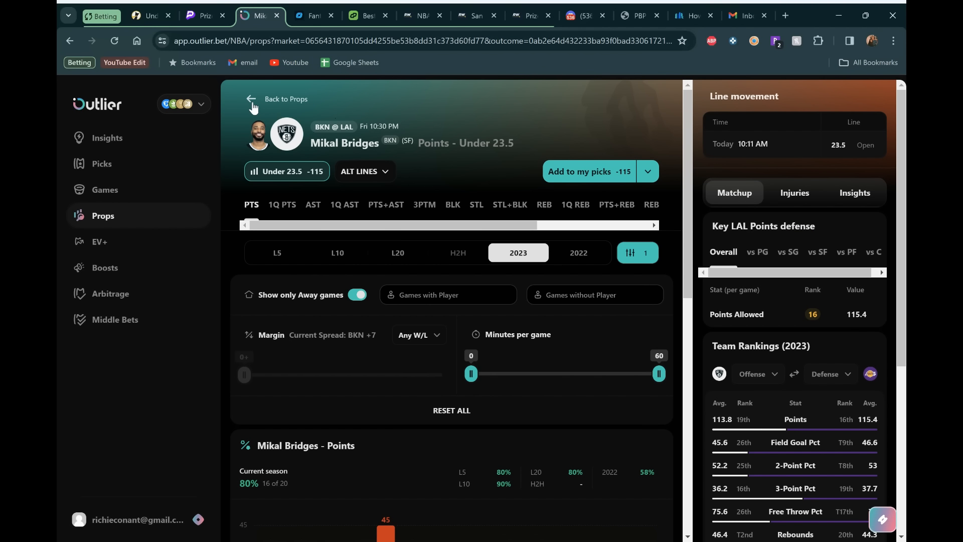
click(252, 99)
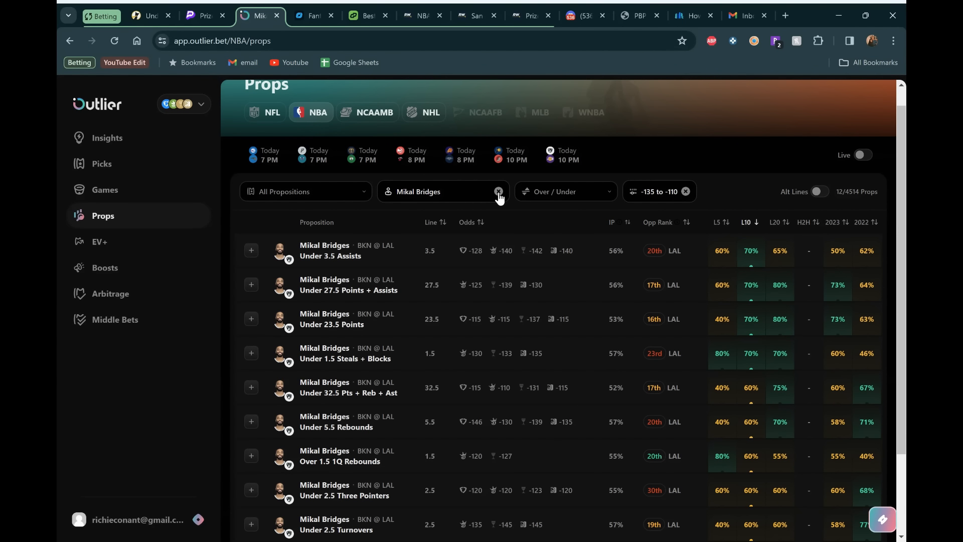
click(498, 192)
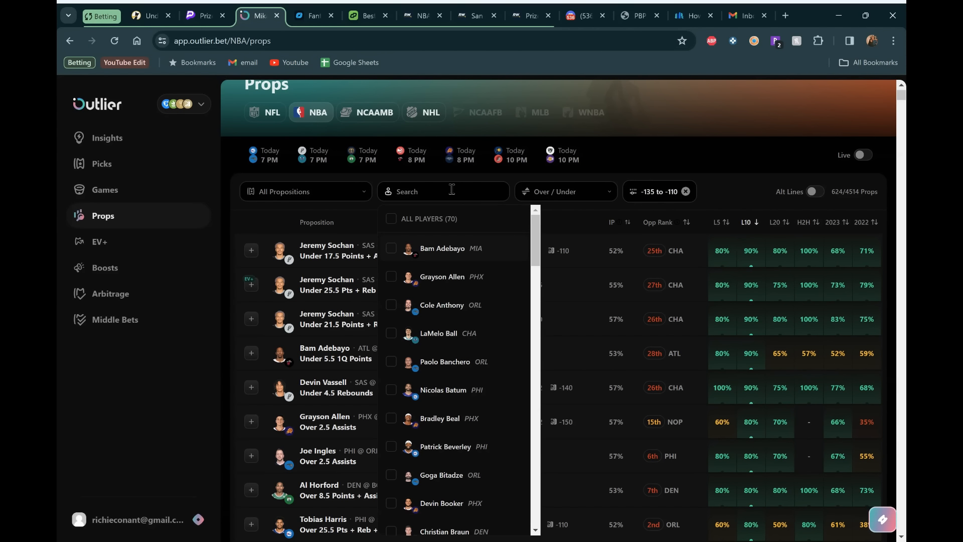
text(clax)
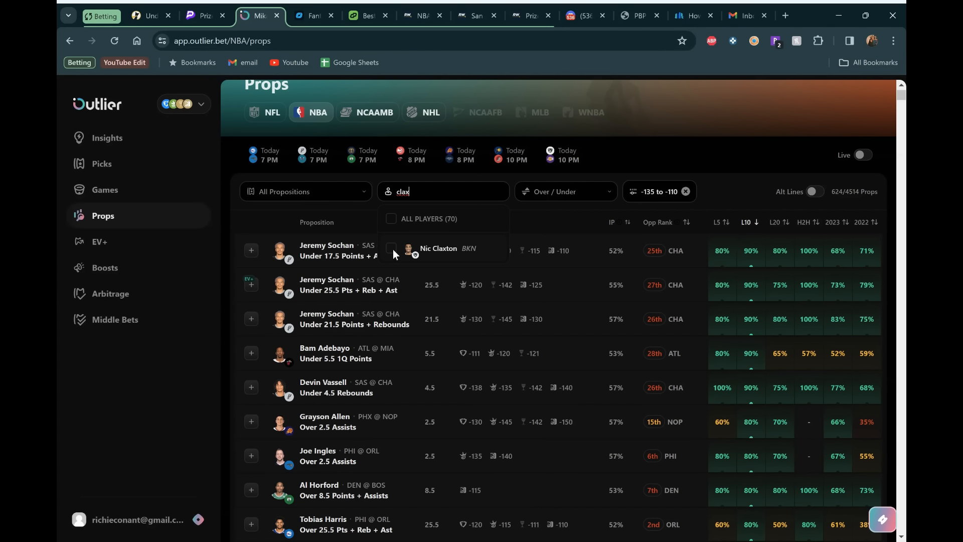
click(391, 215)
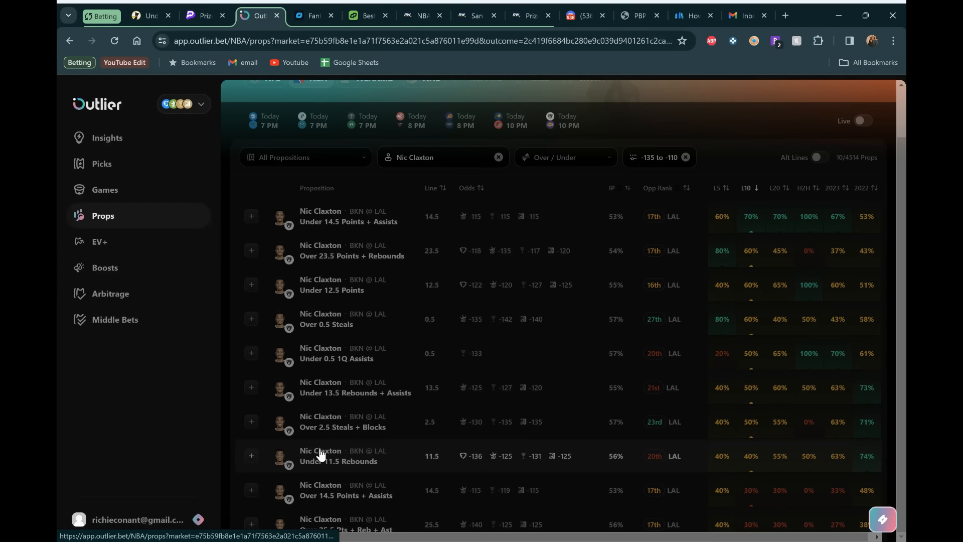
- View Claxton's Rebounds Over 10.5 alt line head-to-head and Lakers' rebounds allowed to centers
click(338, 461)
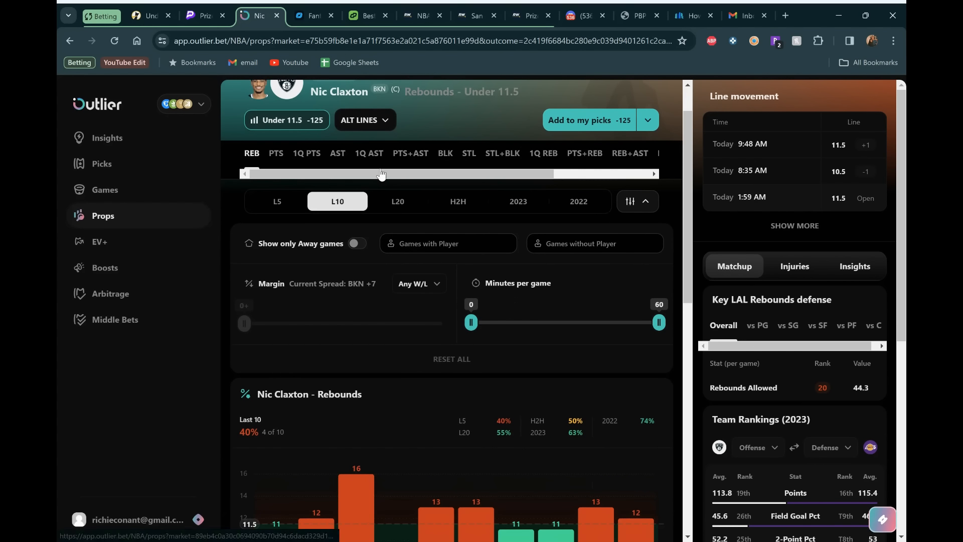
click(364, 120)
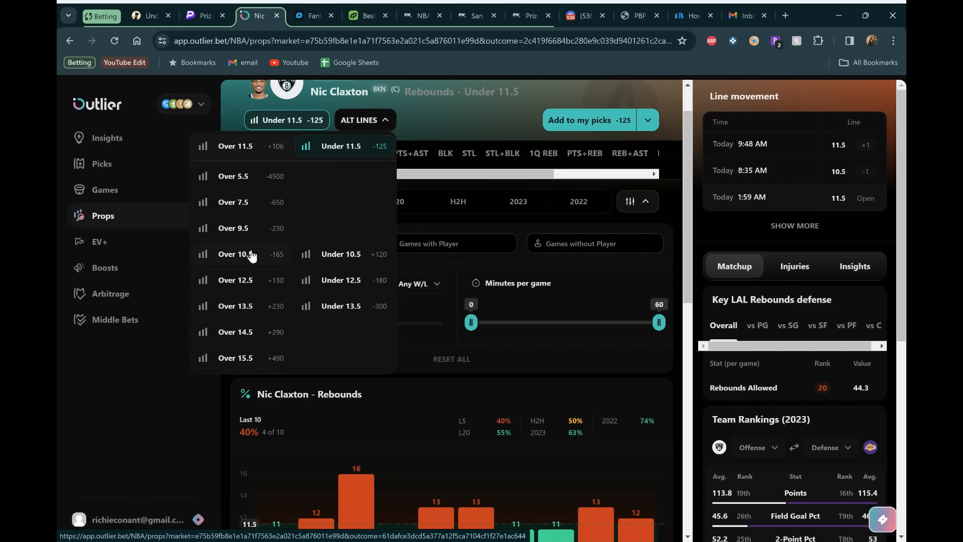
click(235, 254)
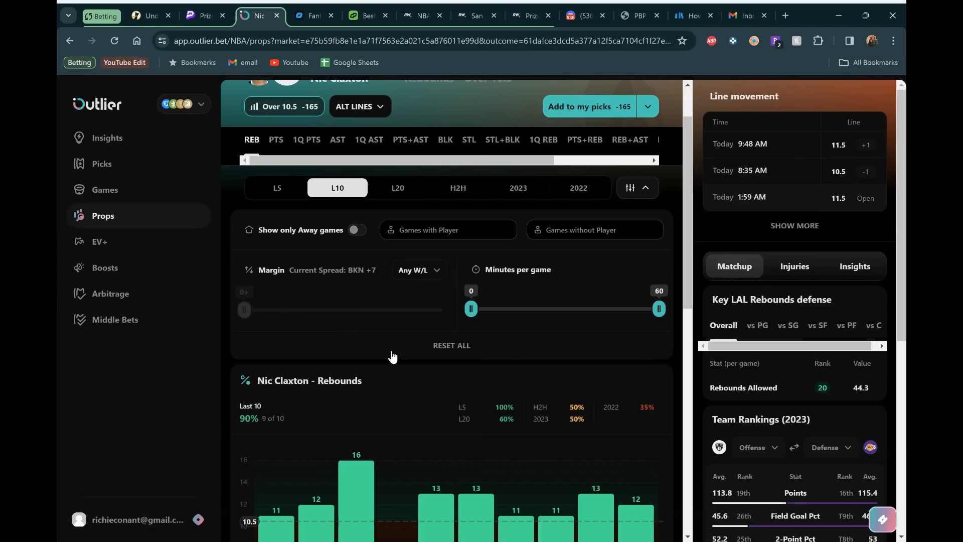
mouse_move(392, 332)
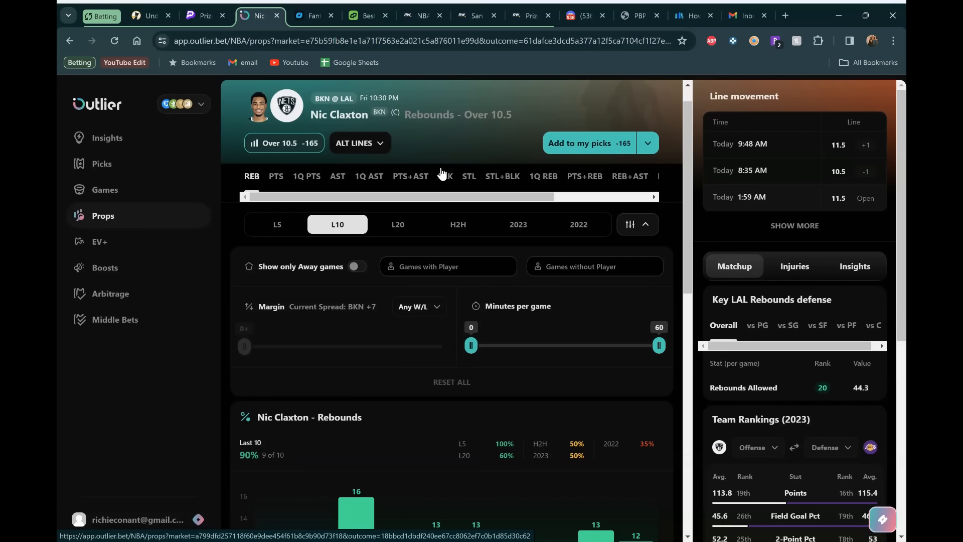
scroll(down, 3)
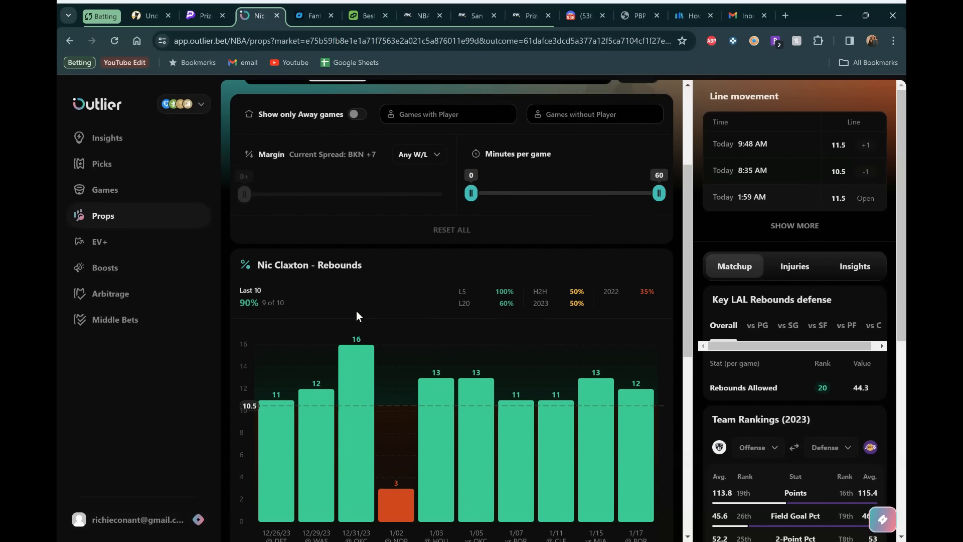
scroll(down, 3)
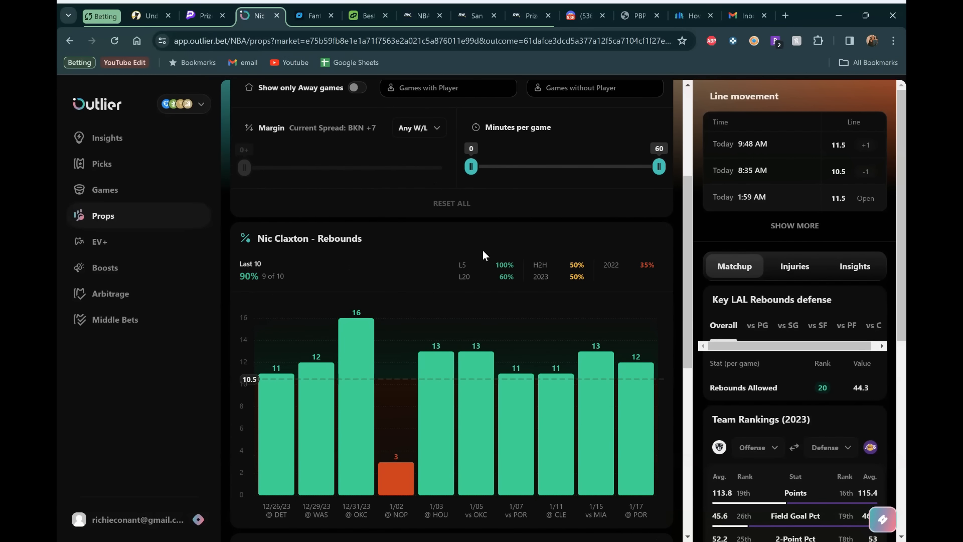
mouse_move(555, 400)
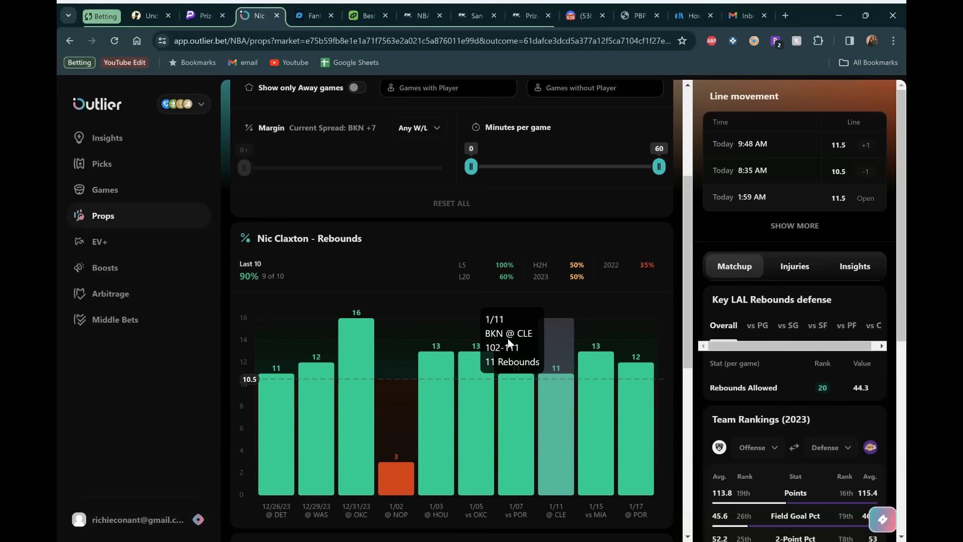
scroll(down, 3)
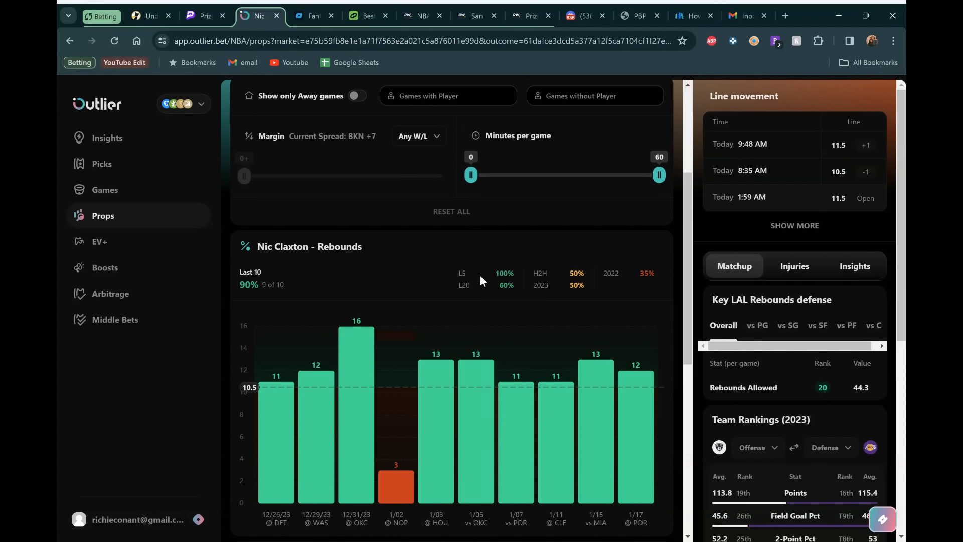
mouse_move(851, 343)
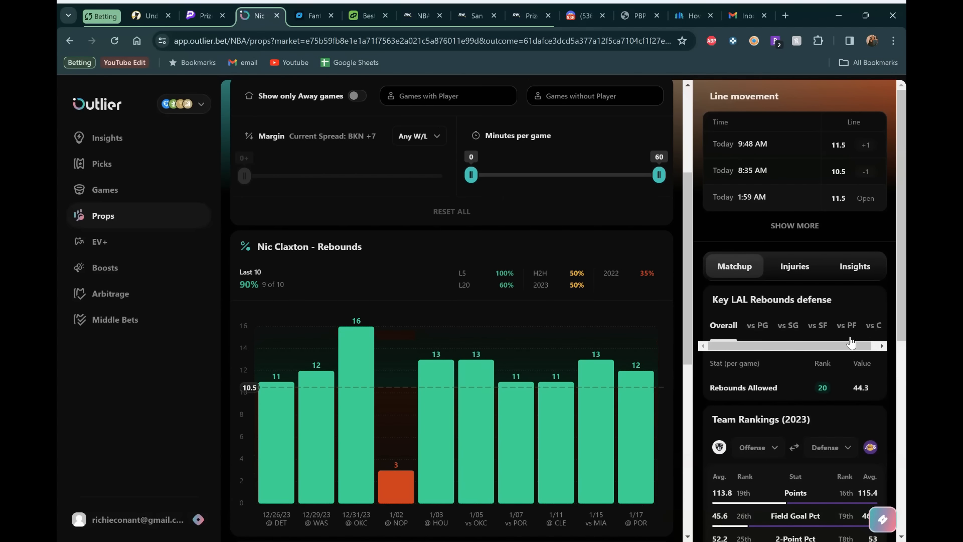
click(872, 325)
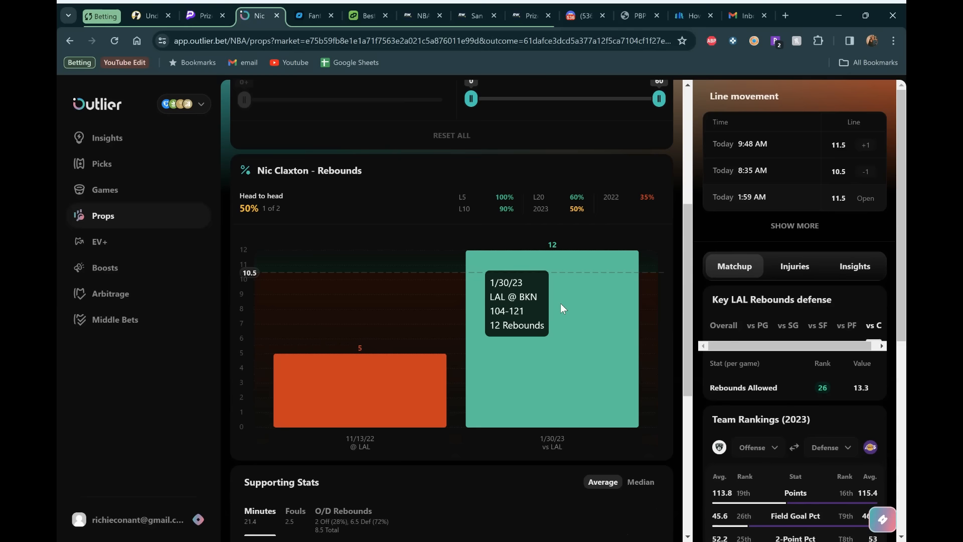
mouse_move(566, 264)
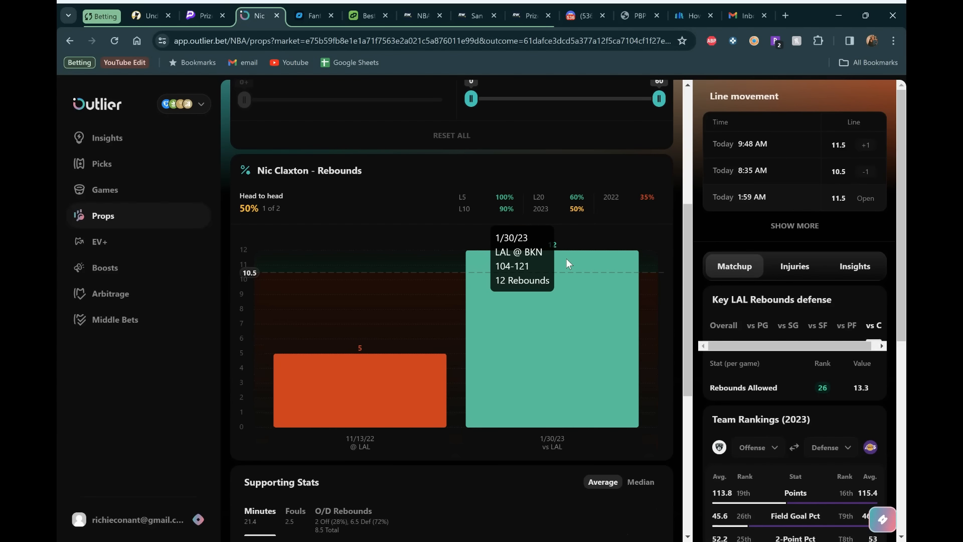
mouse_move(500, 284)
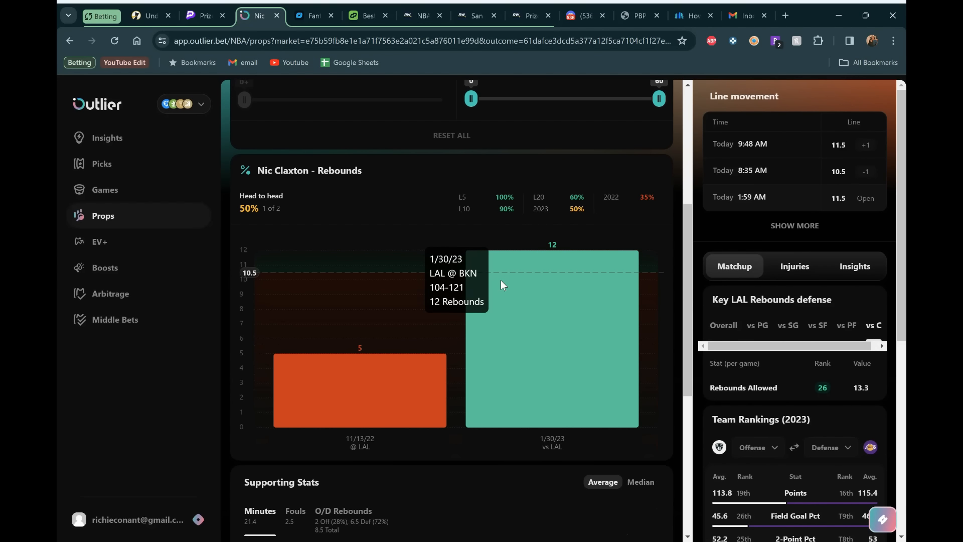
scroll(down, 3)
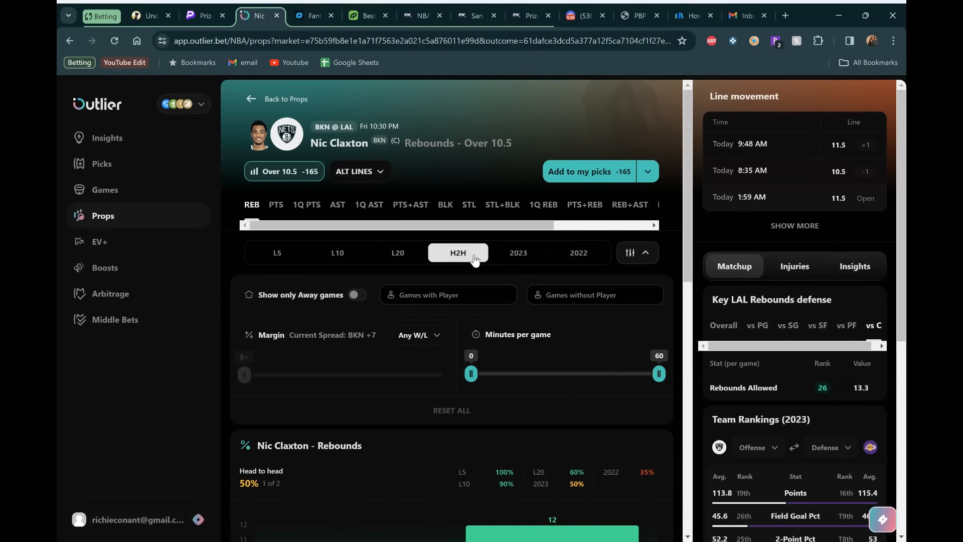
scroll(down, 3)
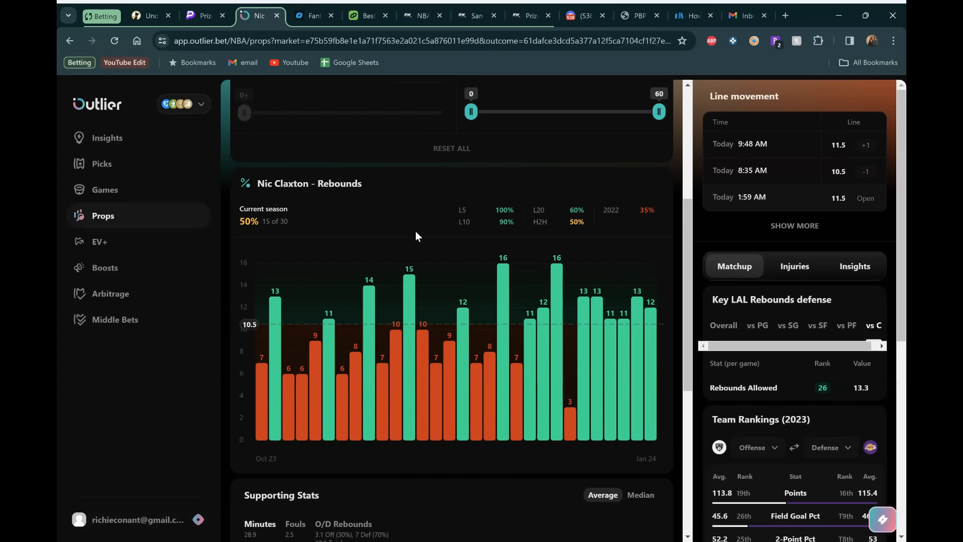
scroll(down, 3)
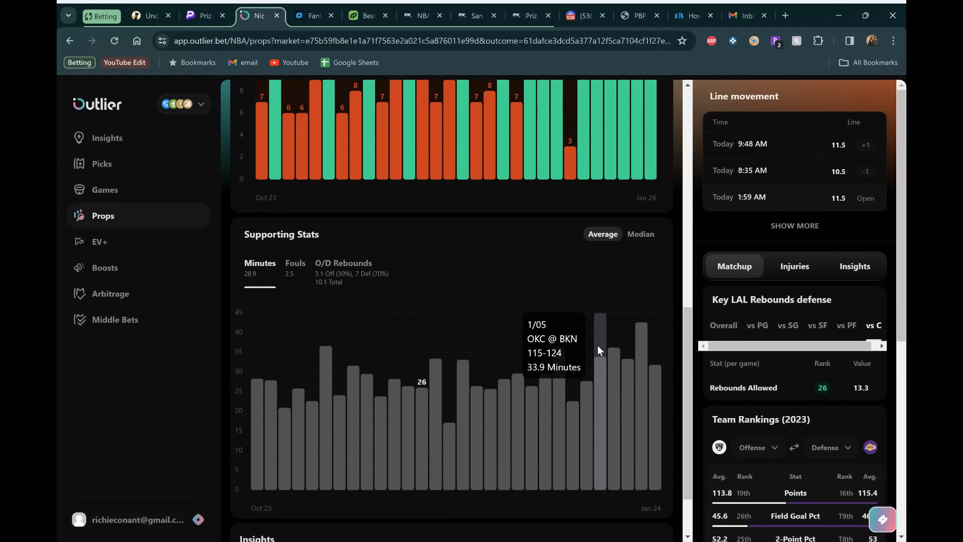
mouse_move(547, 304)
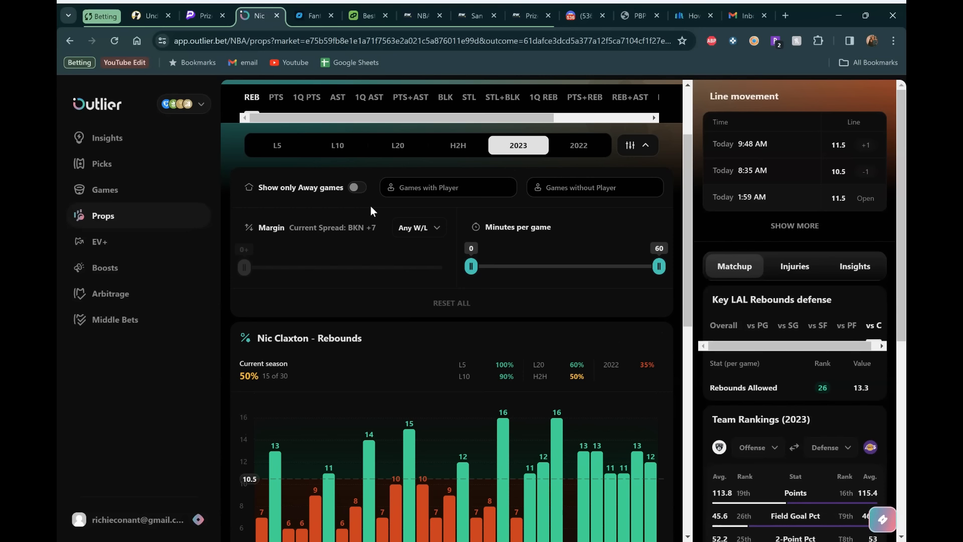
scroll(down, 3)
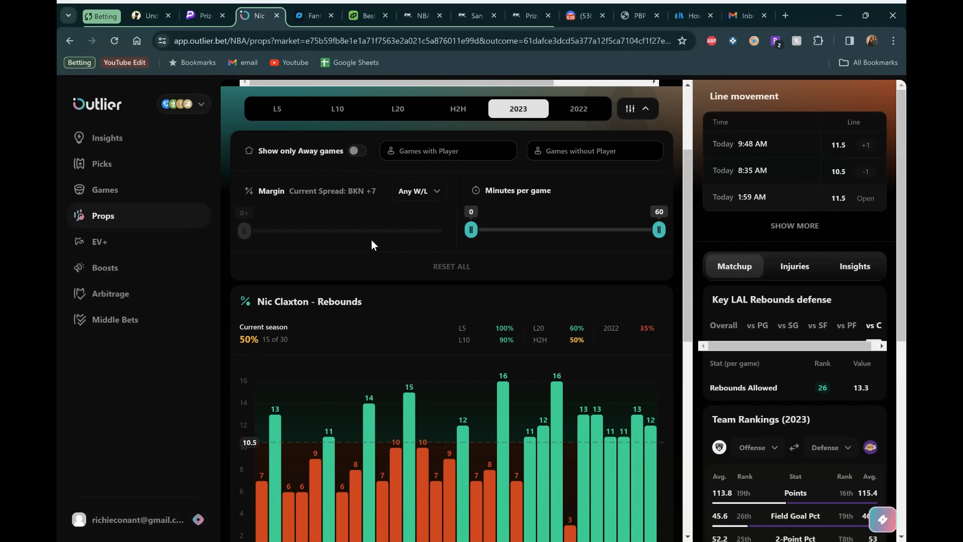
scroll(down, 3)
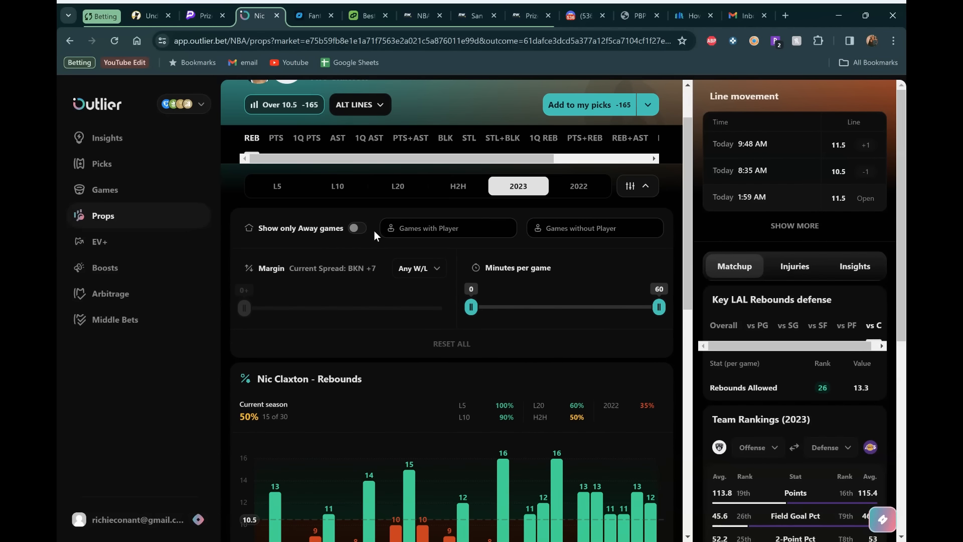
mouse_move(370, 251)
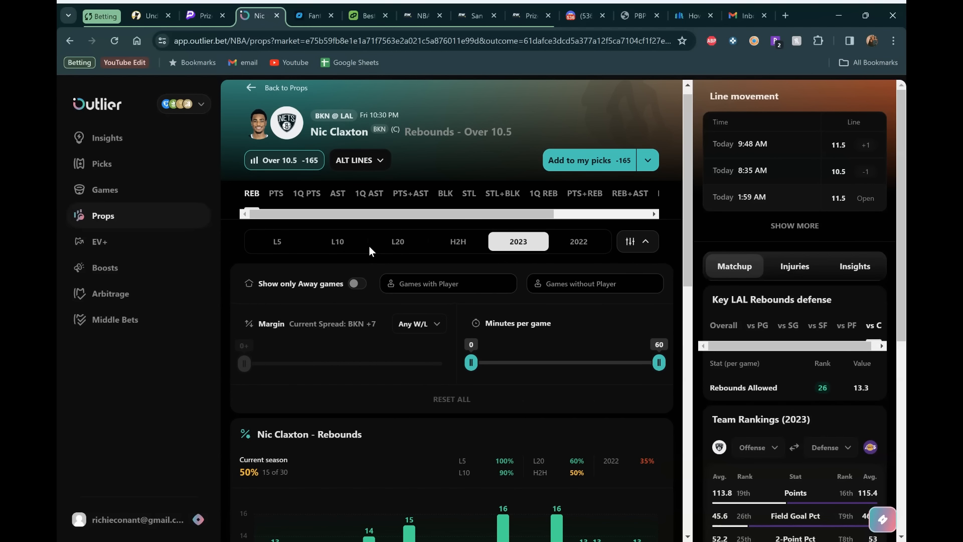
scroll(down, 3)
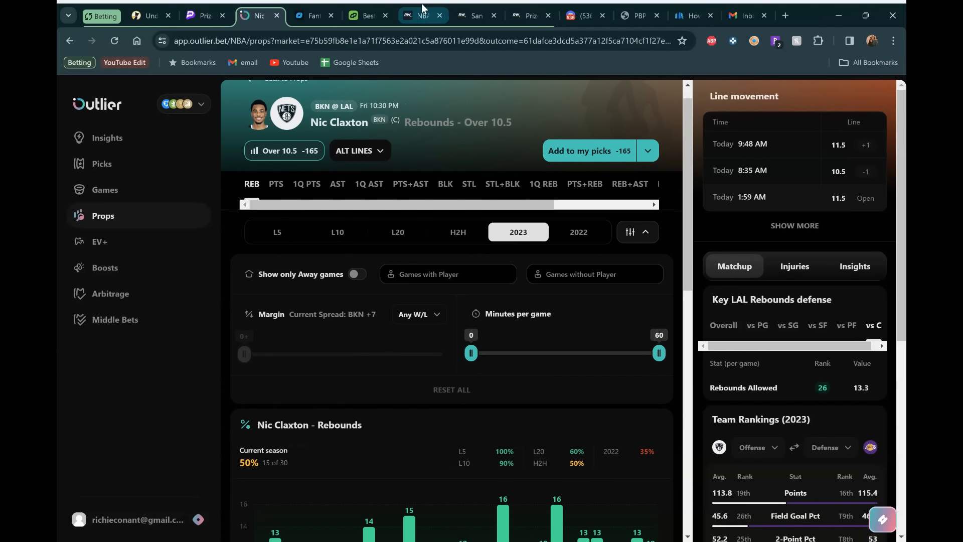
mouse_move(362, 16)
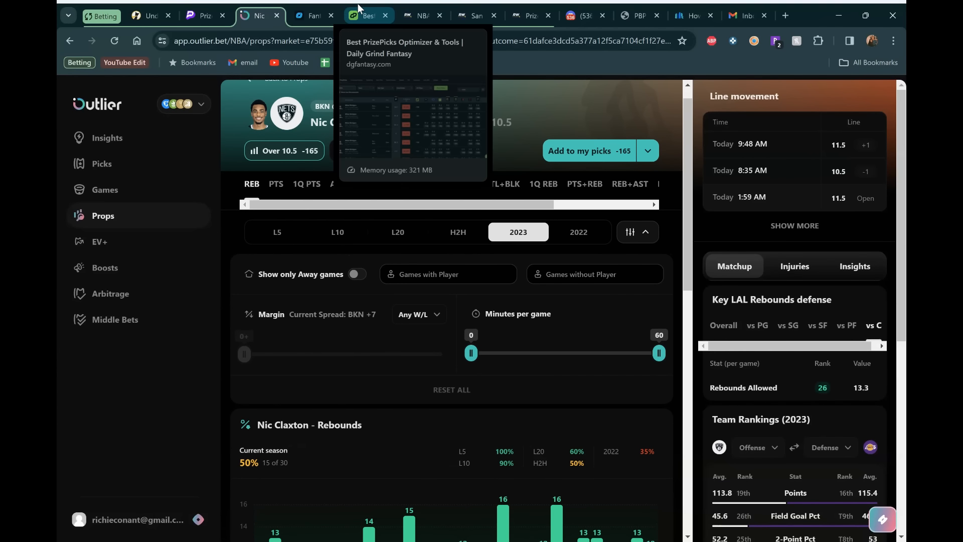
- Search 'claxton' in the dgfantasy optimizer to list his props, including Rebounds Over 11 at 51.92%
click(366, 15)
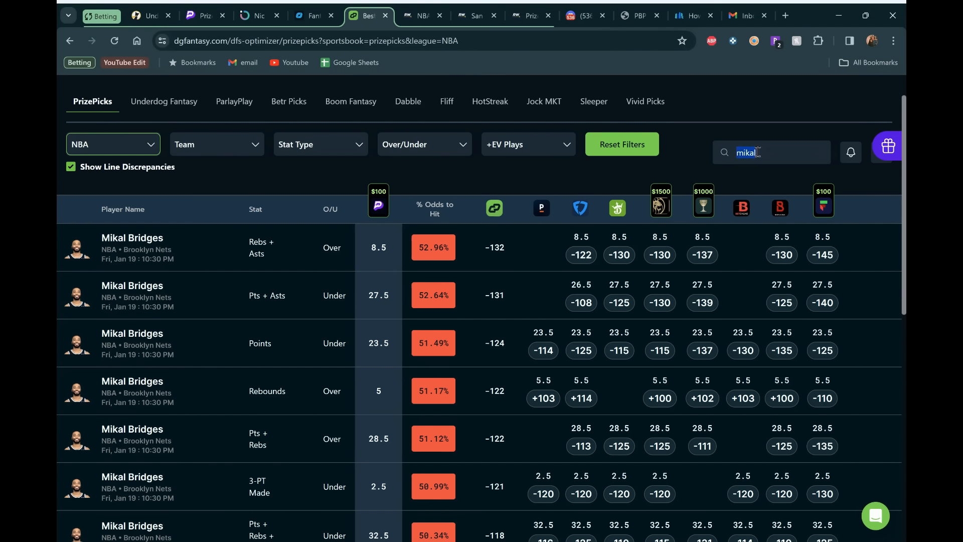
text(claxton)
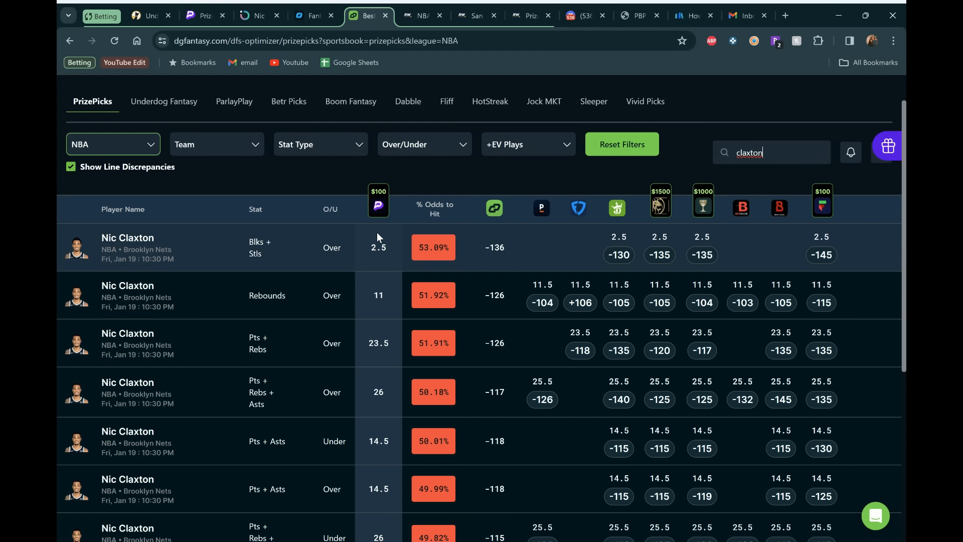
mouse_move(348, 250)
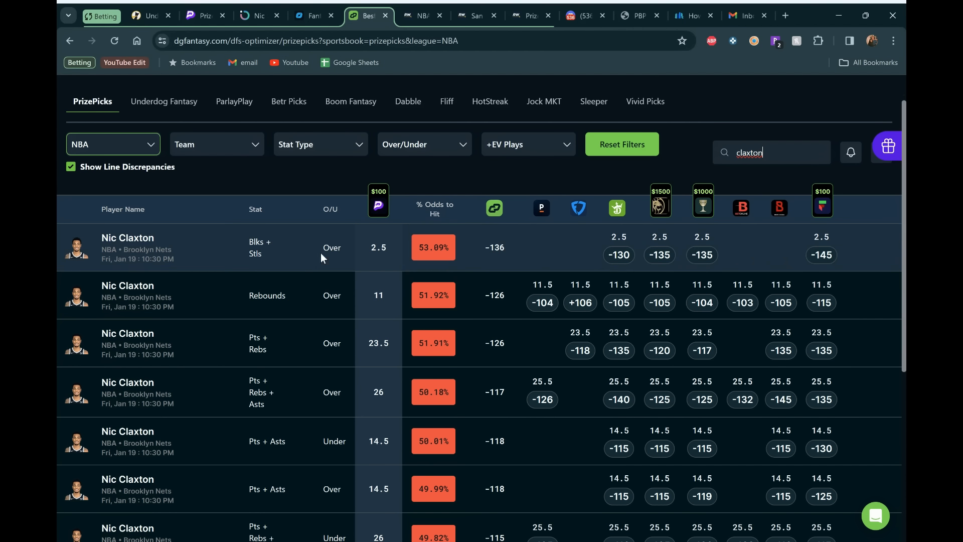
mouse_move(582, 257)
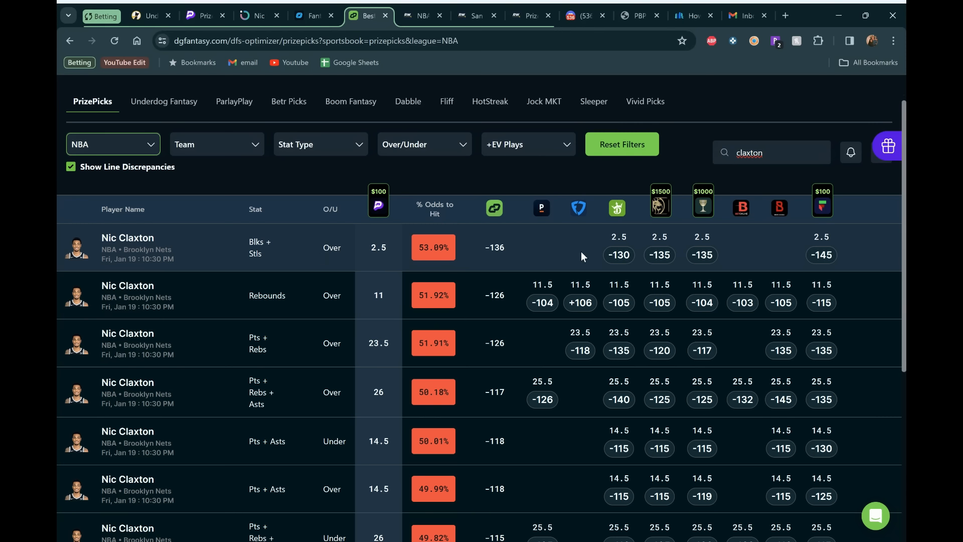
mouse_move(479, 296)
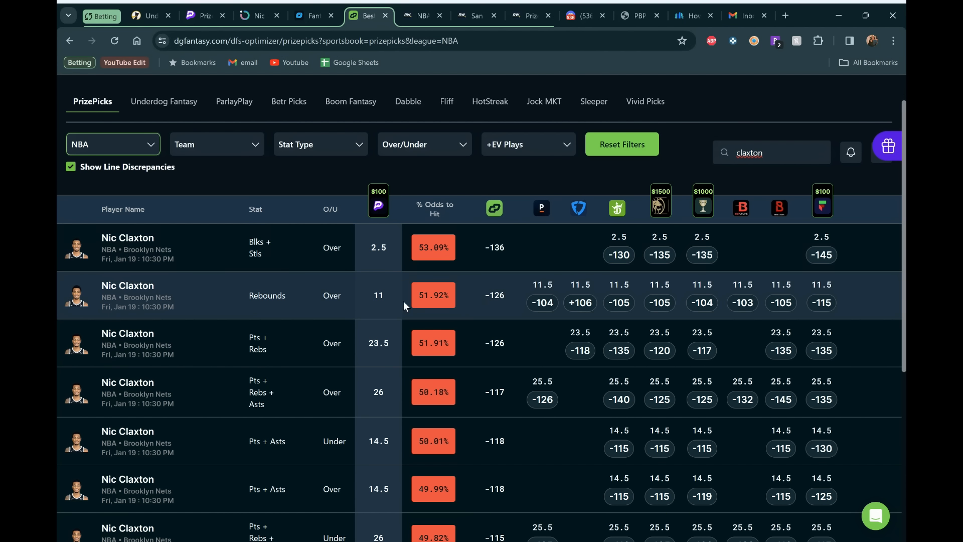
mouse_move(562, 316)
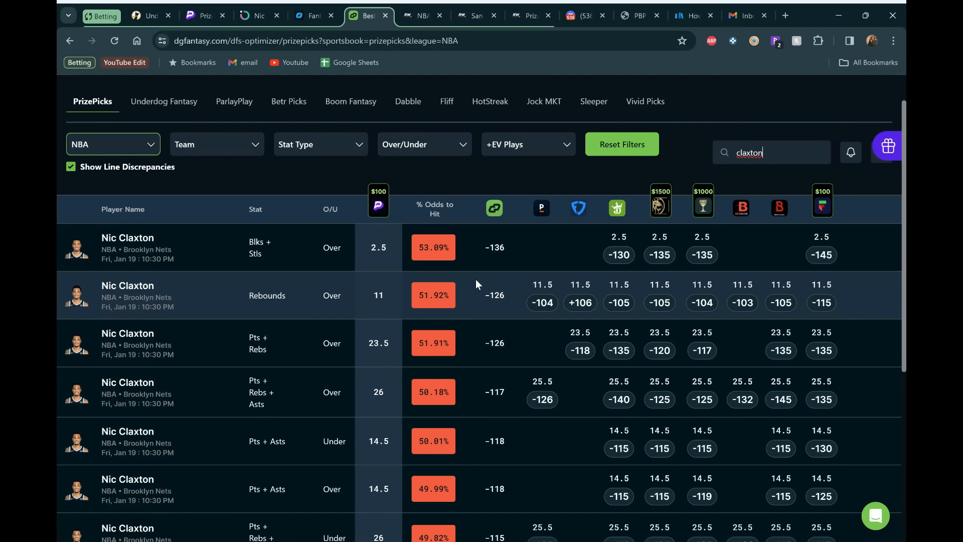
scroll(down, 3)
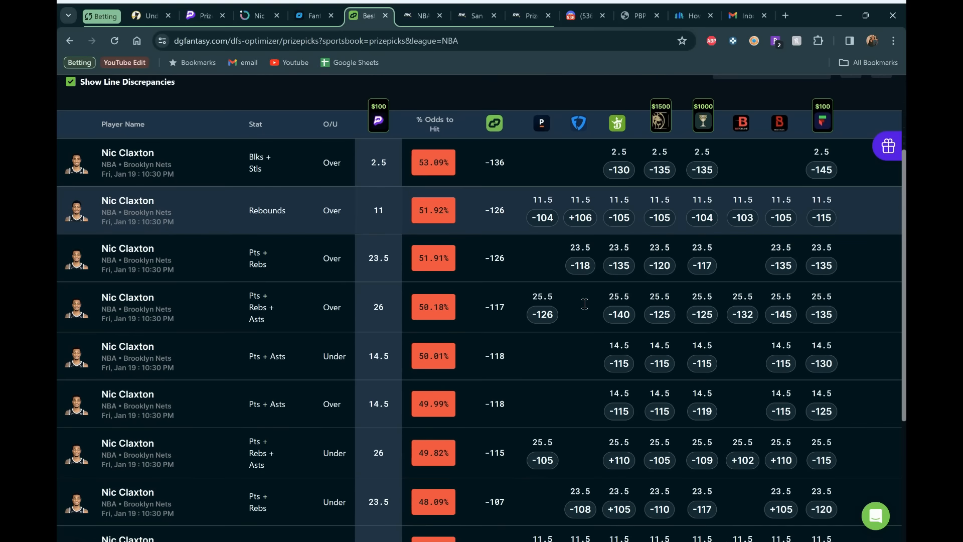
text(claxton)
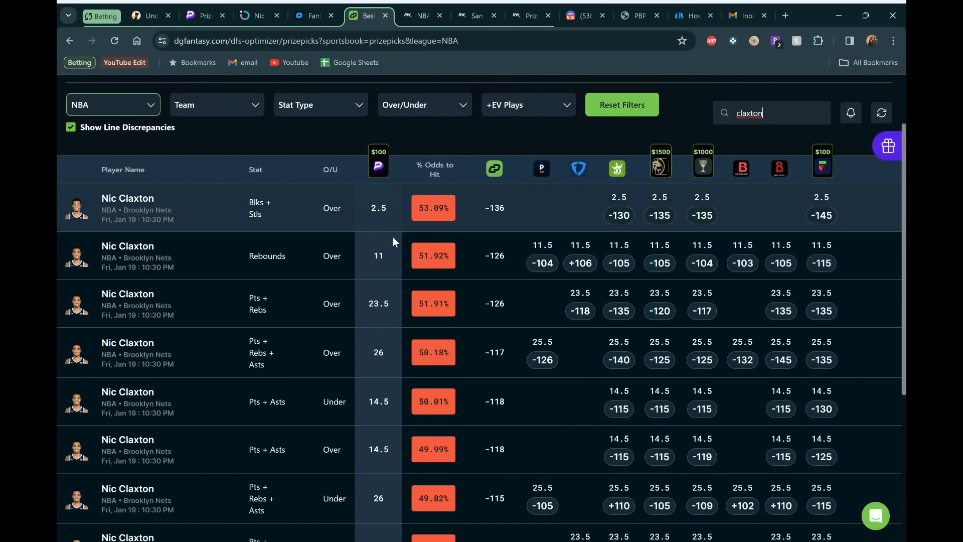
click(527, 16)
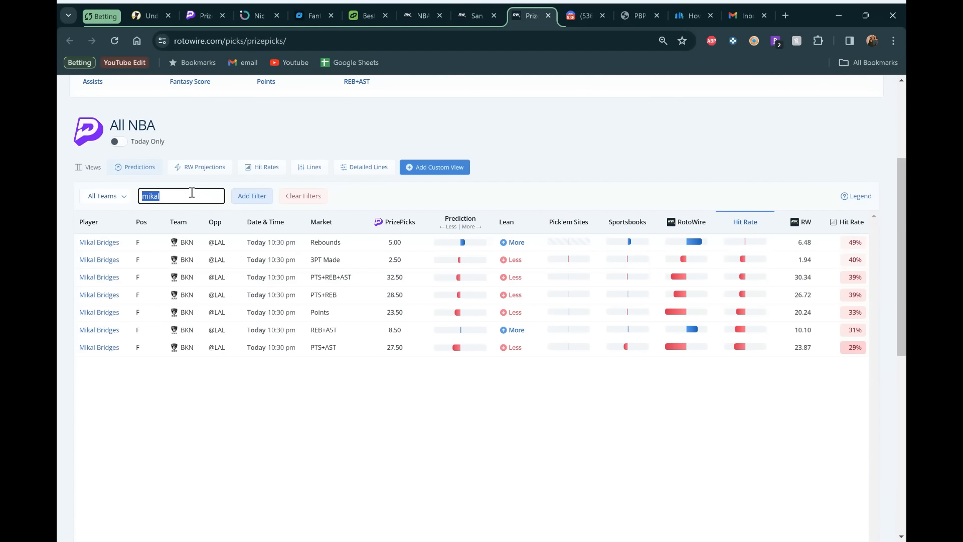
- Type 'claxton' in RotoWire's player filter to show his Rebounds 11.00 More at 80%
text(c)
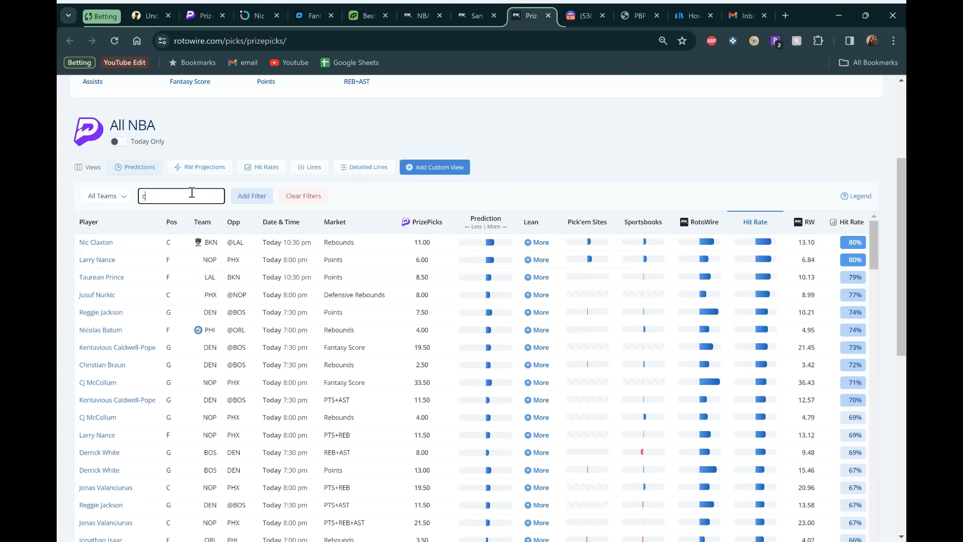
text(laxton)
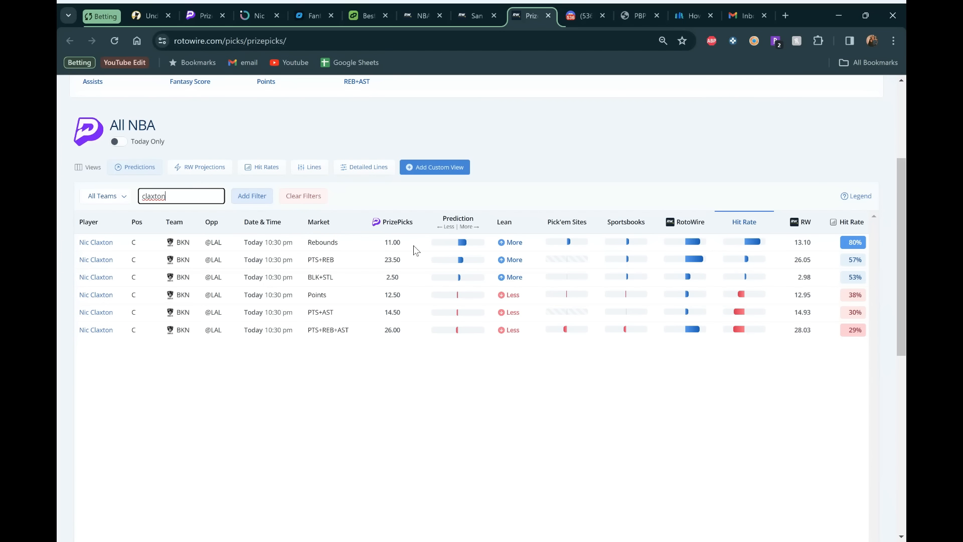
mouse_move(655, 172)
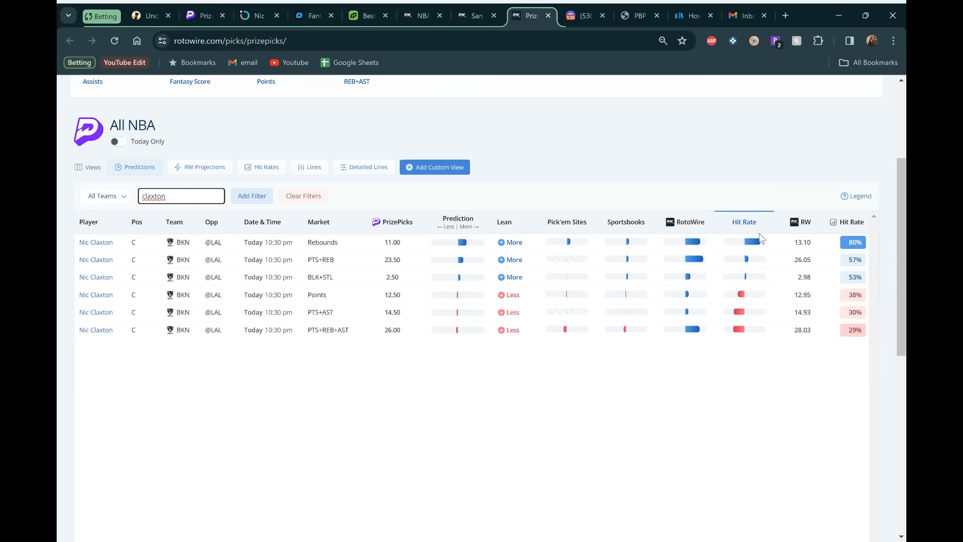
mouse_move(675, 202)
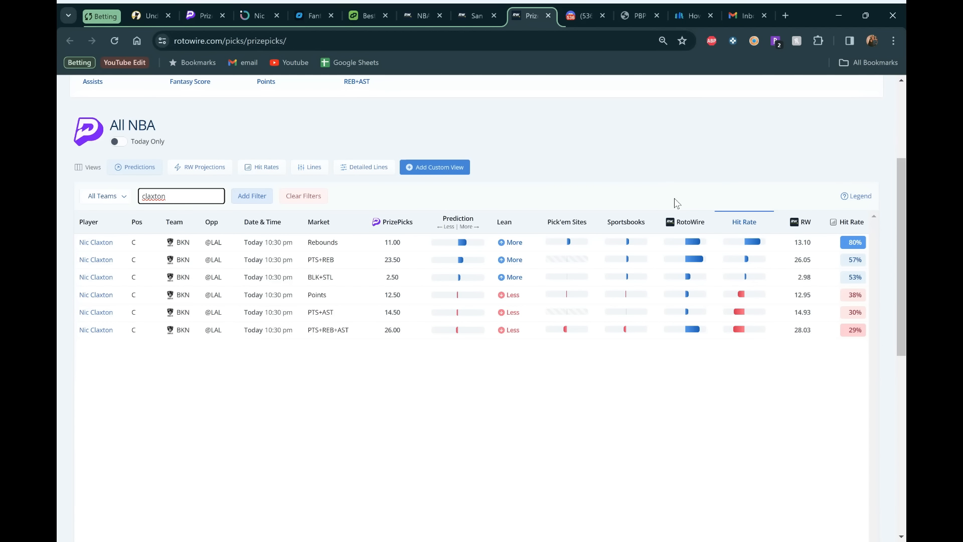
mouse_move(520, 183)
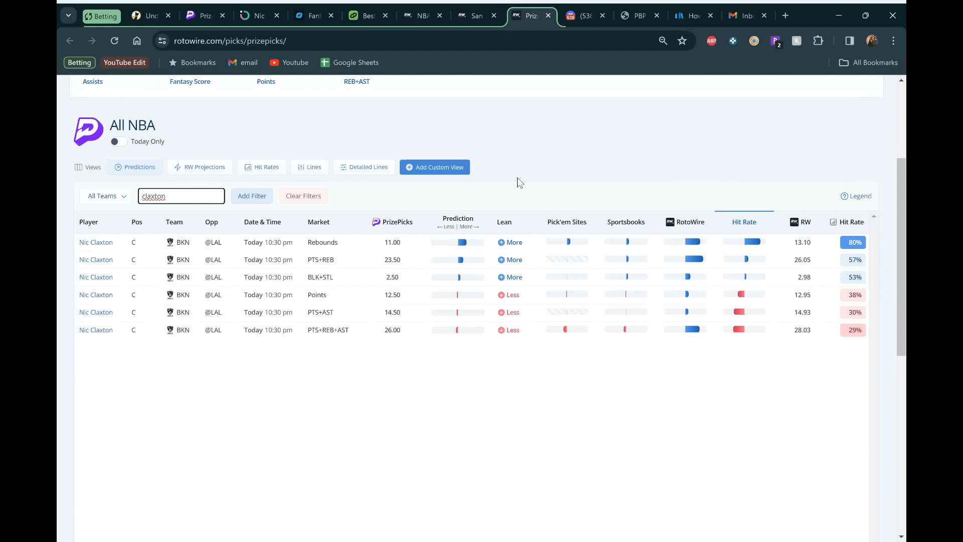
mouse_move(413, 144)
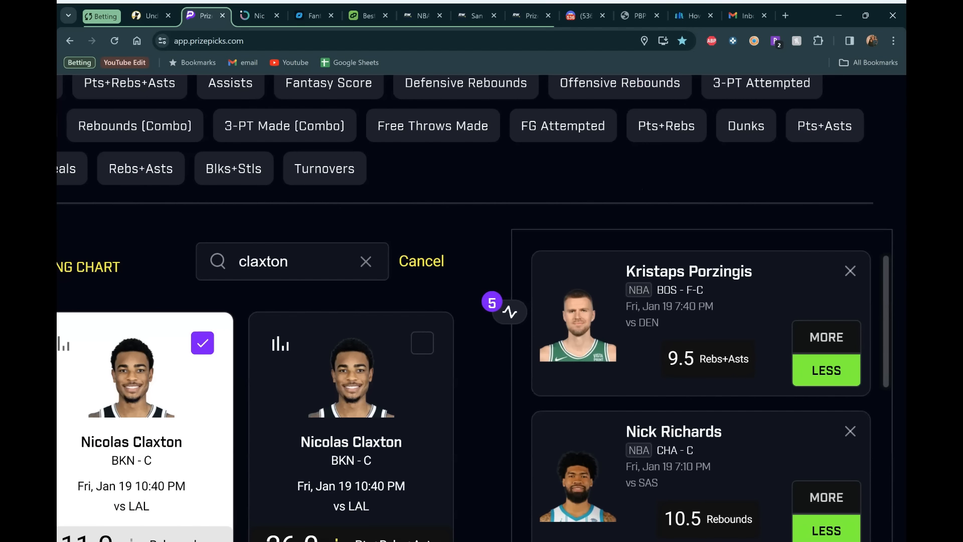
- Review the five Current Entry picks, Claxton More 11.0 Rebounds, and the $20-to-win-$200 amount
scroll(down, 3)
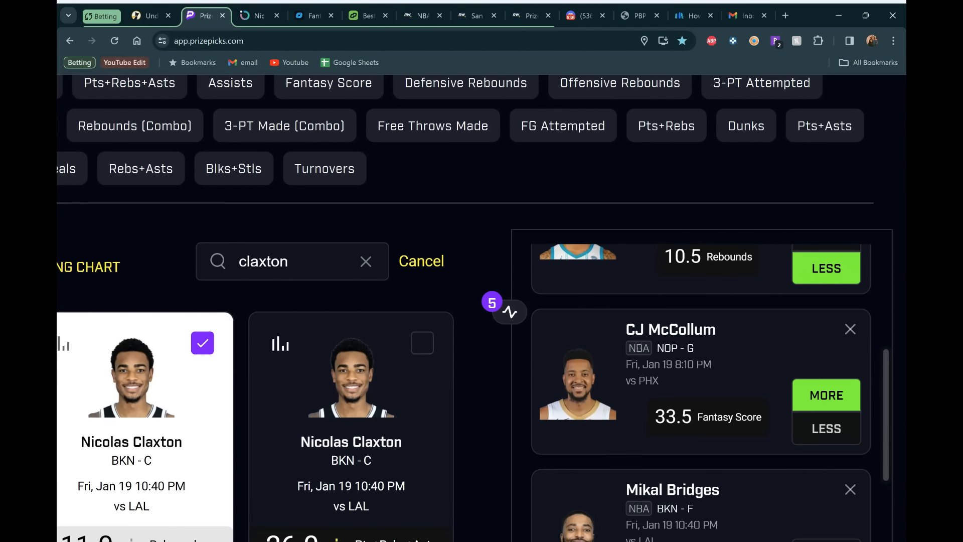
scroll(down, 3)
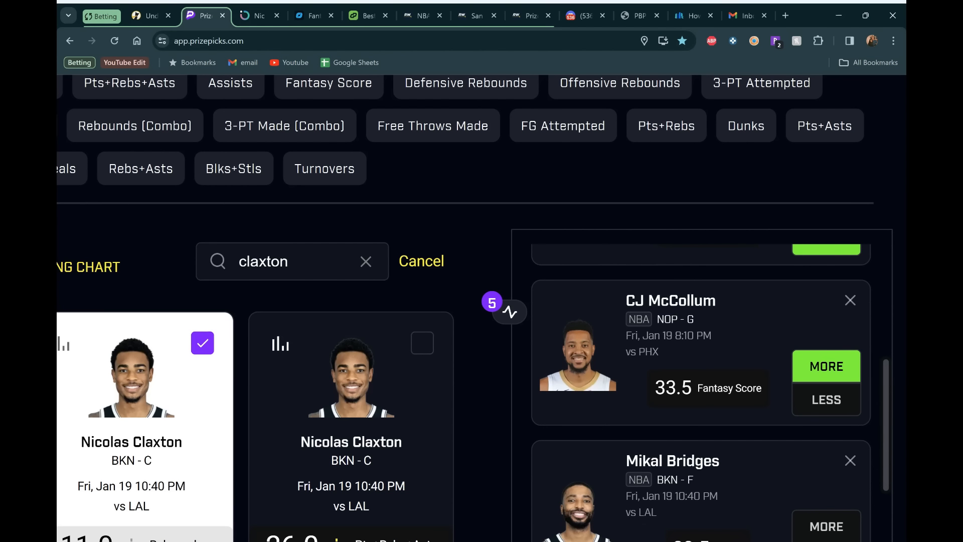
scroll(down, 3)
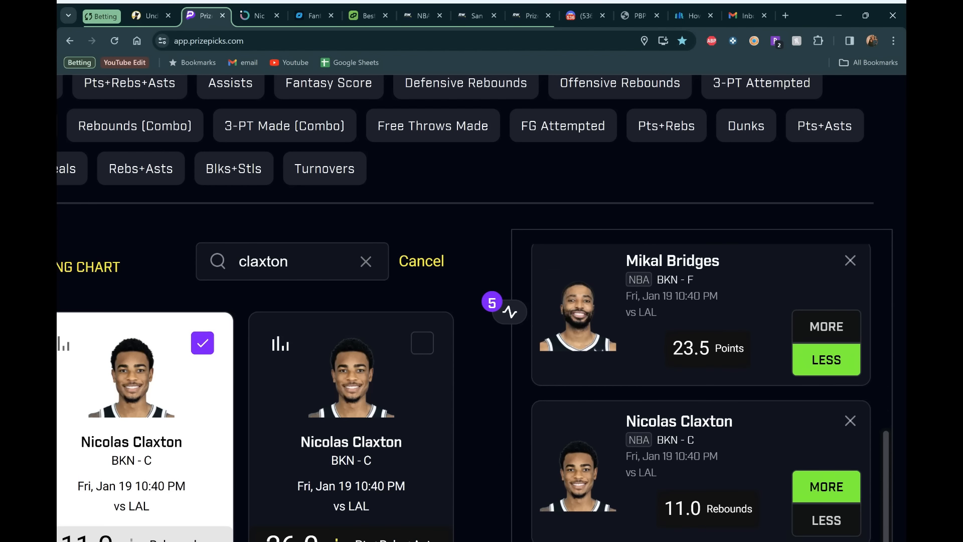
scroll(up, 3)
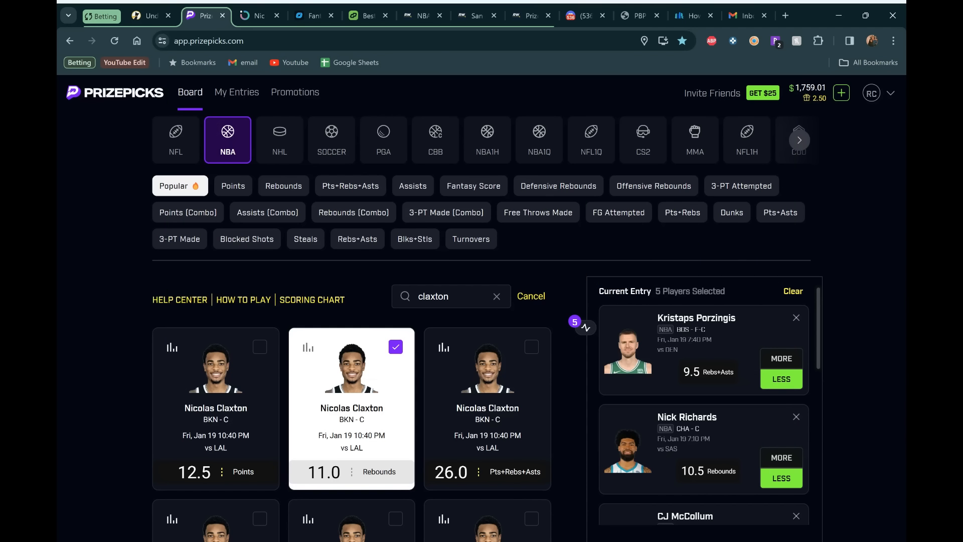
mouse_move(552, 354)
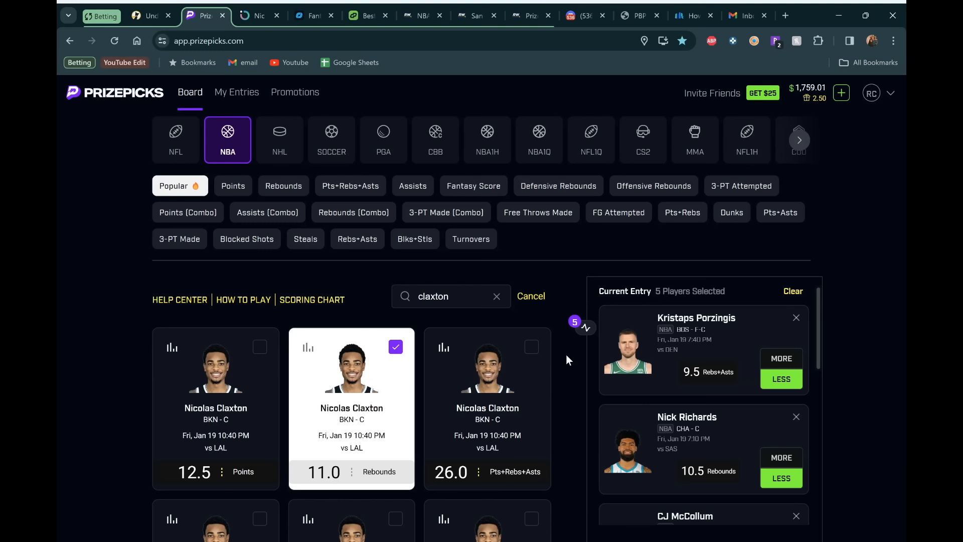
mouse_move(571, 372)
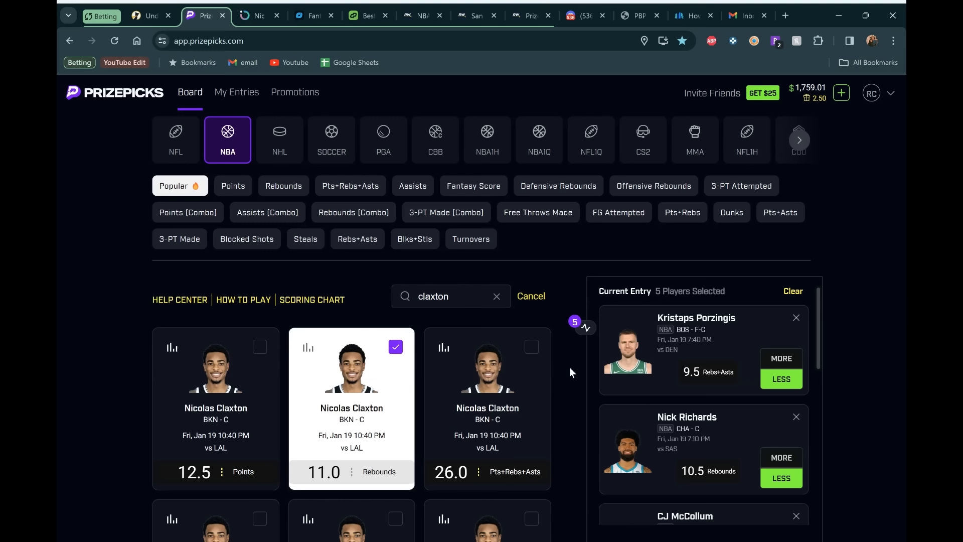
scroll(down, 3)
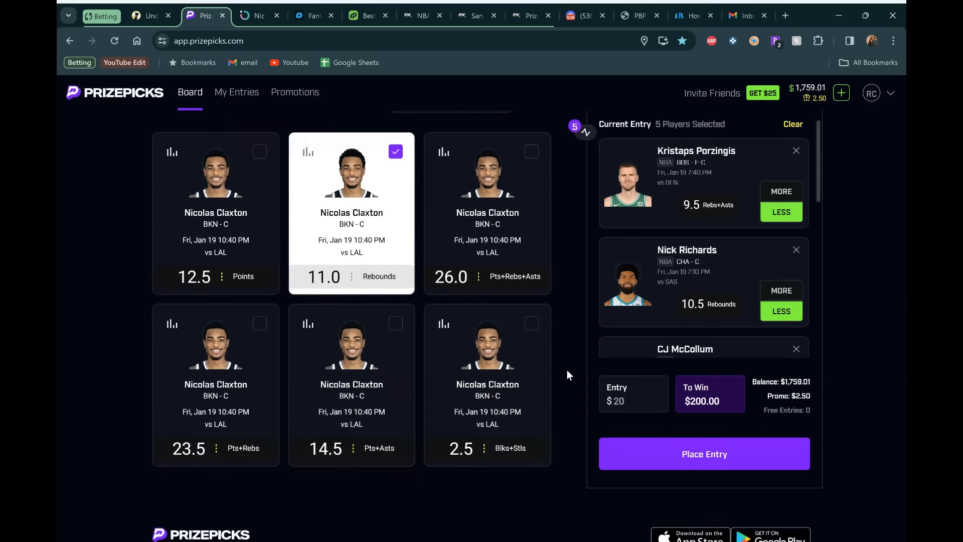